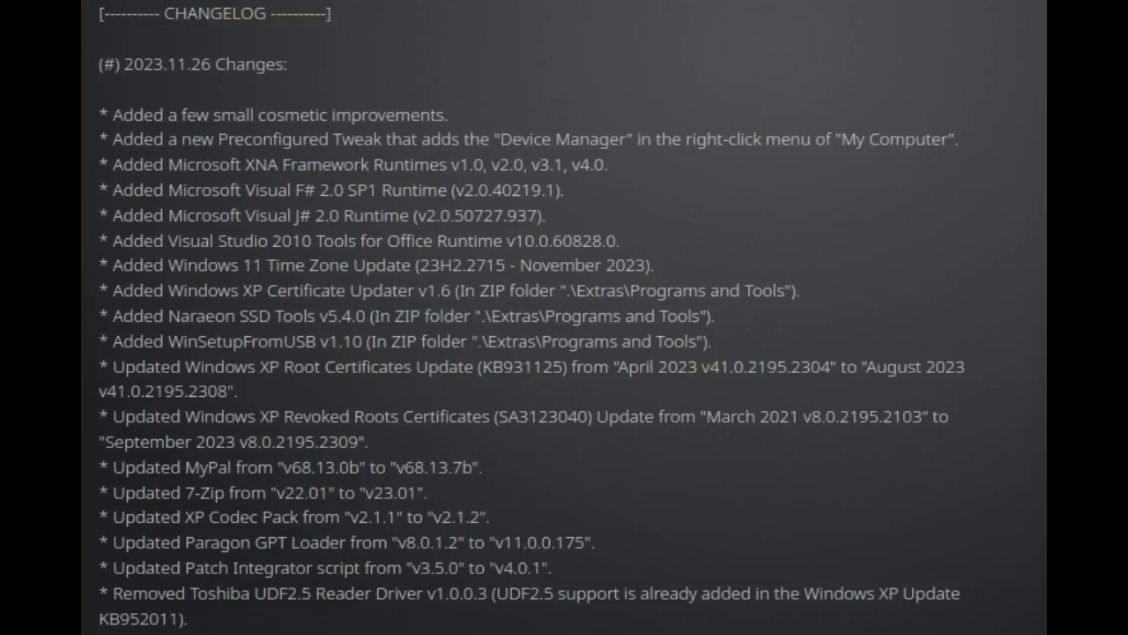
- Scroll the text-mode Licensing Agreement and accept it with F8 so setup continues
scroll(down, 3)
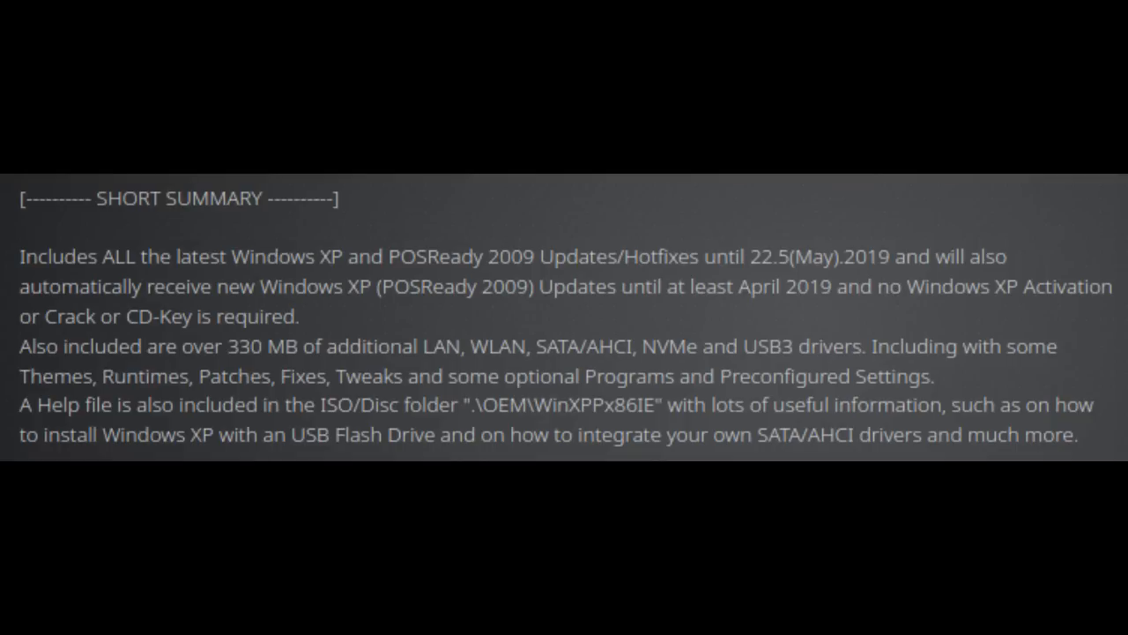
scroll(down, 3)
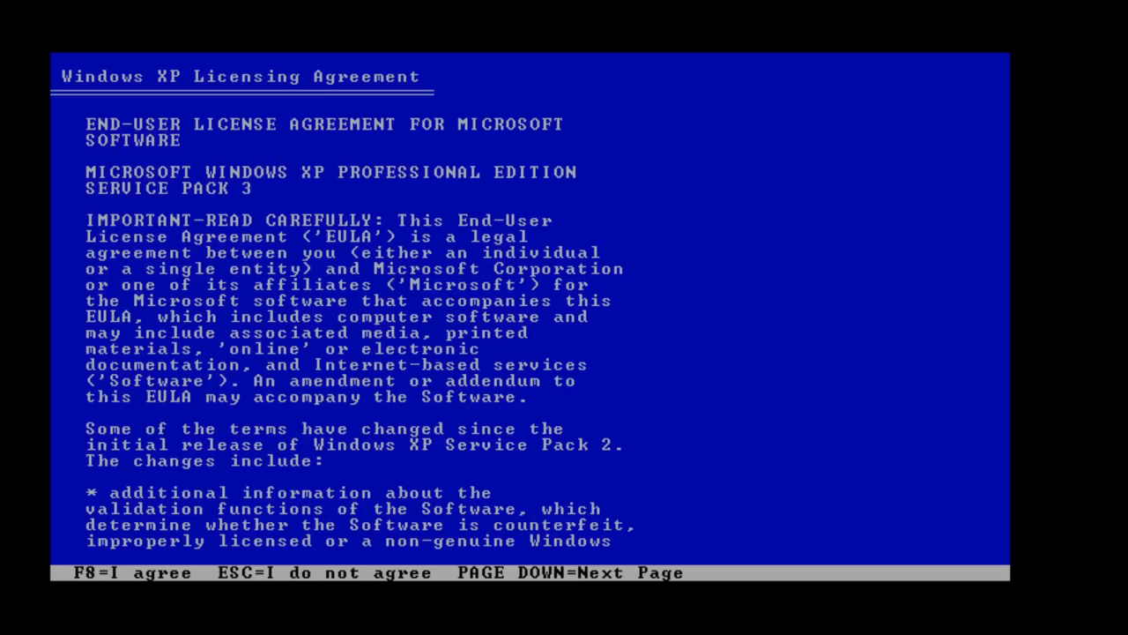
key(f8)
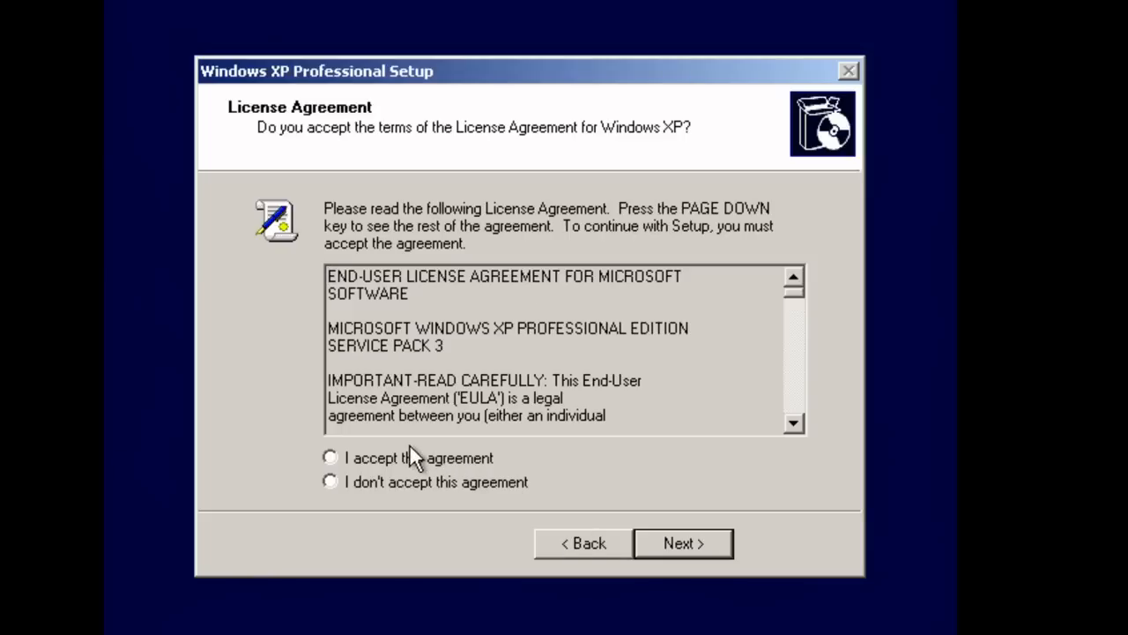
- Choose 'I accept this agreement' and continue to the next setup page
click(329, 459)
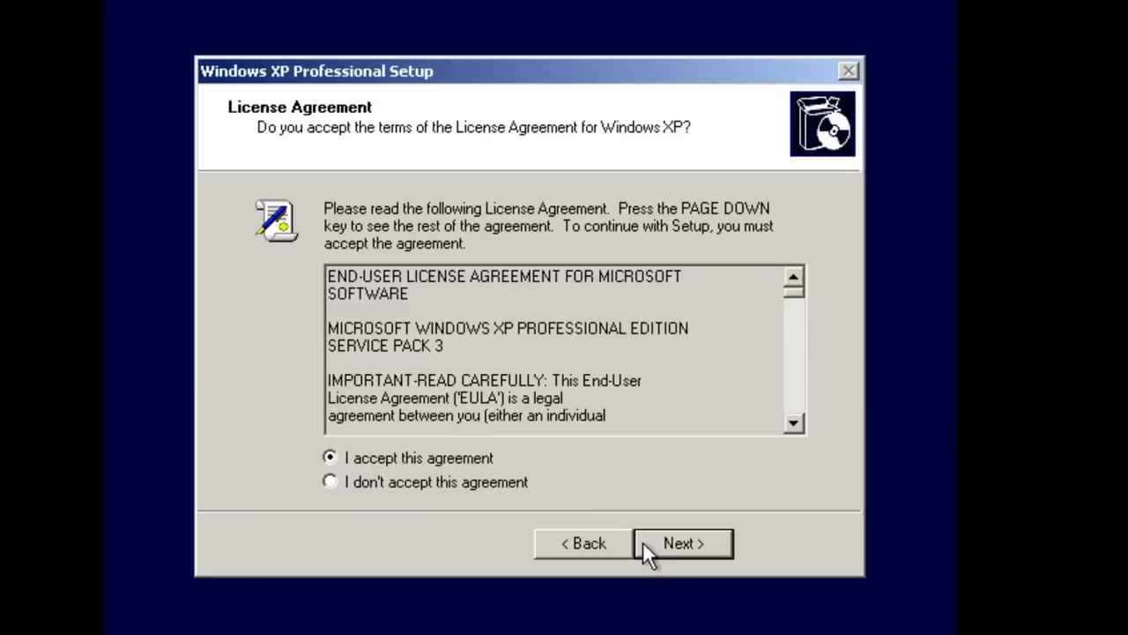
click(683, 543)
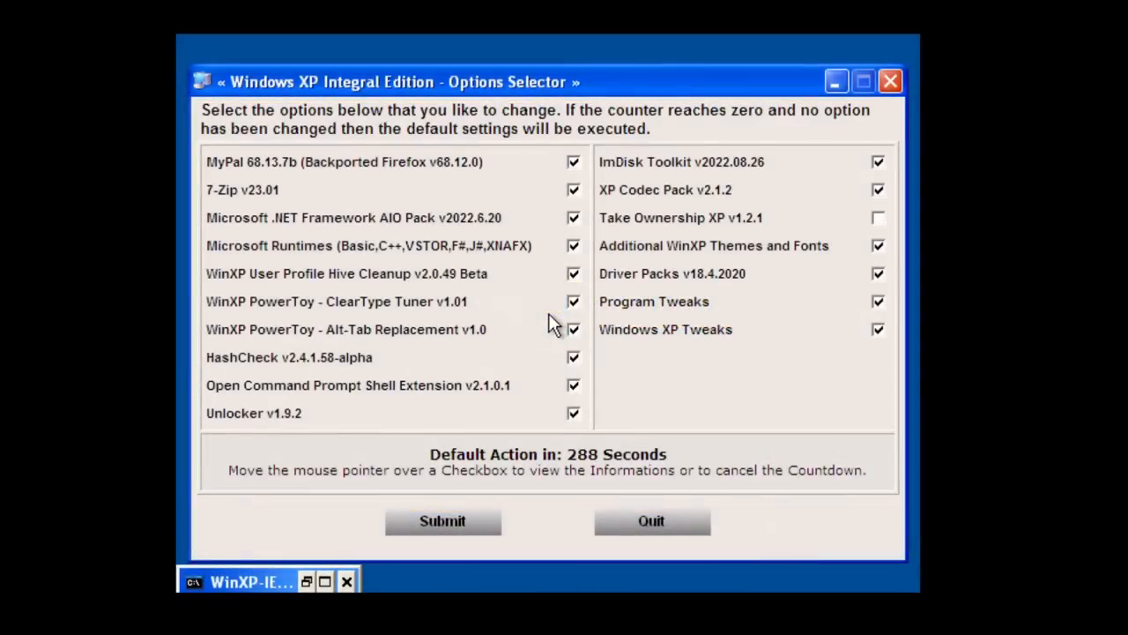
mouse_move(494, 216)
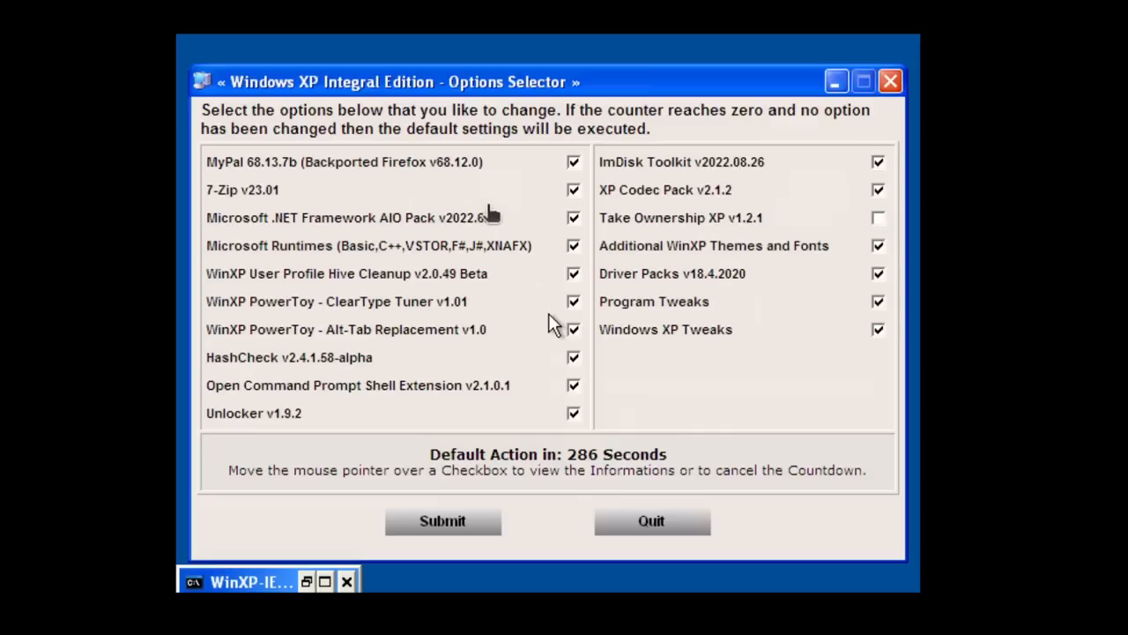
mouse_move(716, 449)
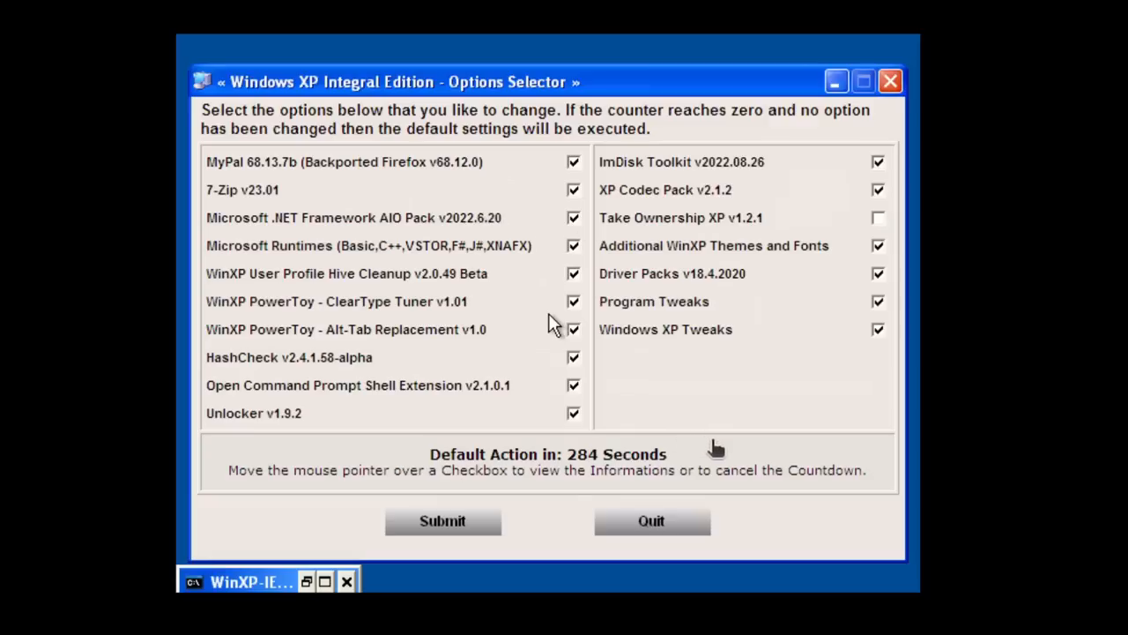
mouse_move(592, 546)
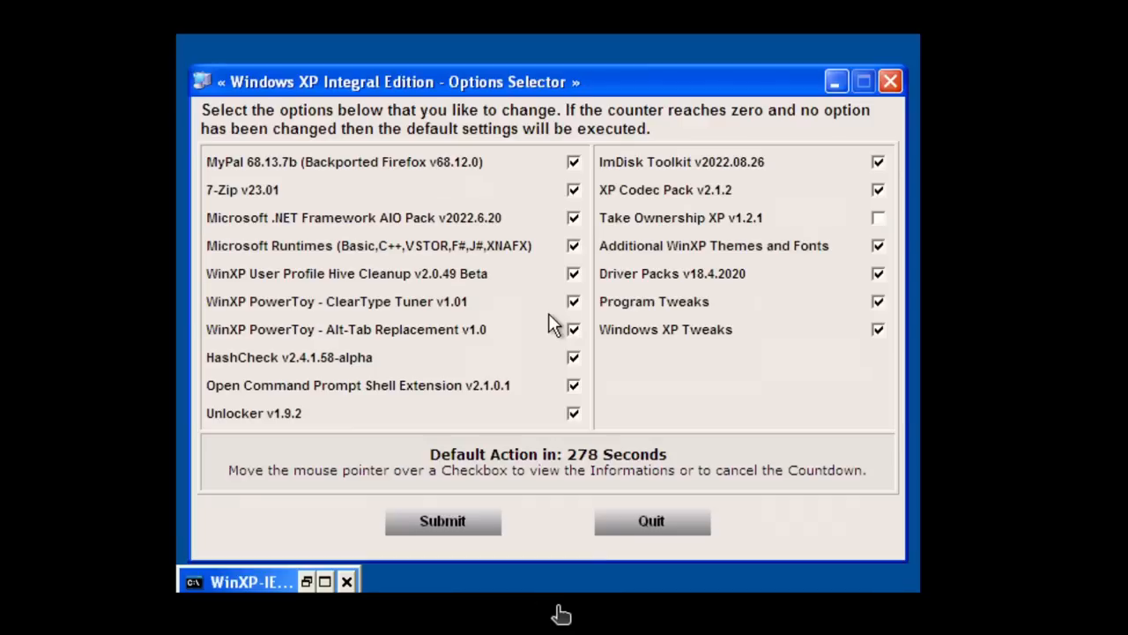
mouse_move(568, 536)
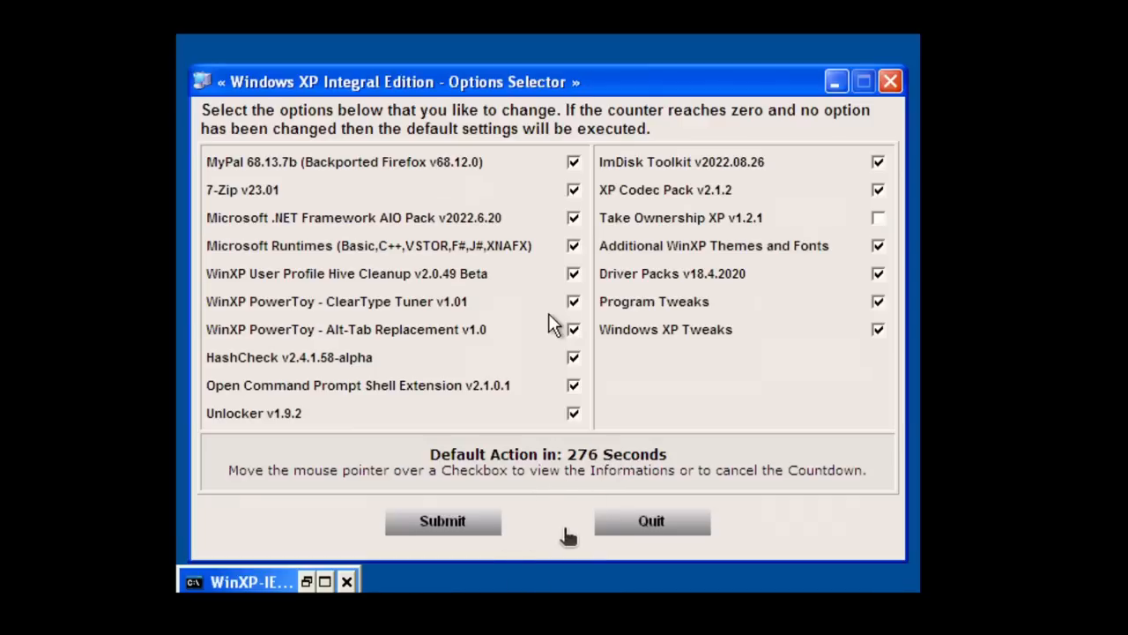
mouse_move(573, 467)
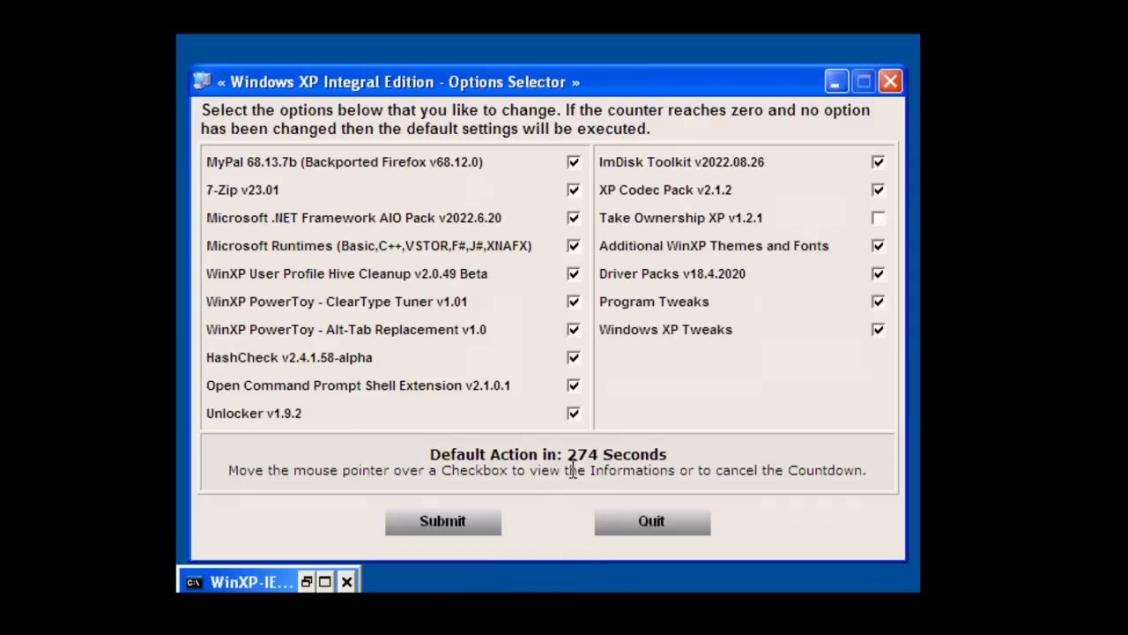
mouse_move(568, 543)
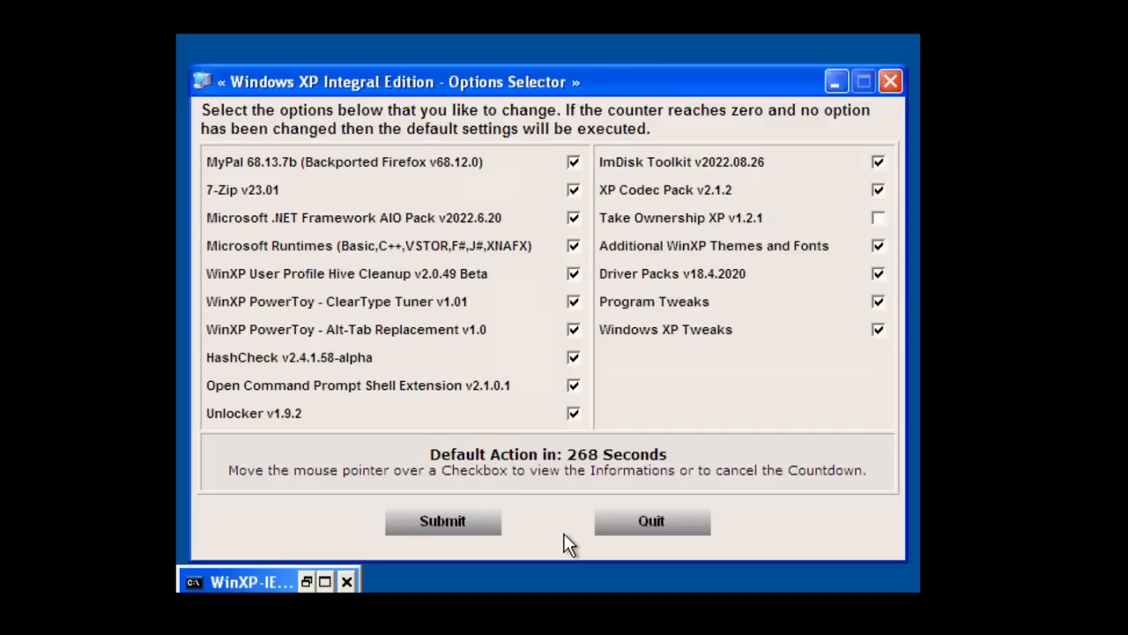
mouse_move(443, 522)
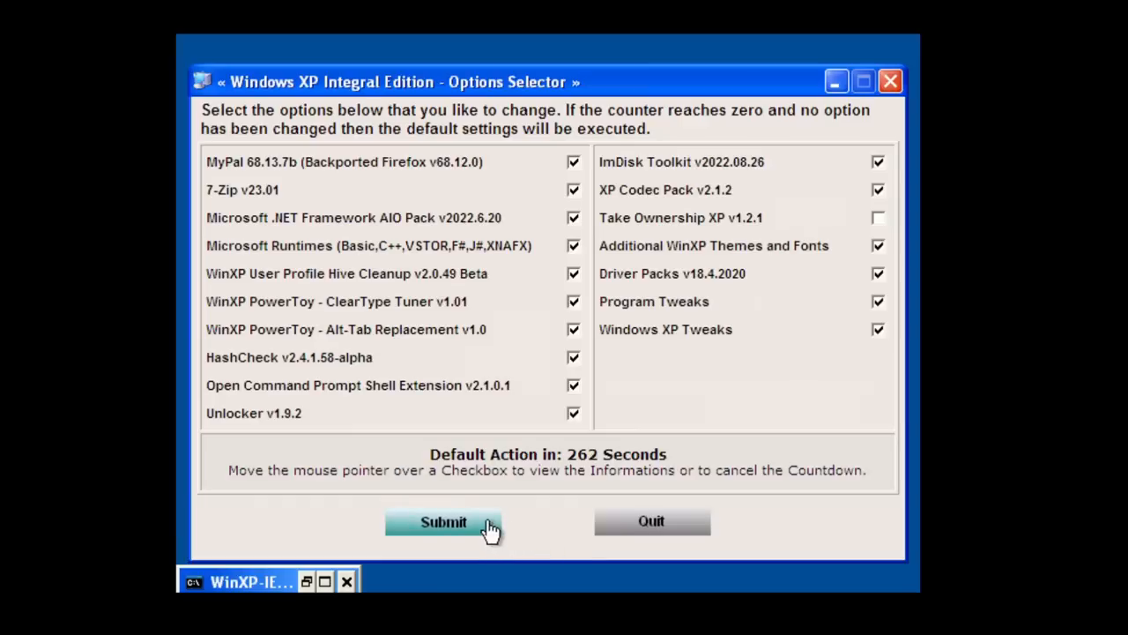
- Submit the Options Selector with its default add-on programs and tweaks
click(443, 522)
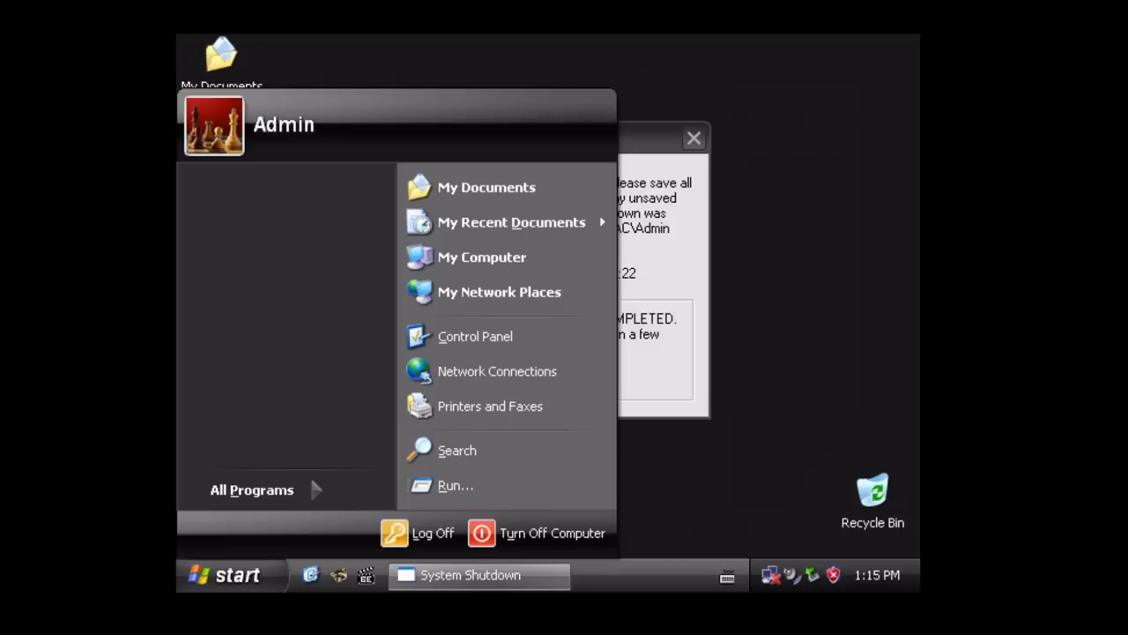
mouse_move(402, 397)
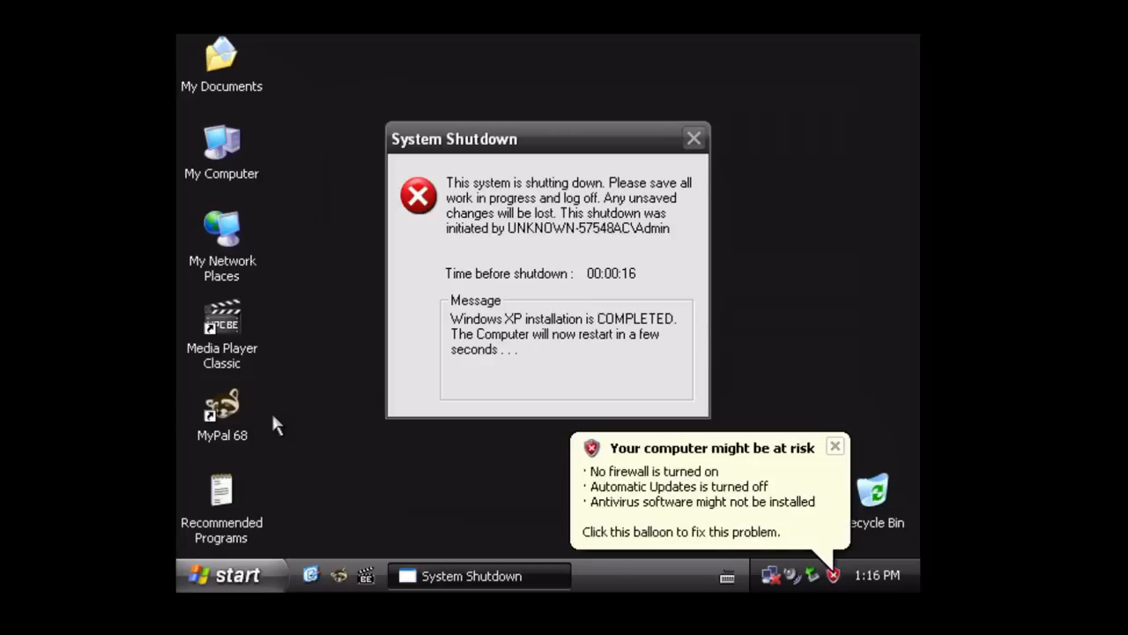
mouse_move(180, 409)
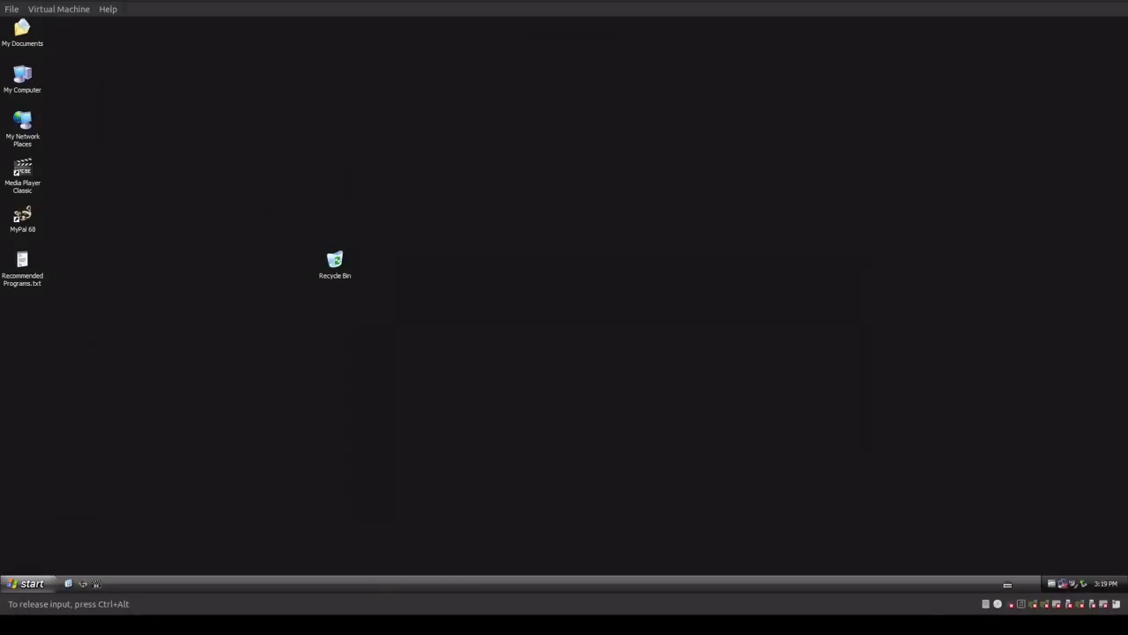
click(21, 215)
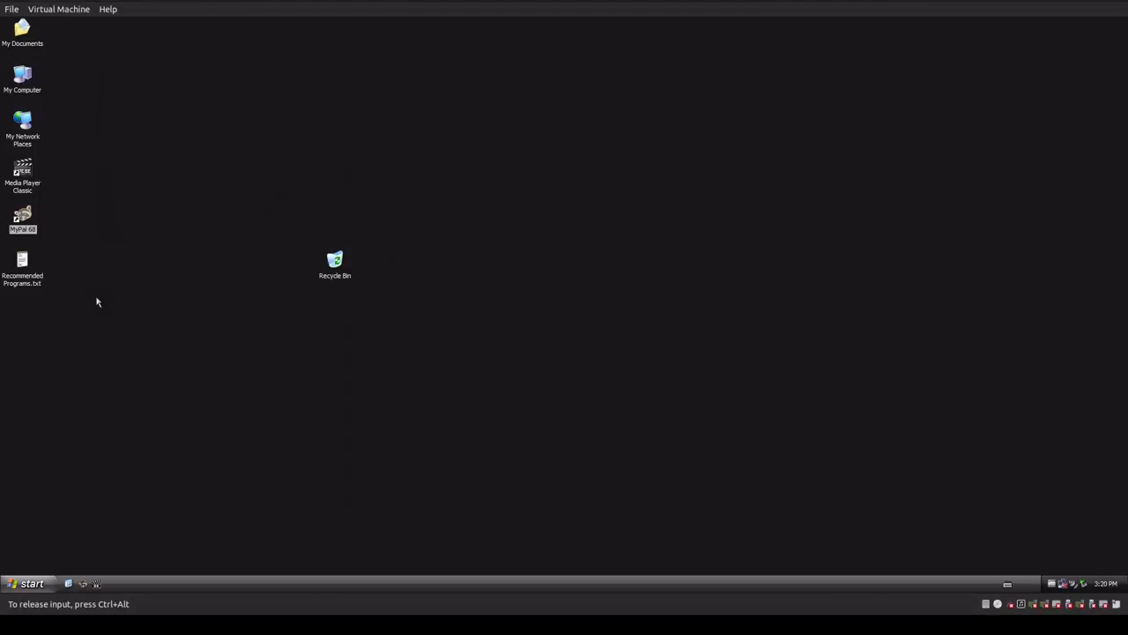
mouse_move(120, 409)
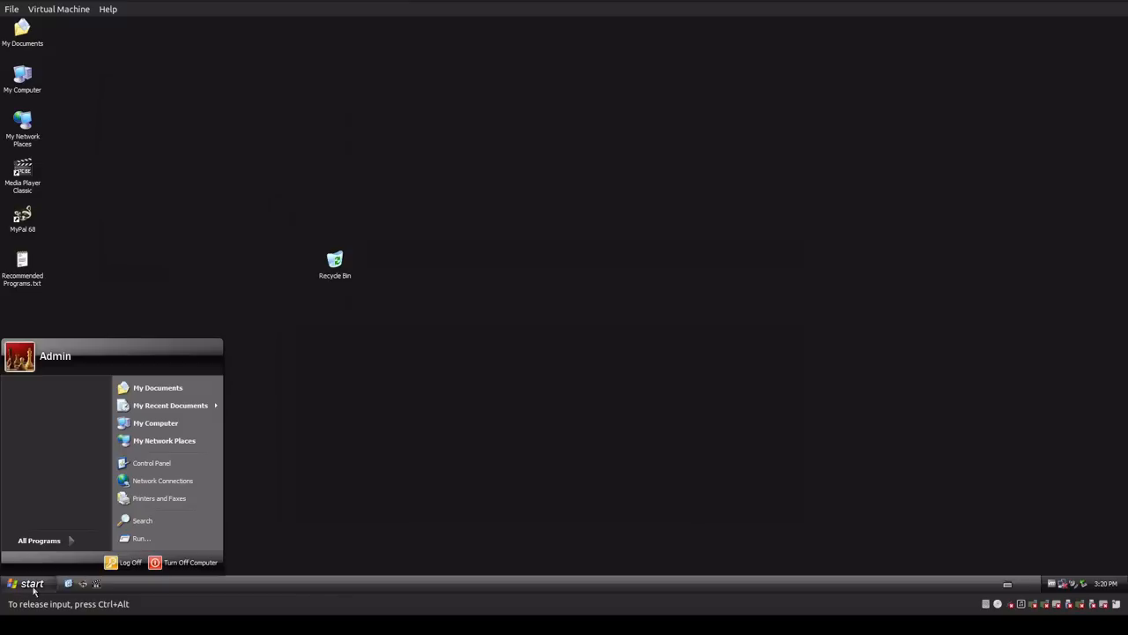
right_click(155, 423)
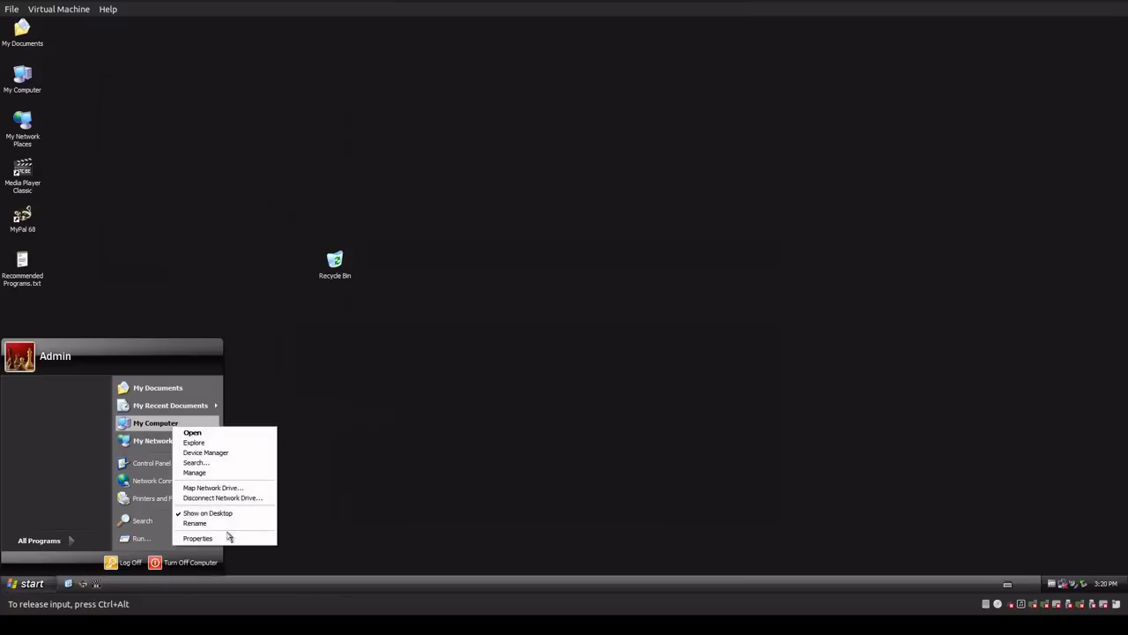
click(197, 537)
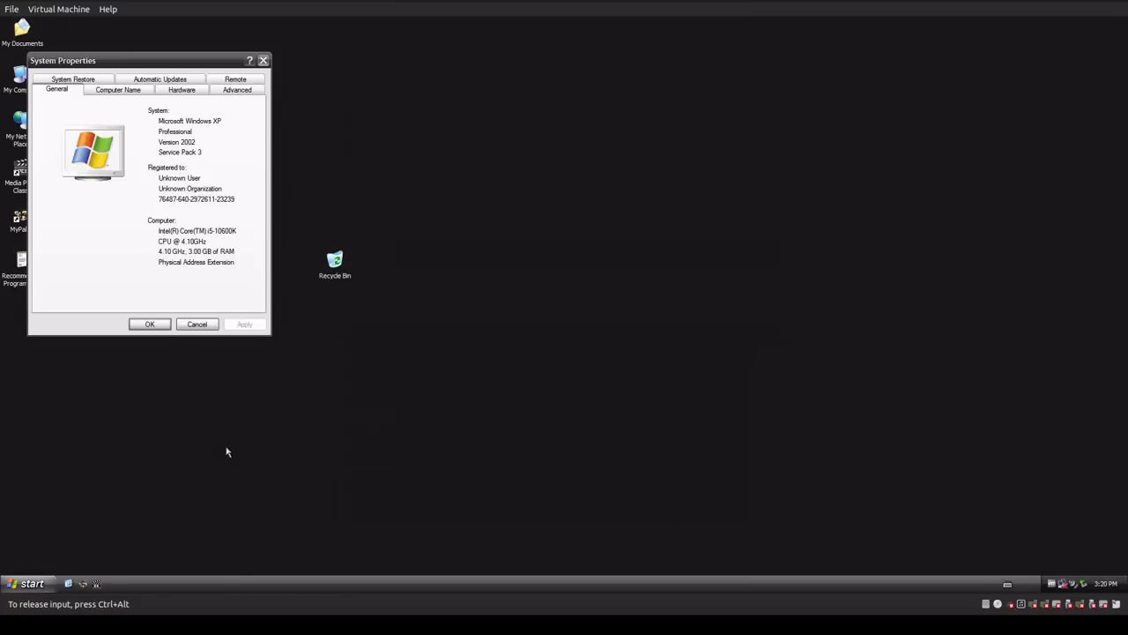
mouse_move(173, 258)
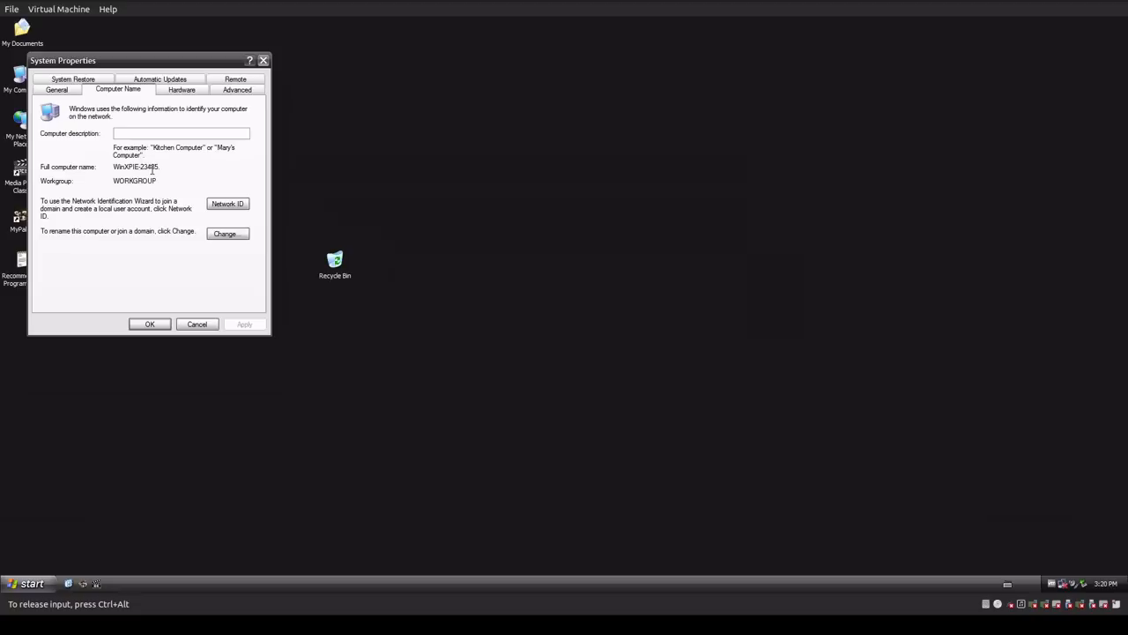
click(236, 88)
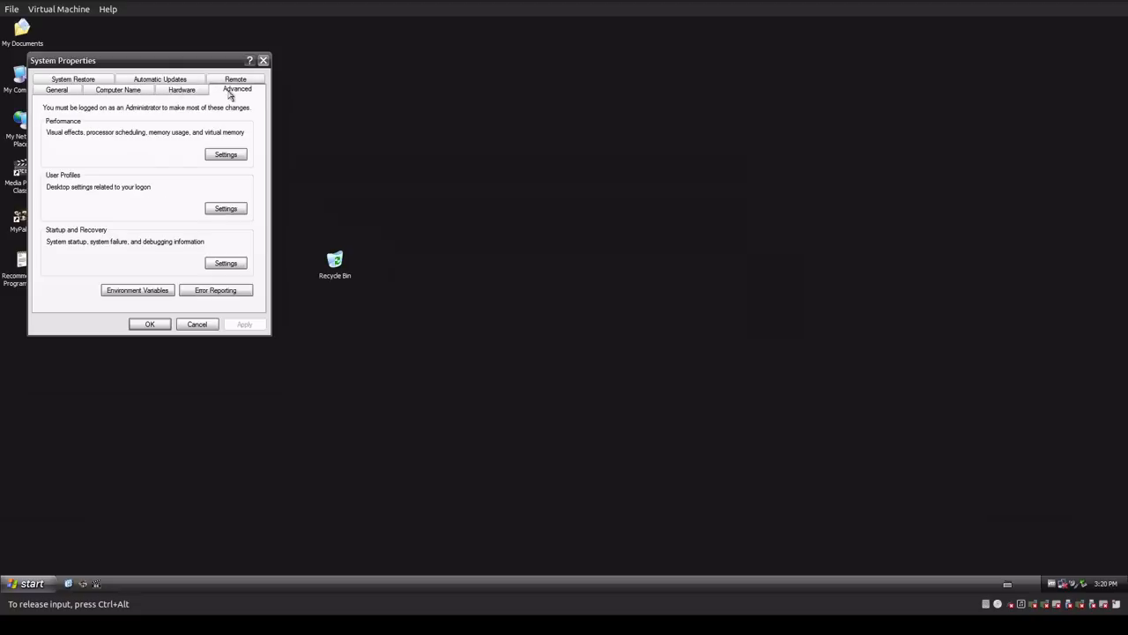
click(116, 88)
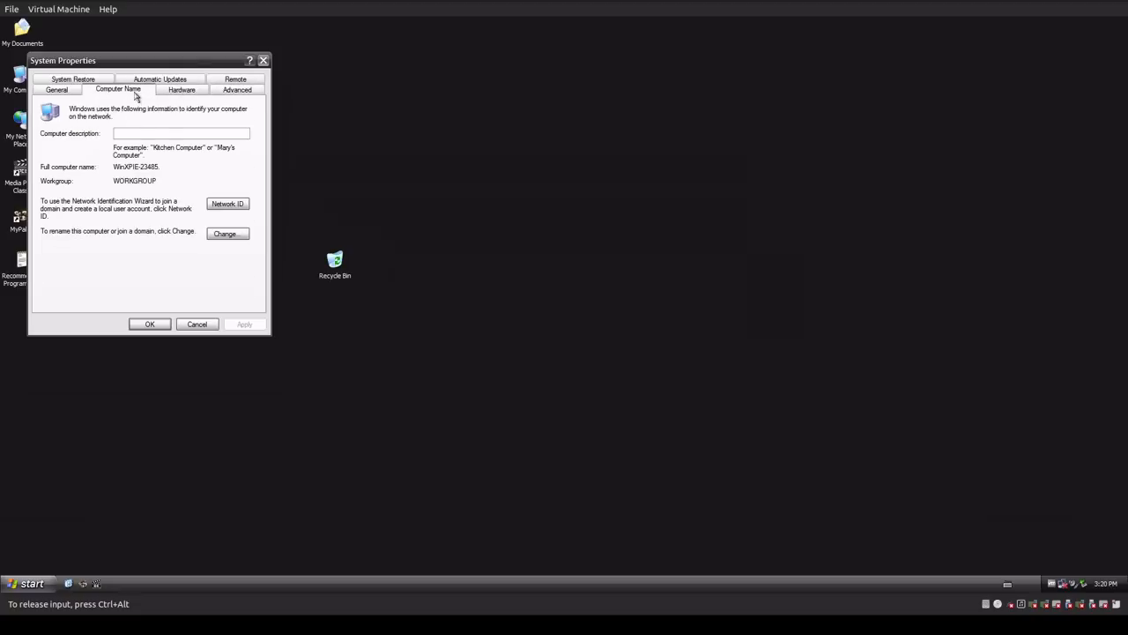
click(236, 88)
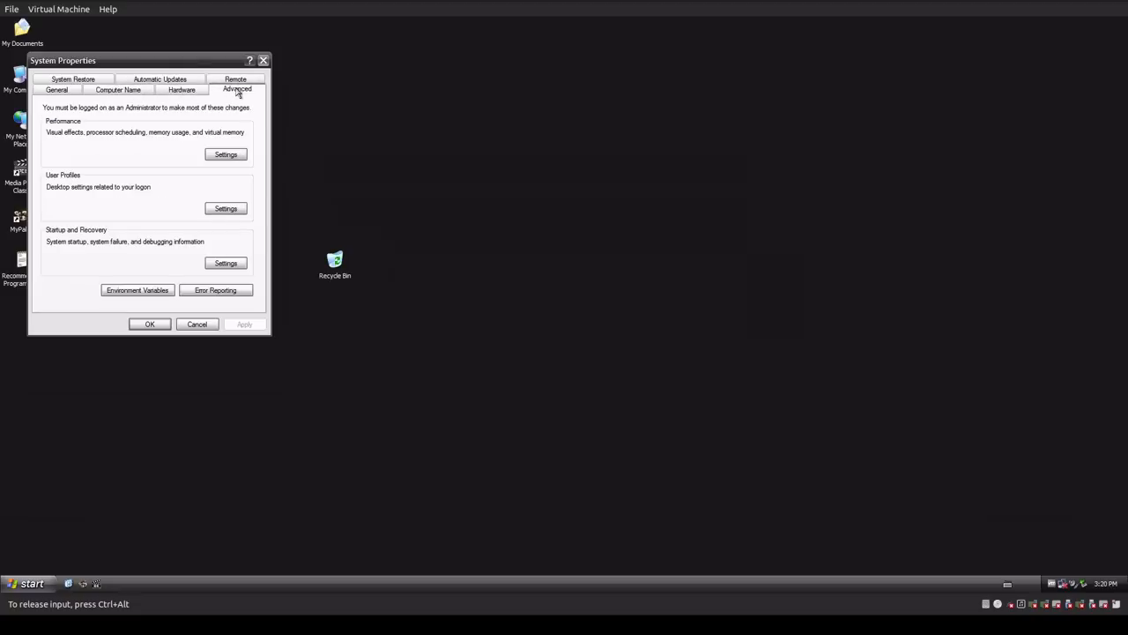
click(225, 155)
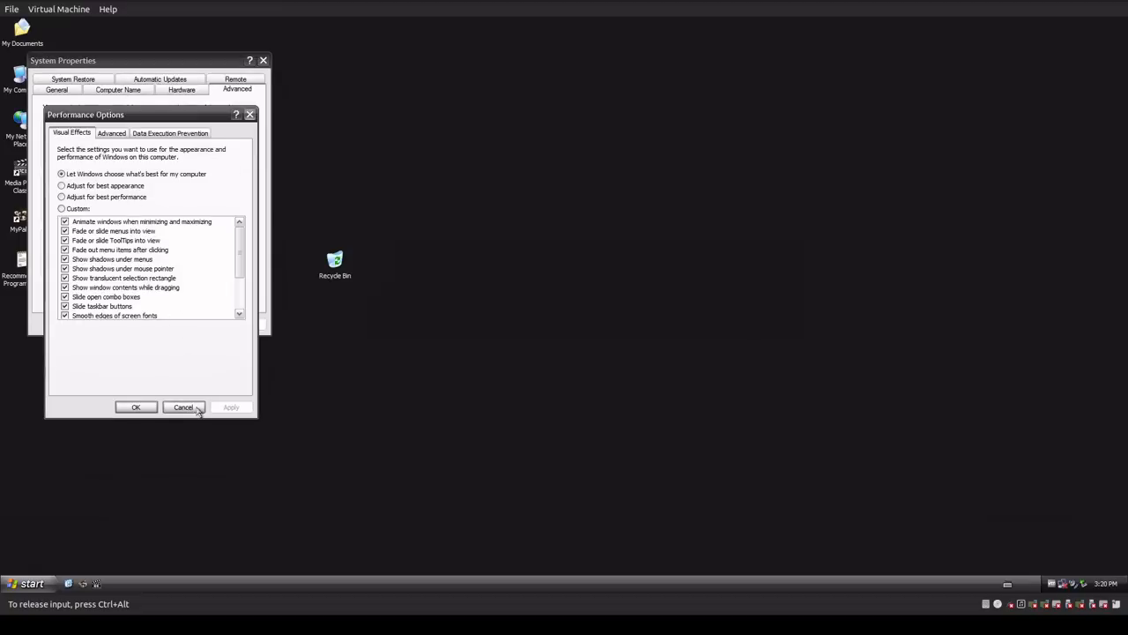
click(184, 405)
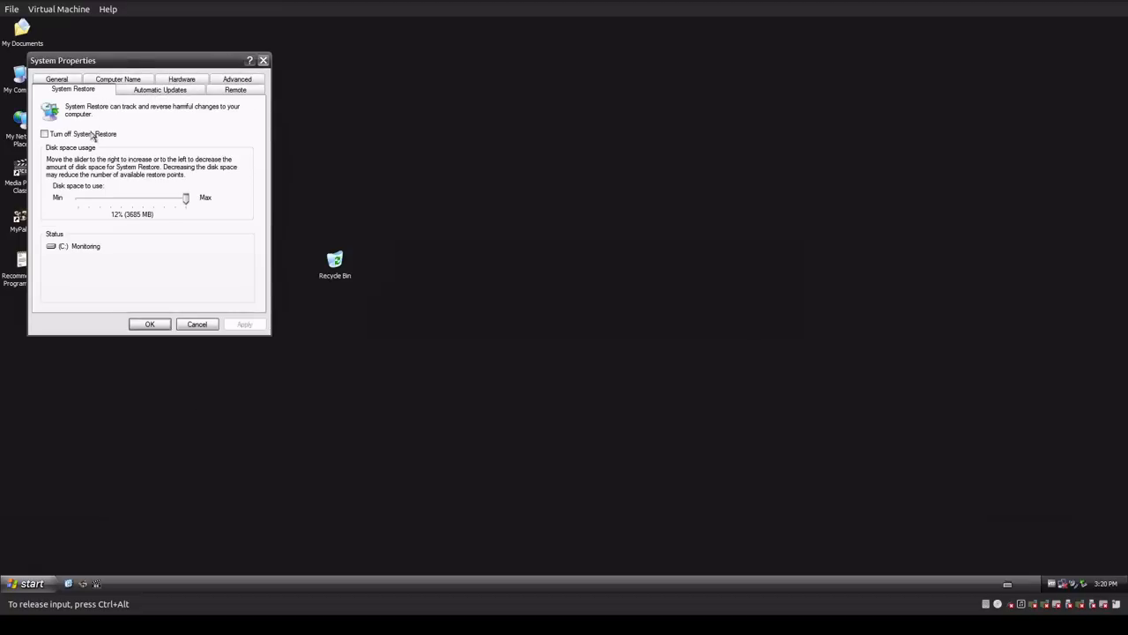
click(181, 89)
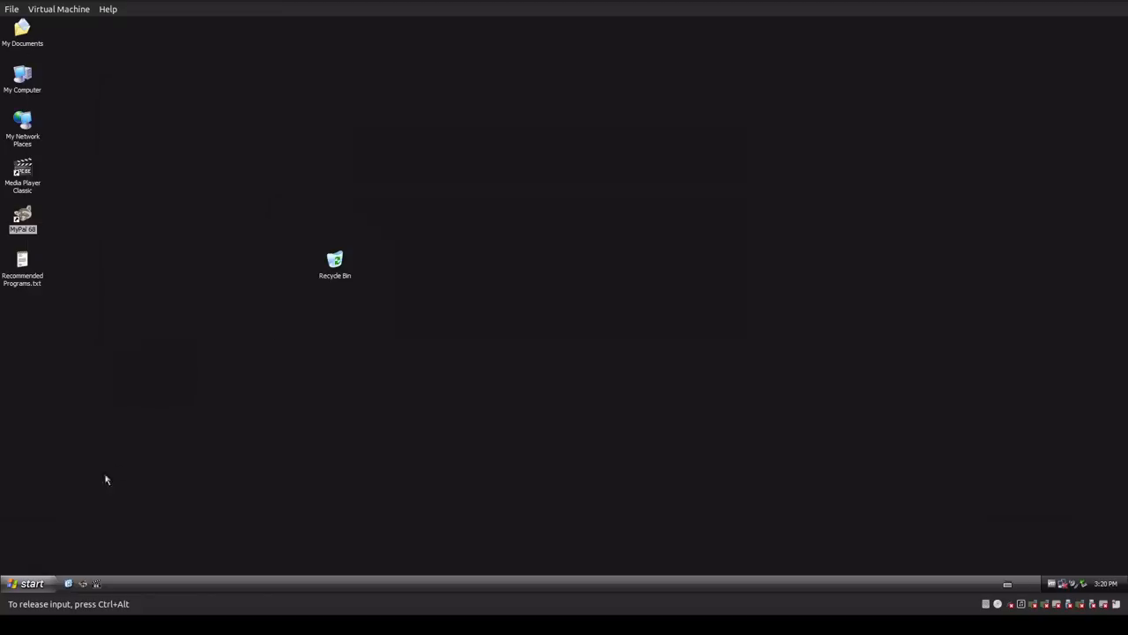
click(27, 582)
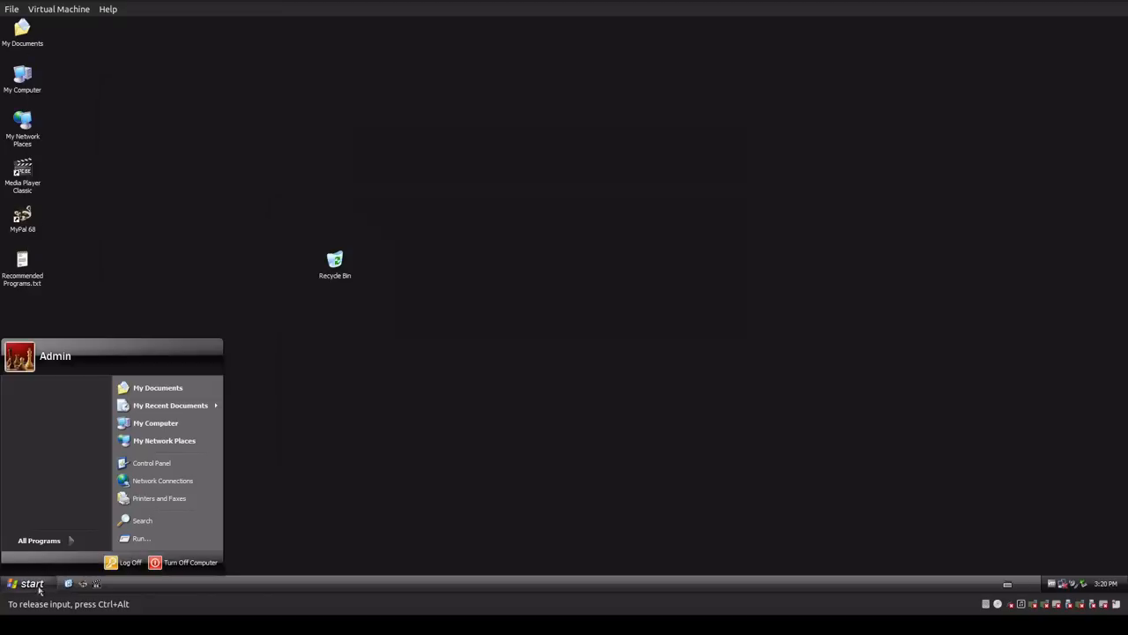
mouse_move(151, 462)
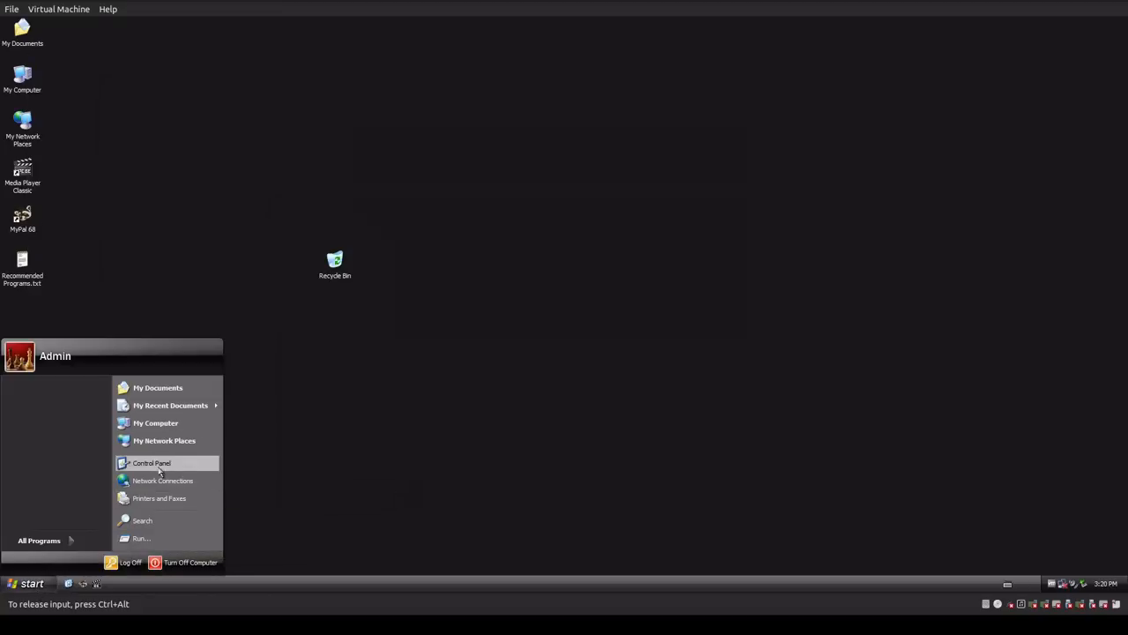
mouse_move(156, 423)
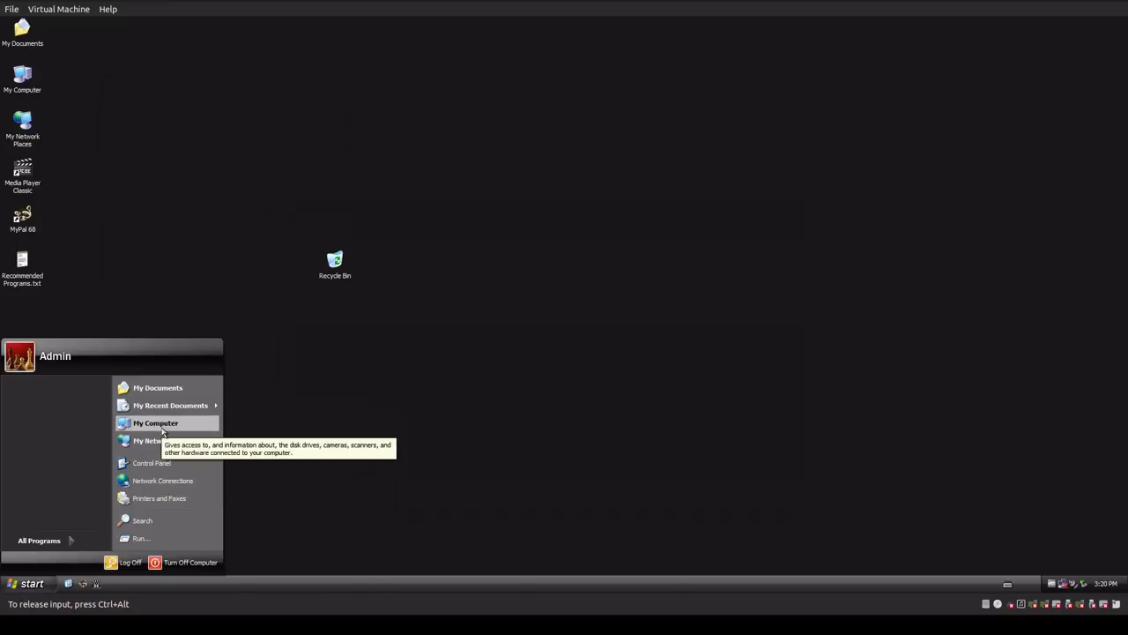
click(152, 462)
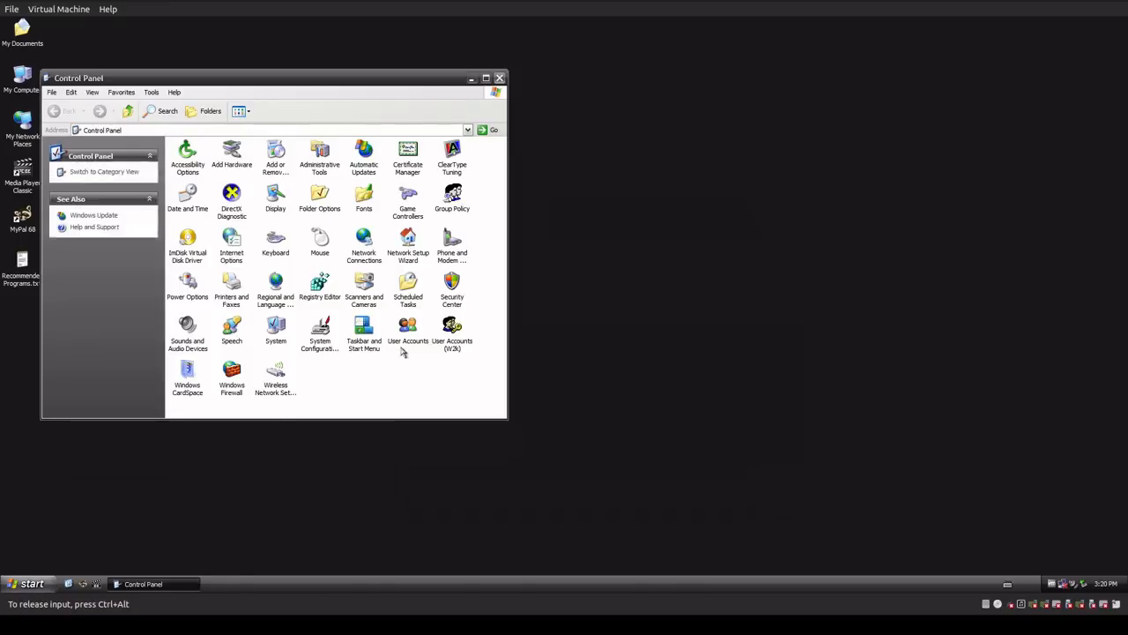
double_click(275, 155)
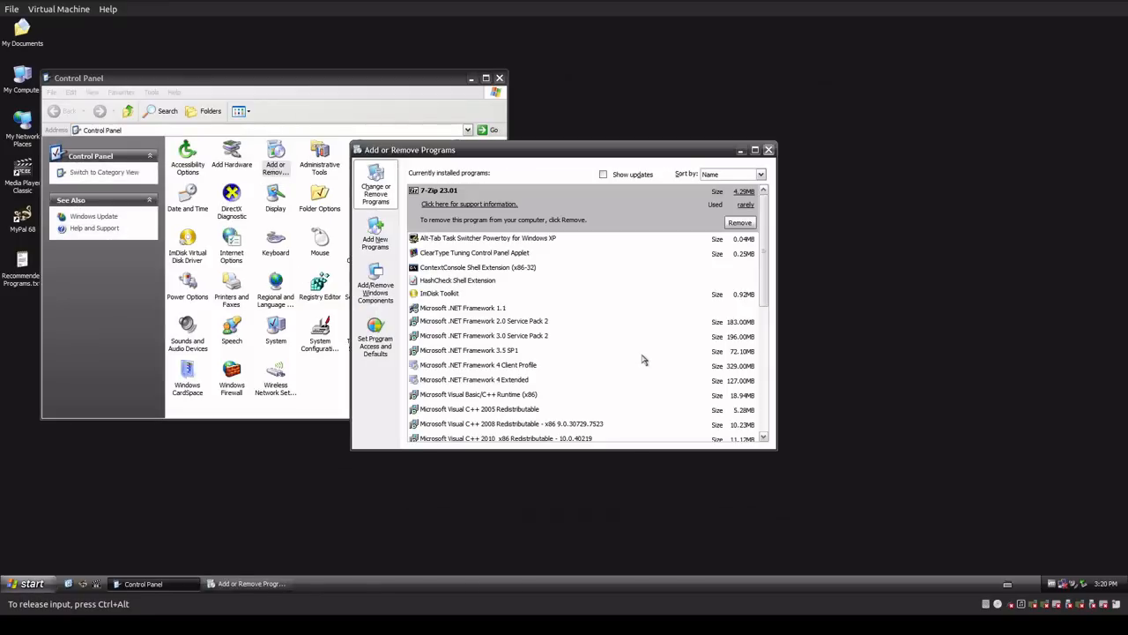
scroll(down, 3)
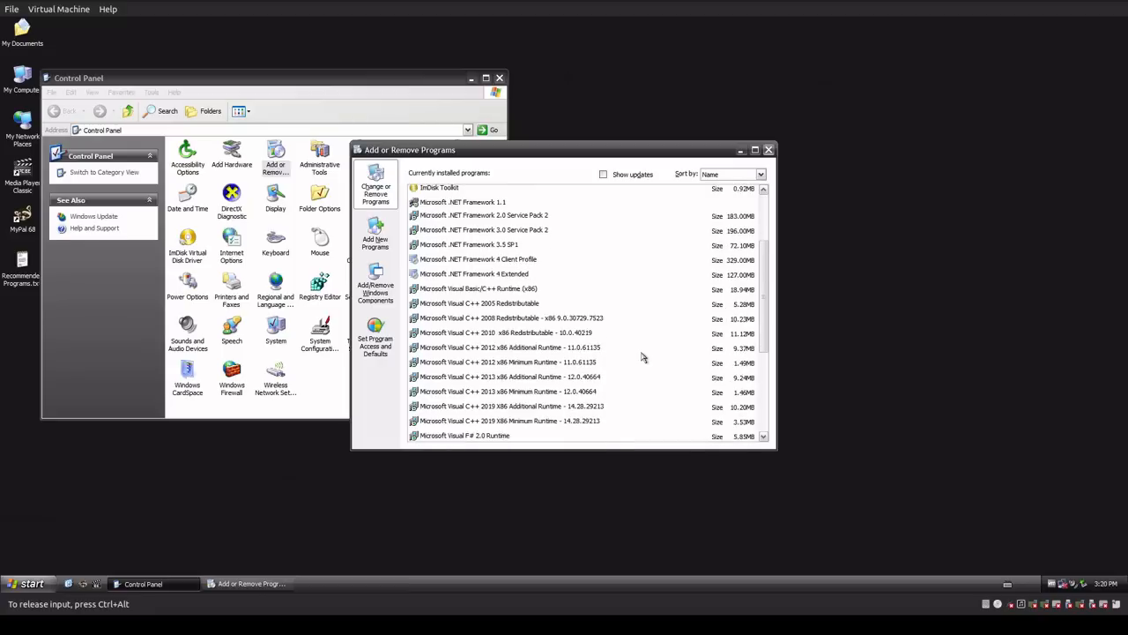
scroll(down, 3)
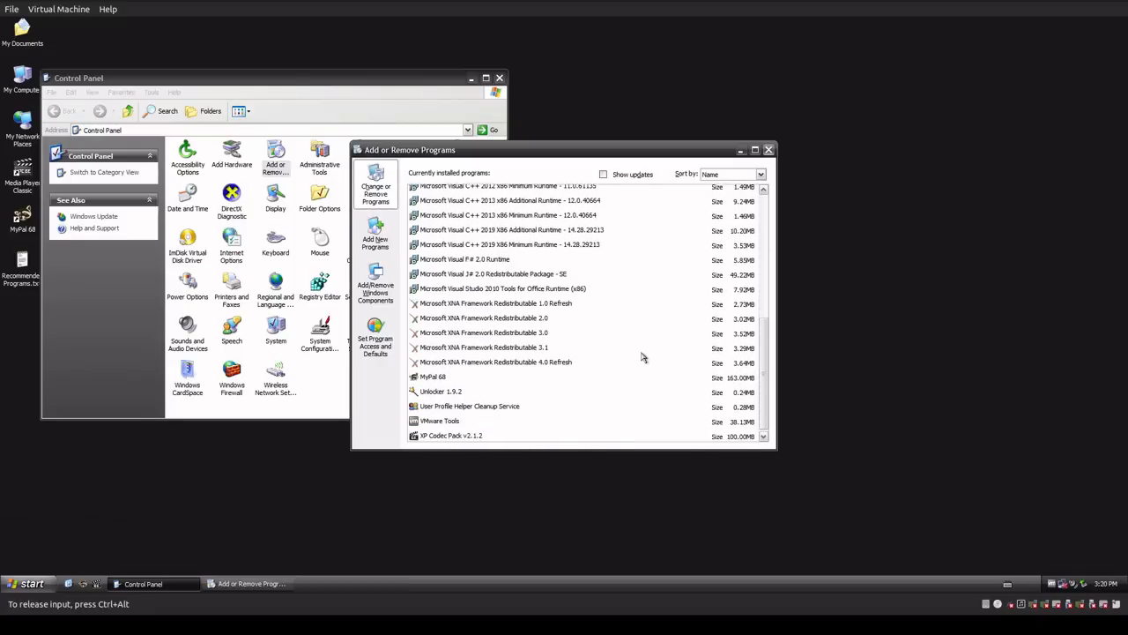
scroll(down, 3)
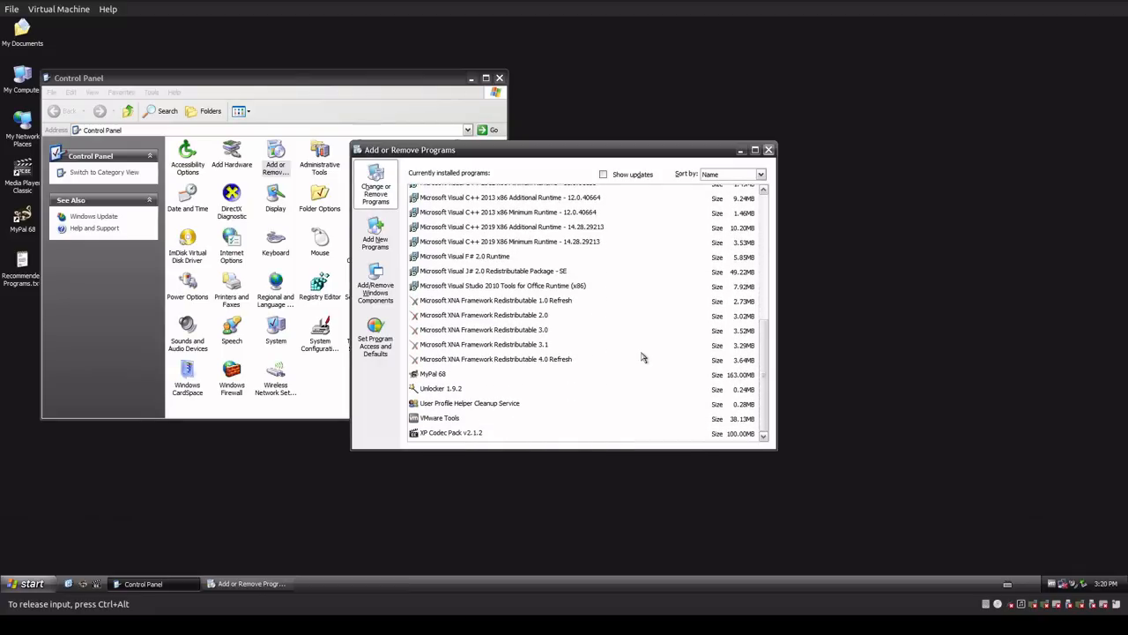
scroll(up, 3)
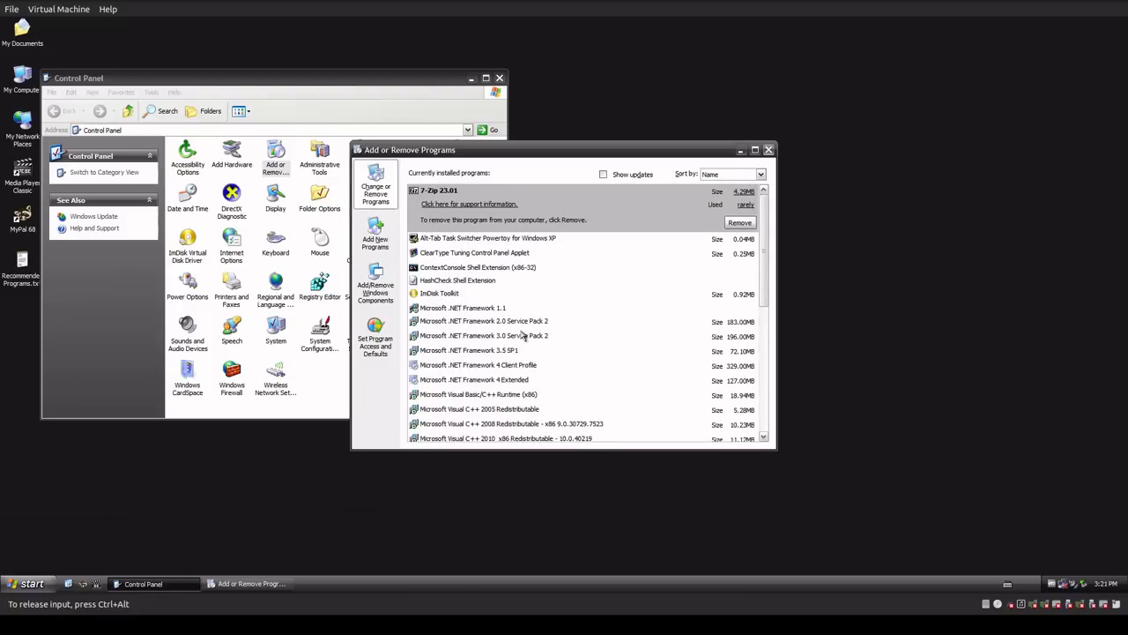
click(603, 175)
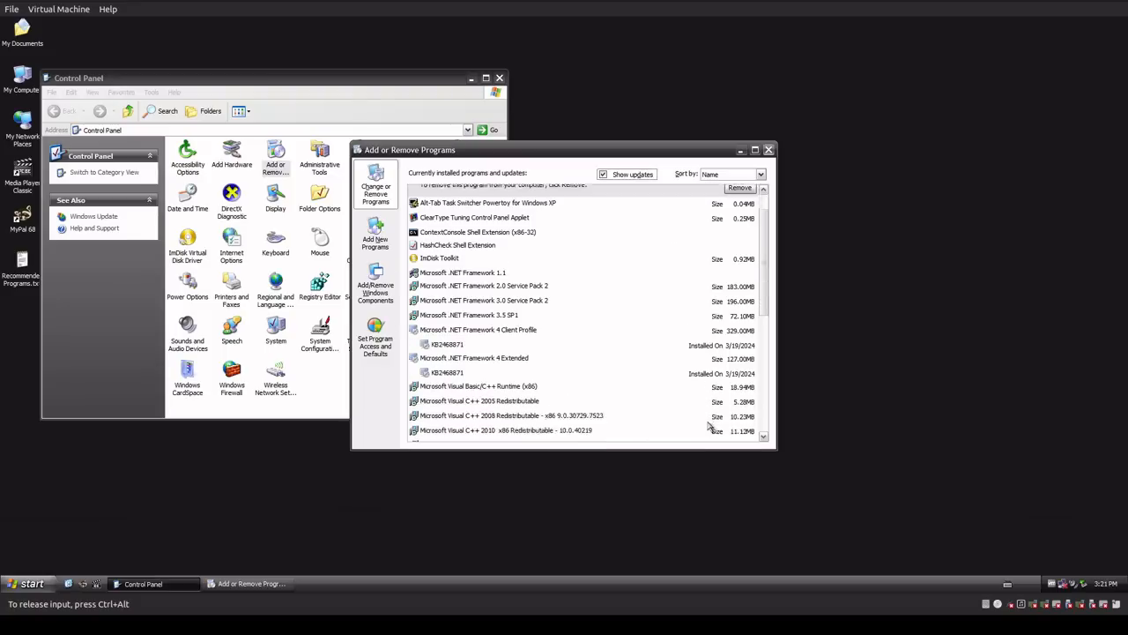
scroll(down, 3)
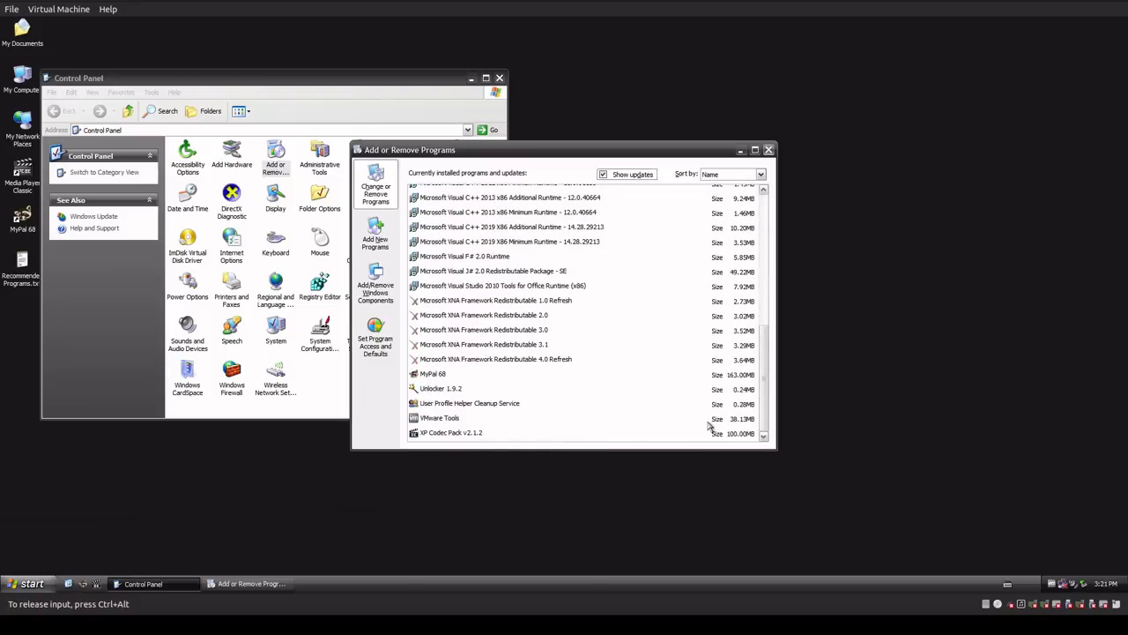
scroll(up, 3)
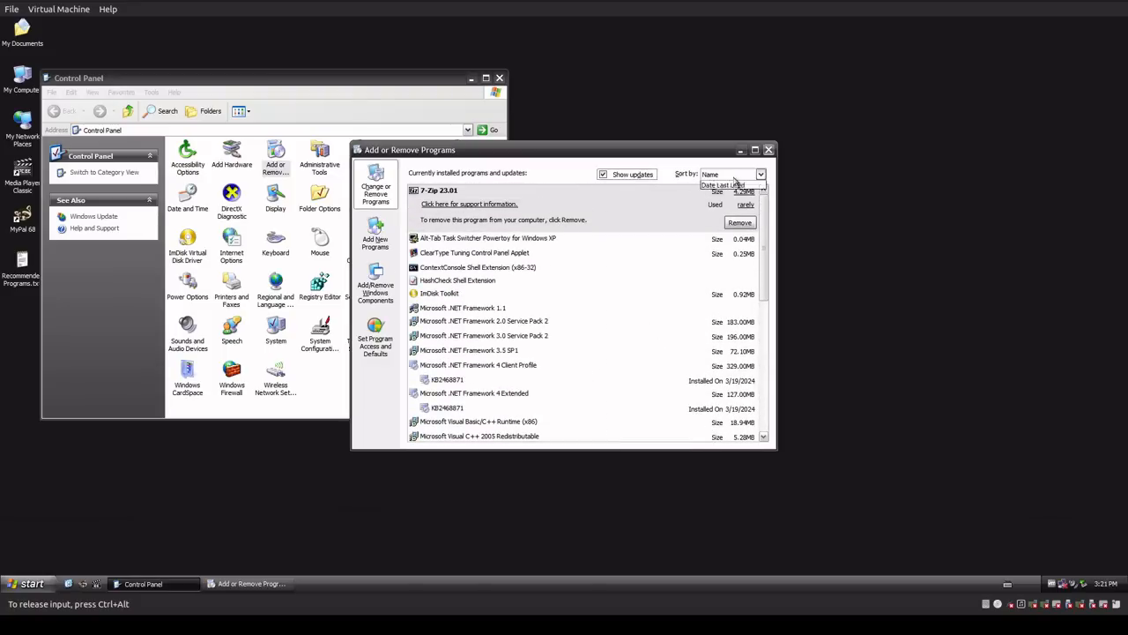
click(709, 174)
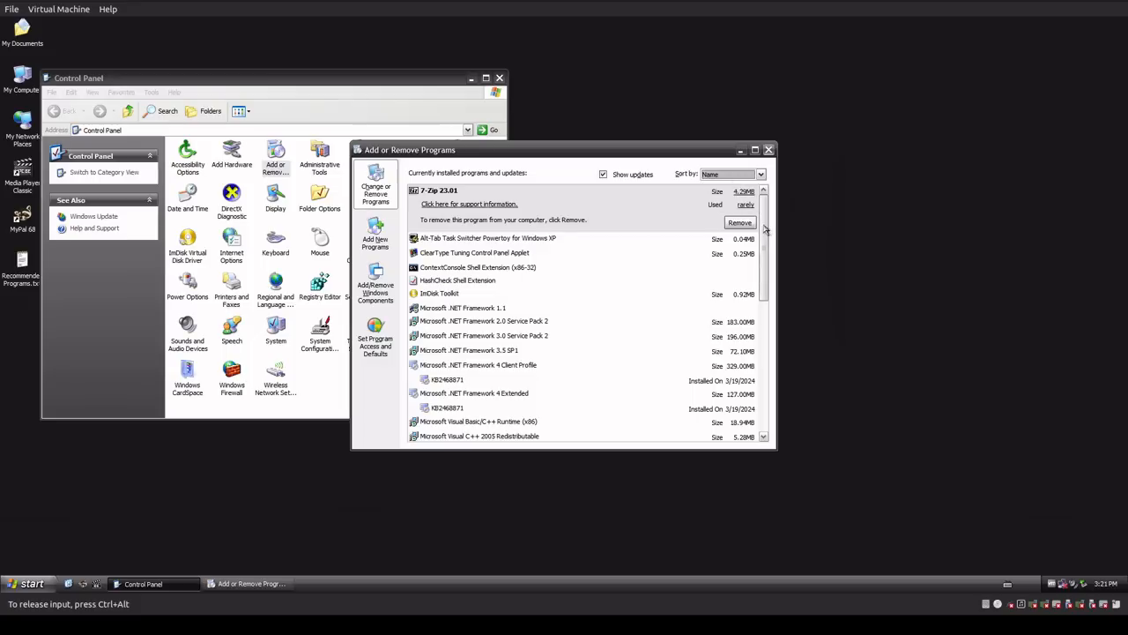
scroll(down, 3)
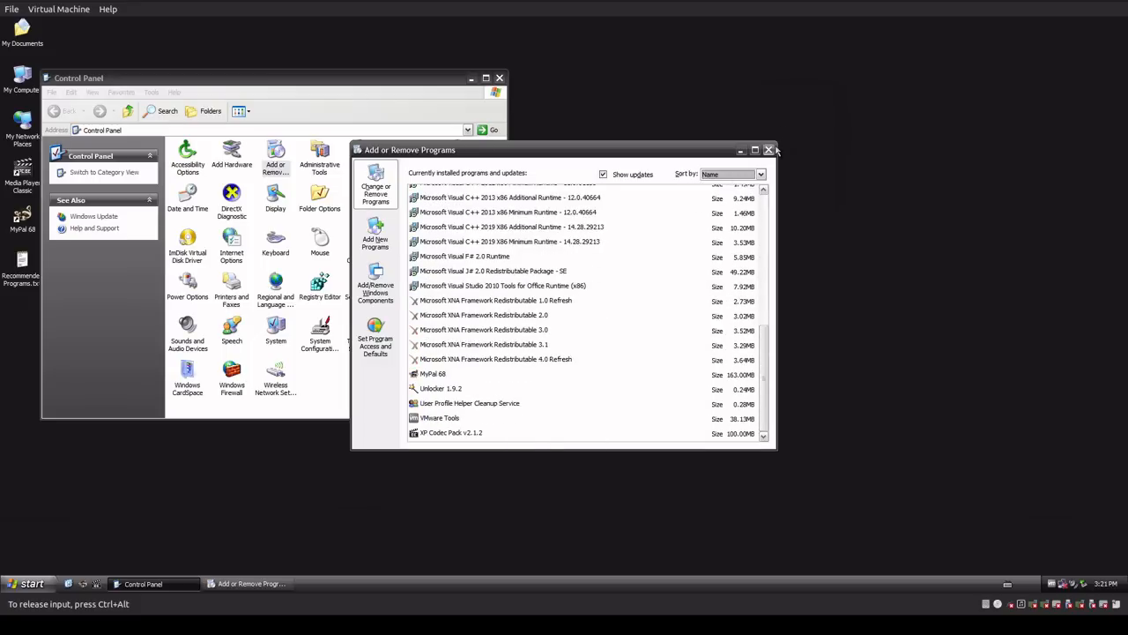
click(30, 582)
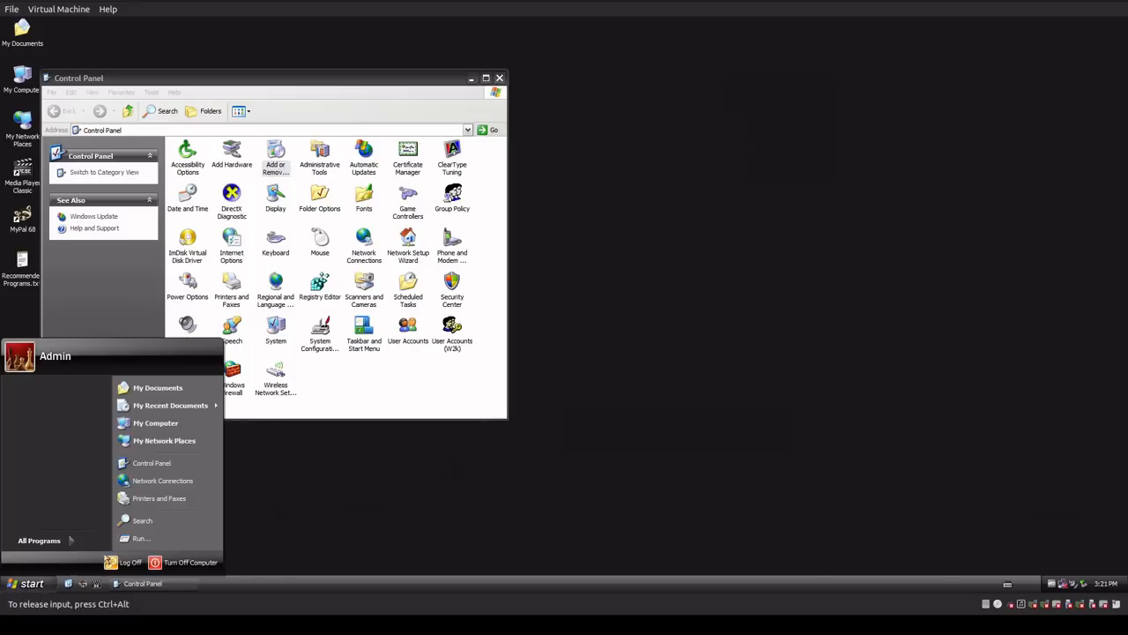
- Run systeminfo in a command prompt and scroll through the OS details and hotfix list
click(141, 538)
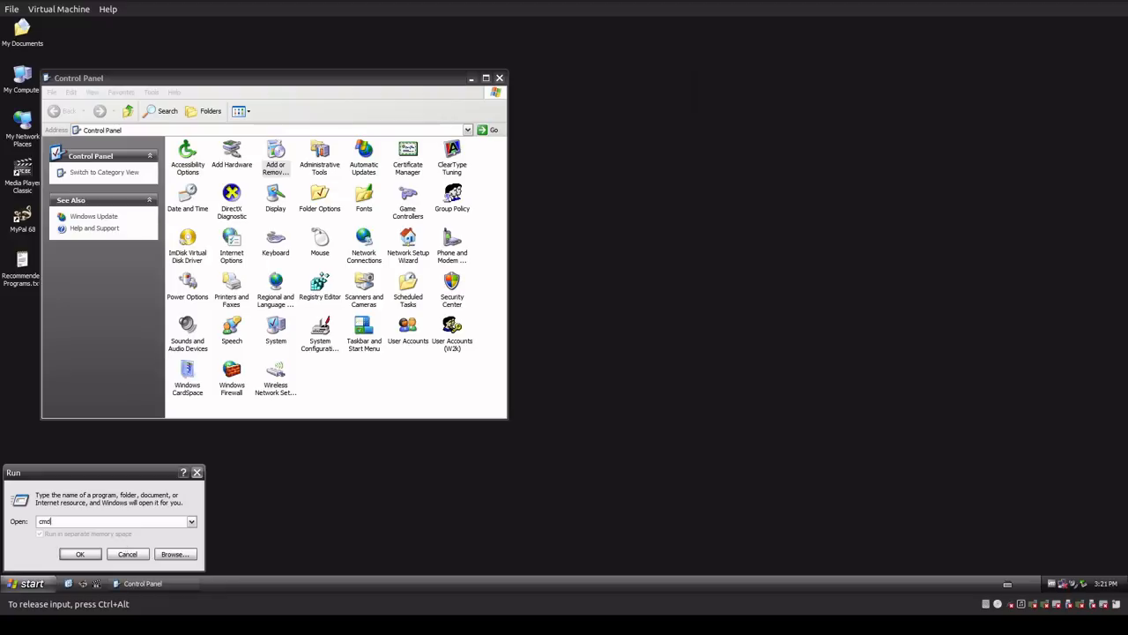
click(79, 554)
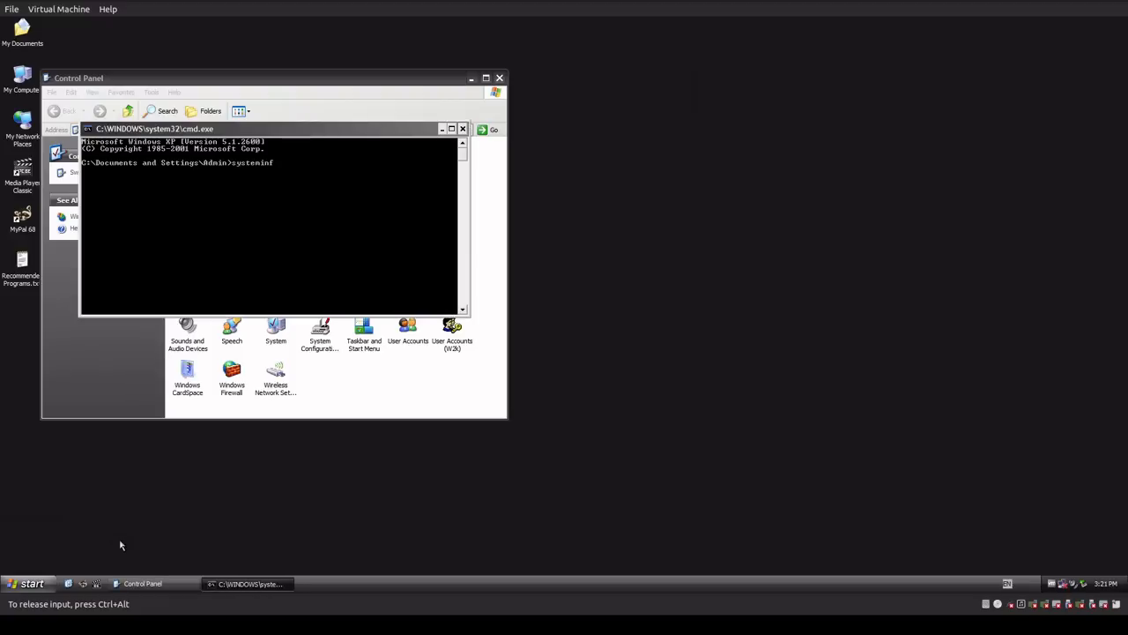
key(Return)
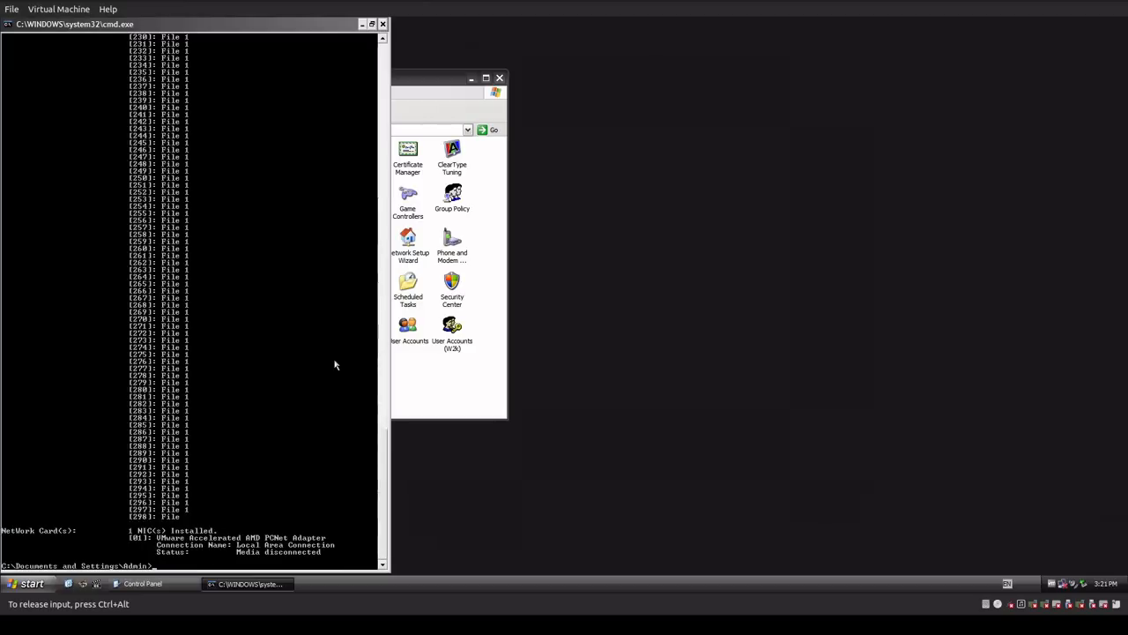
text(systeminfo)
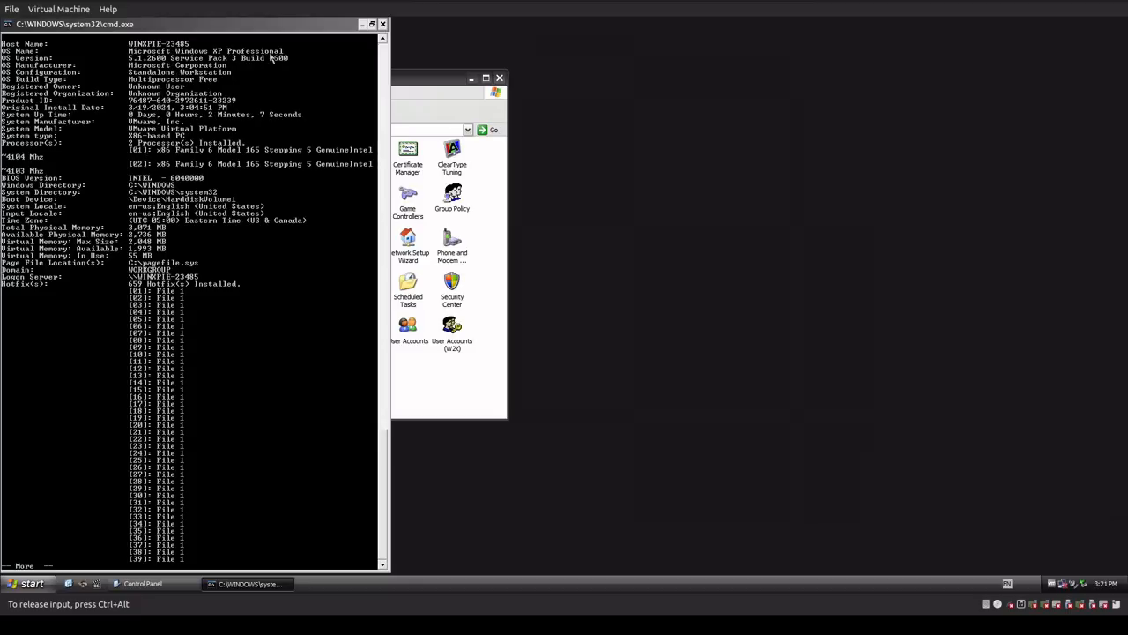
mouse_move(211, 257)
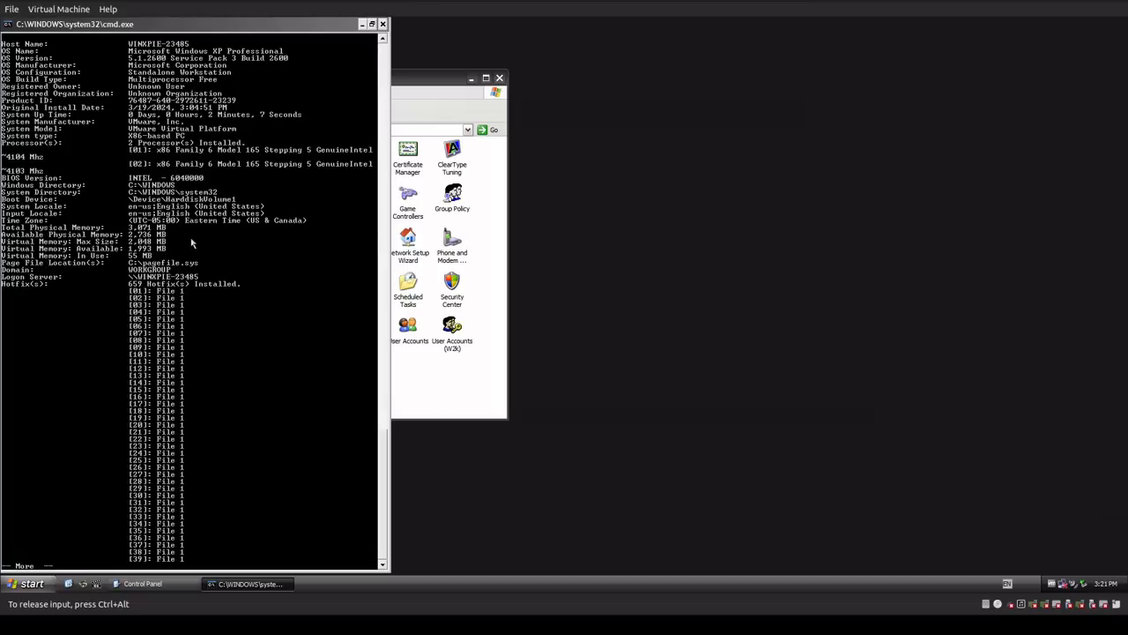
mouse_move(187, 282)
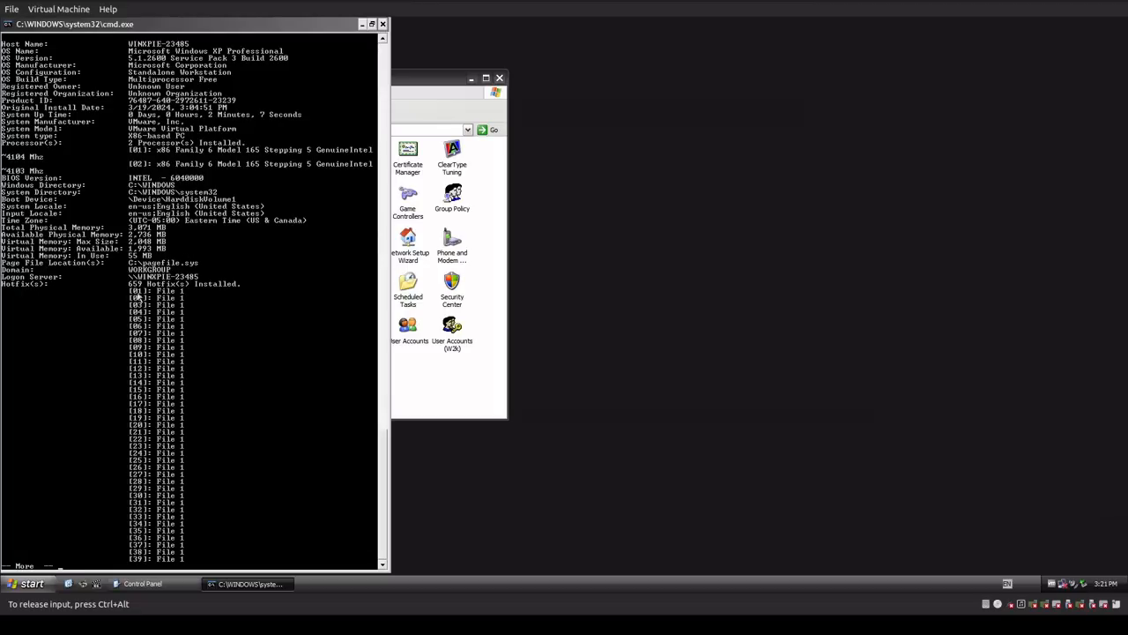
mouse_move(258, 332)
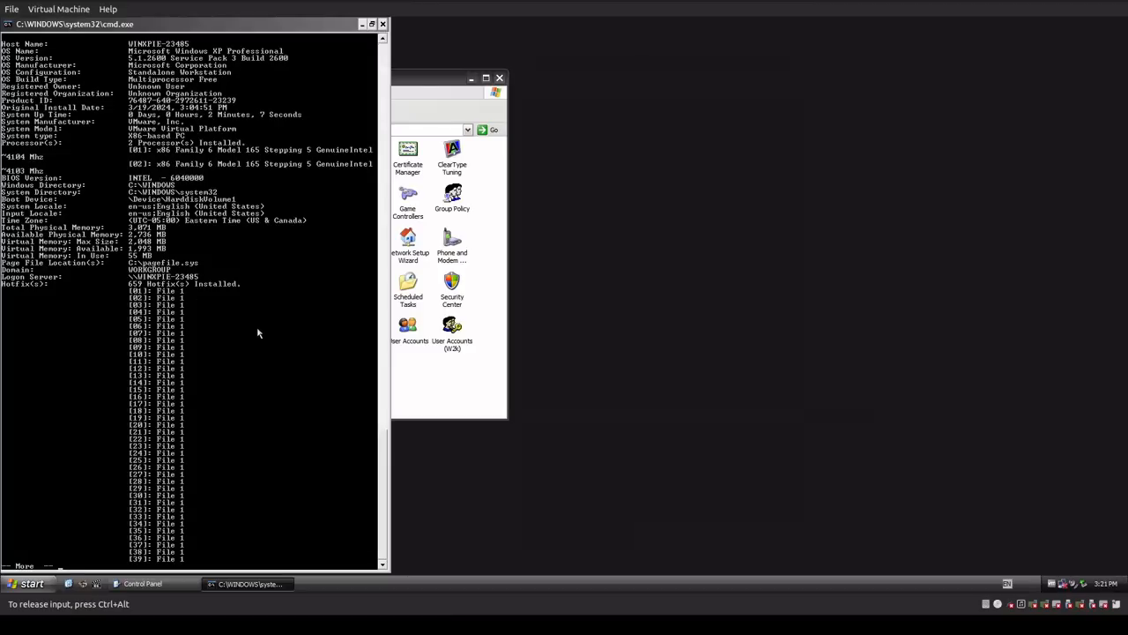
scroll(down, 3)
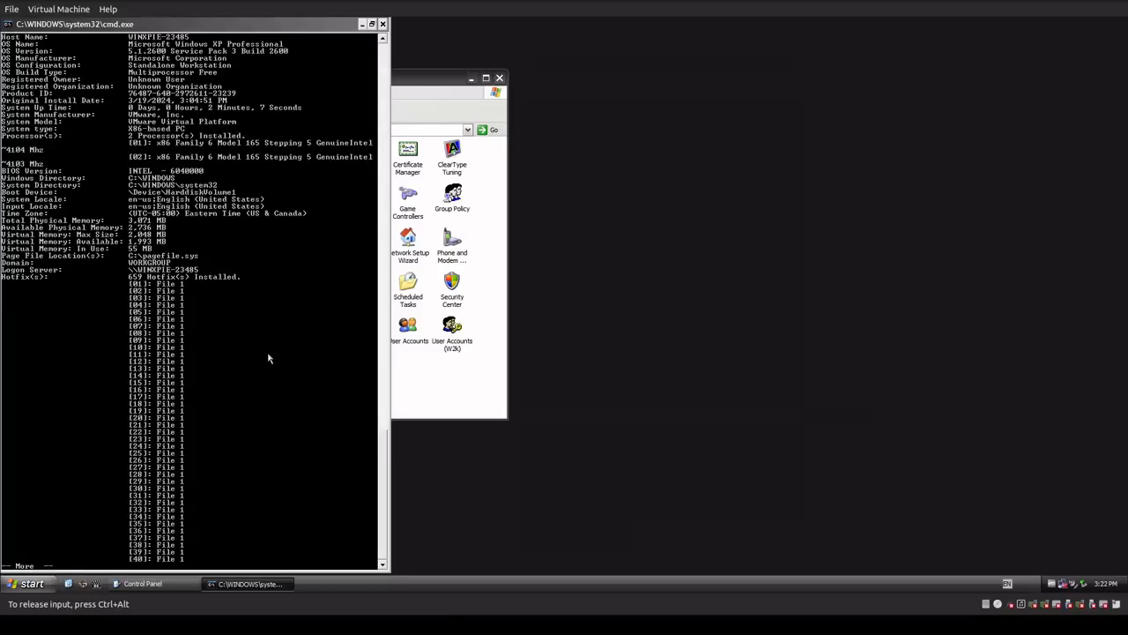
scroll(down, 3)
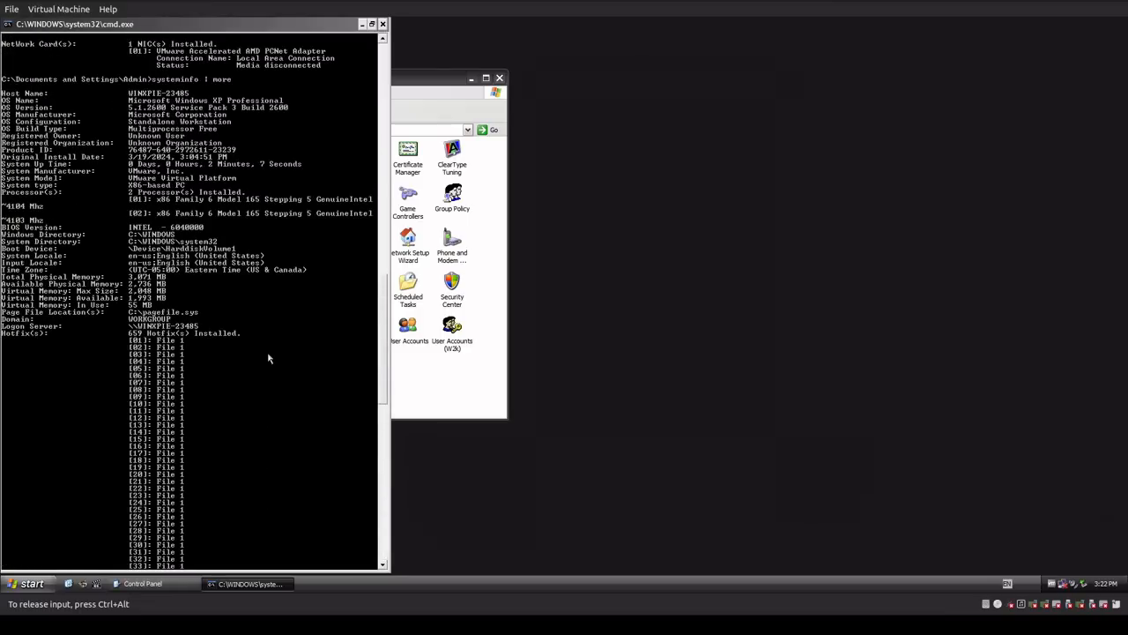
scroll(down, 3)
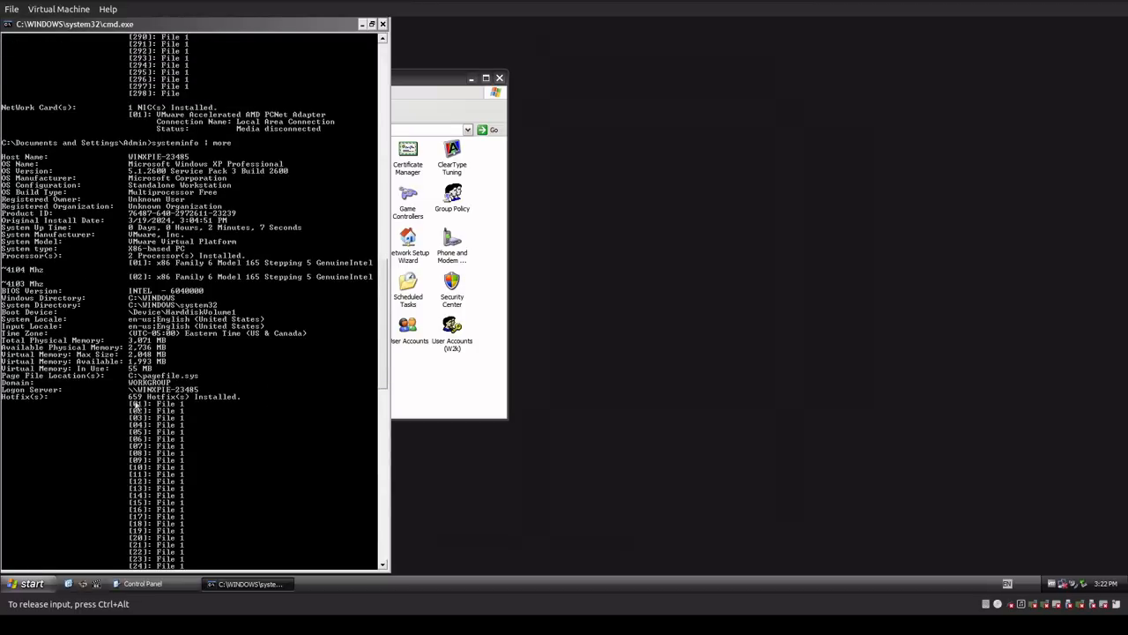
mouse_move(303, 458)
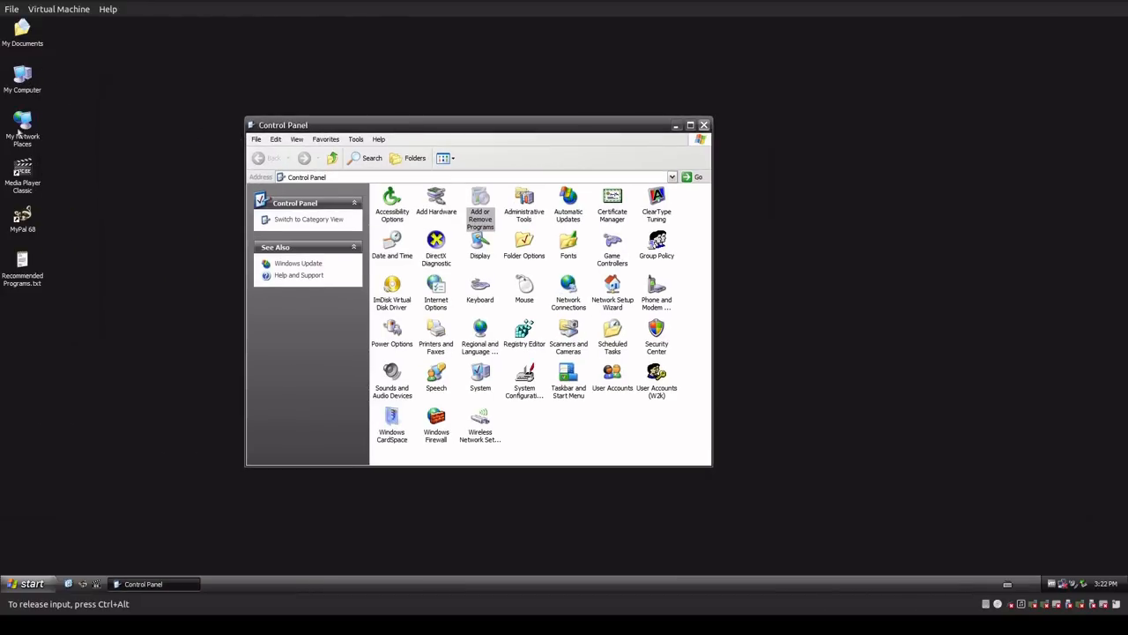
click(27, 584)
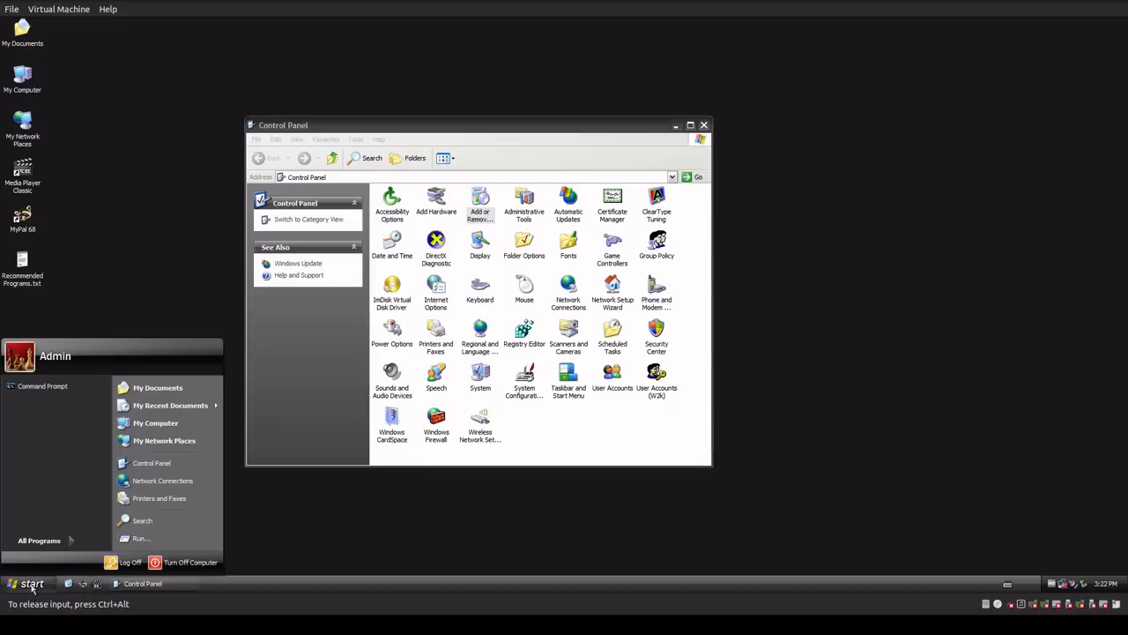
click(39, 539)
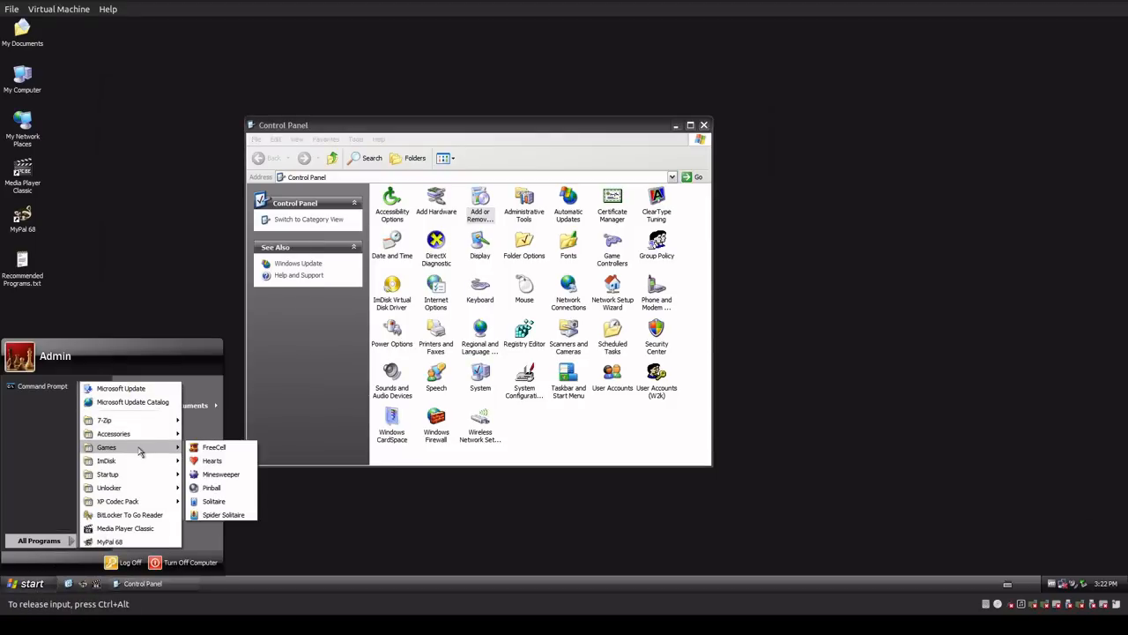
mouse_move(106, 460)
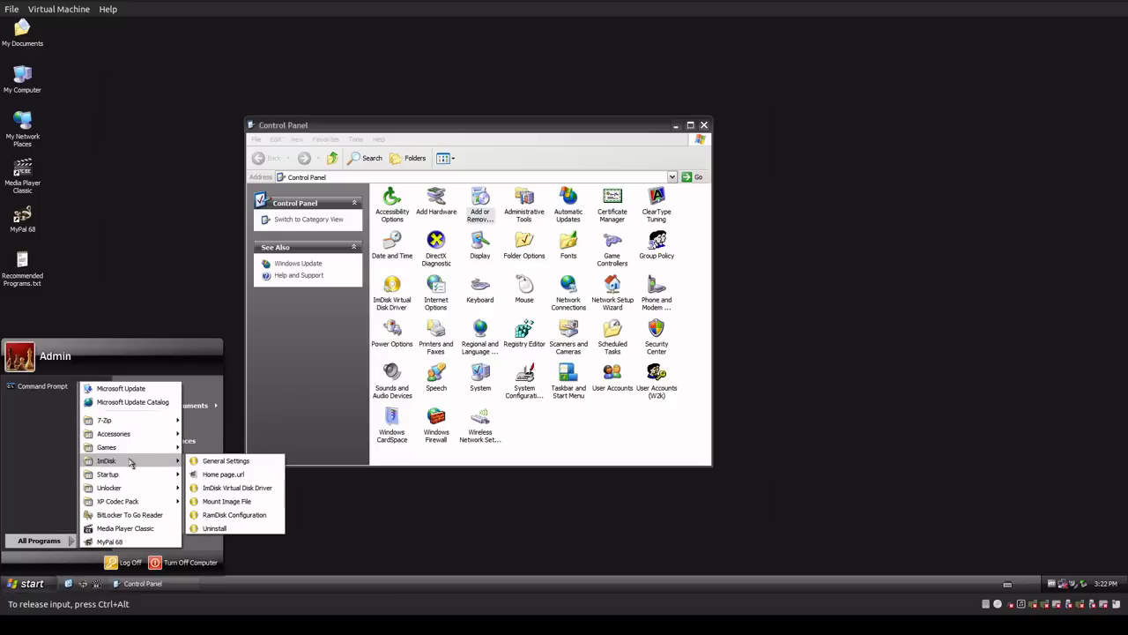
mouse_move(107, 474)
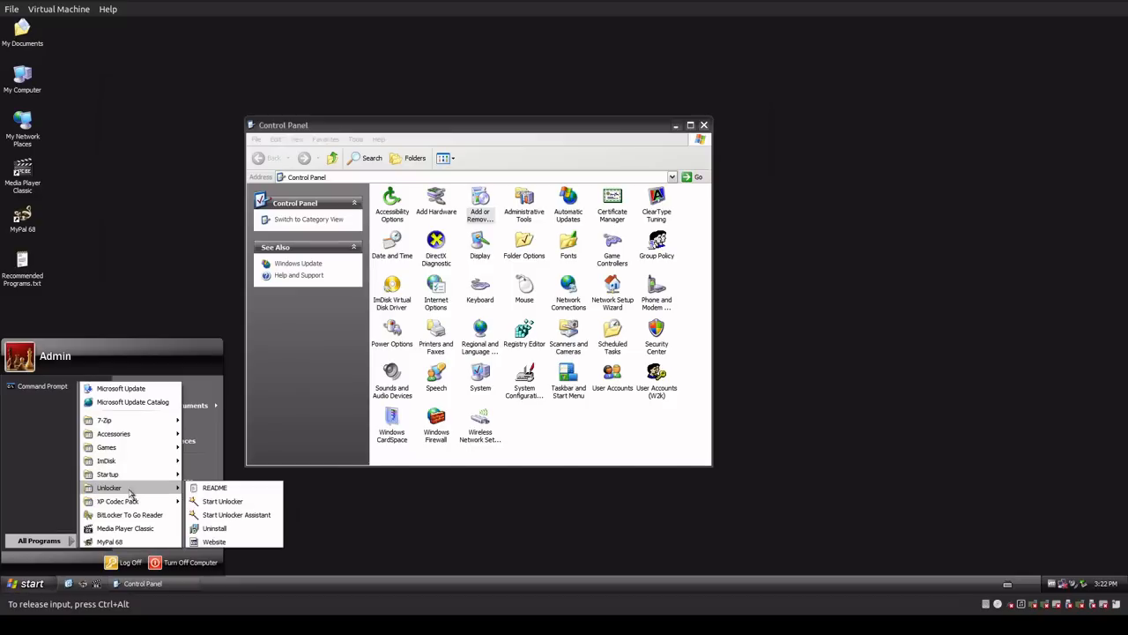
mouse_move(116, 501)
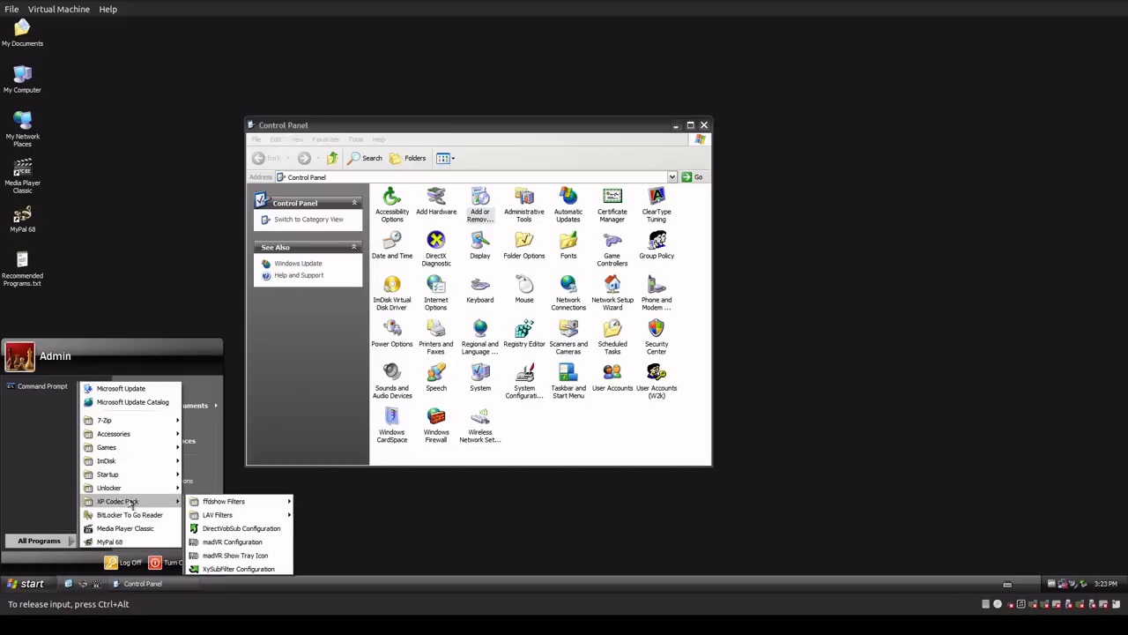
mouse_move(222, 501)
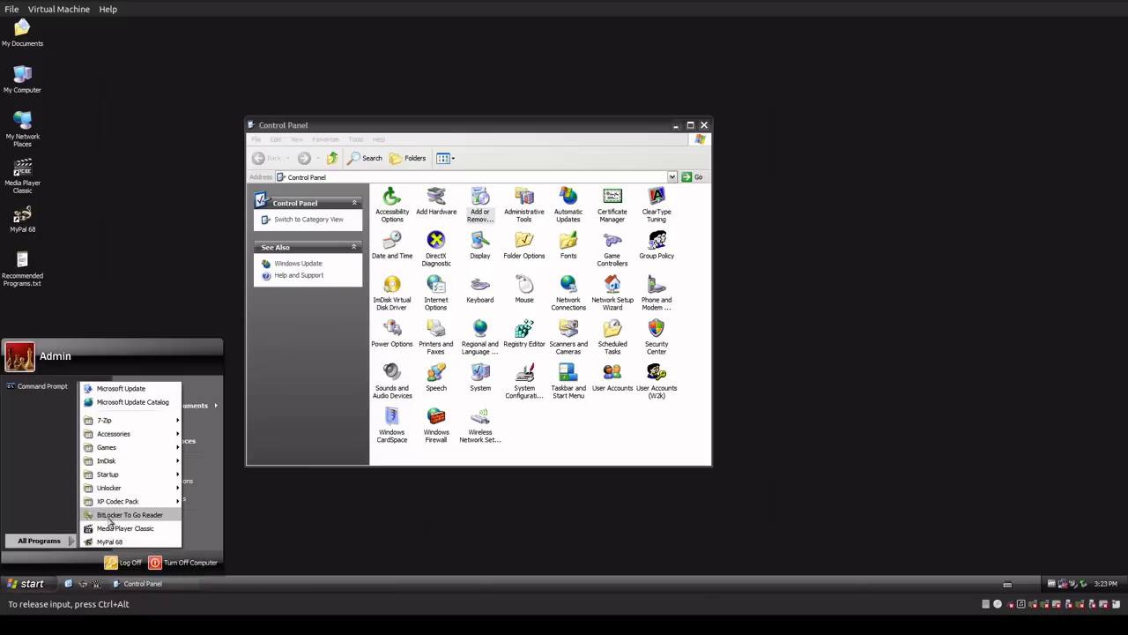
mouse_move(124, 528)
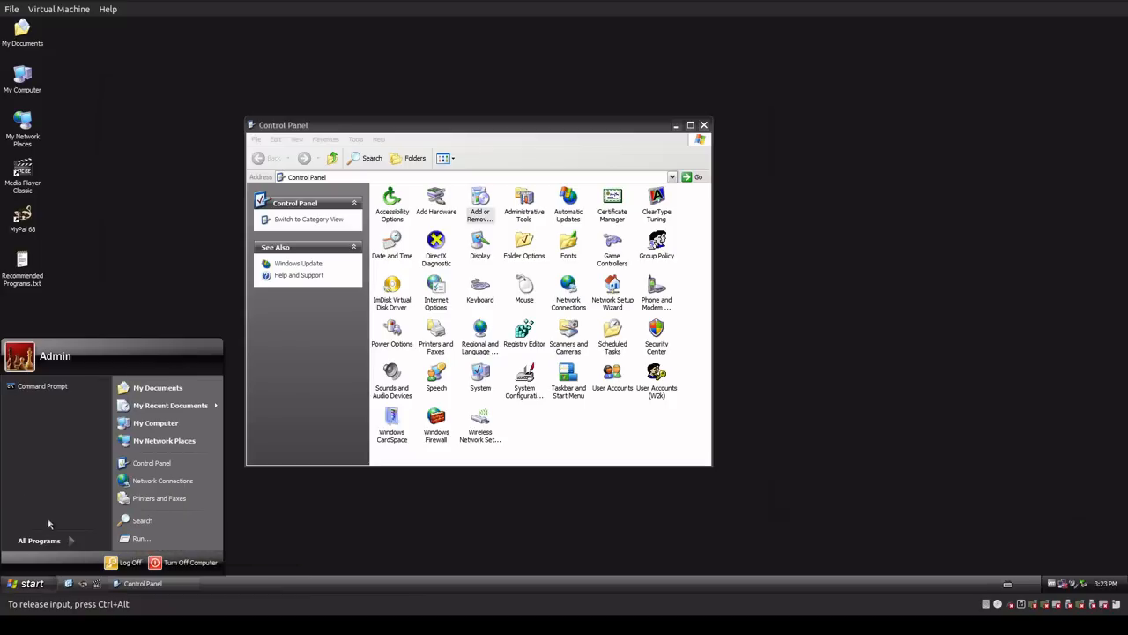
click(882, 430)
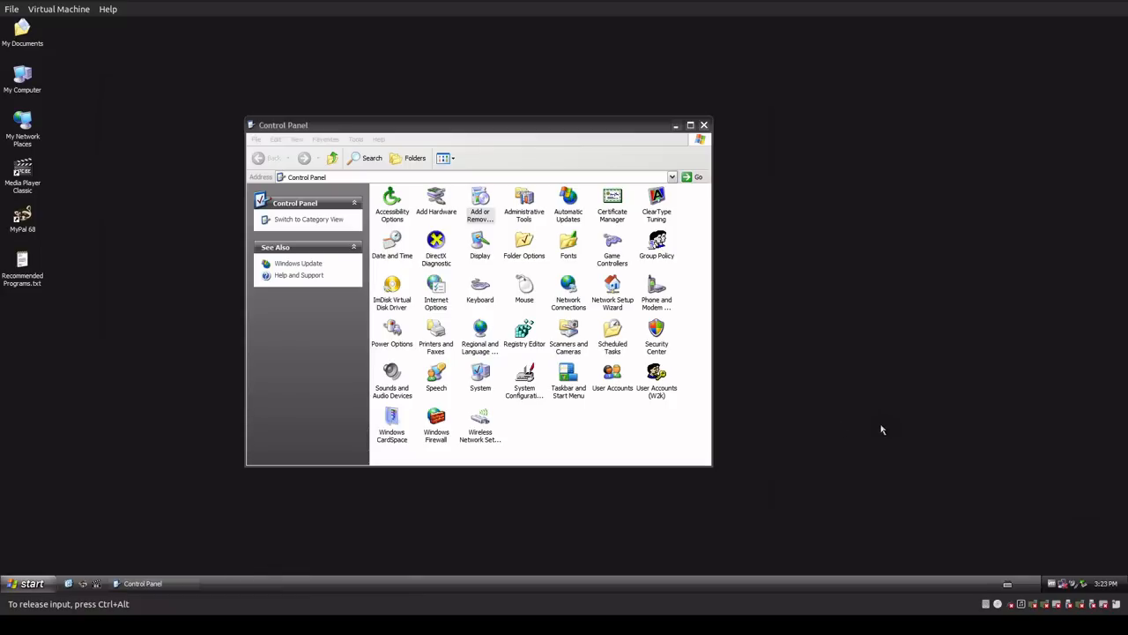
mouse_move(557, 526)
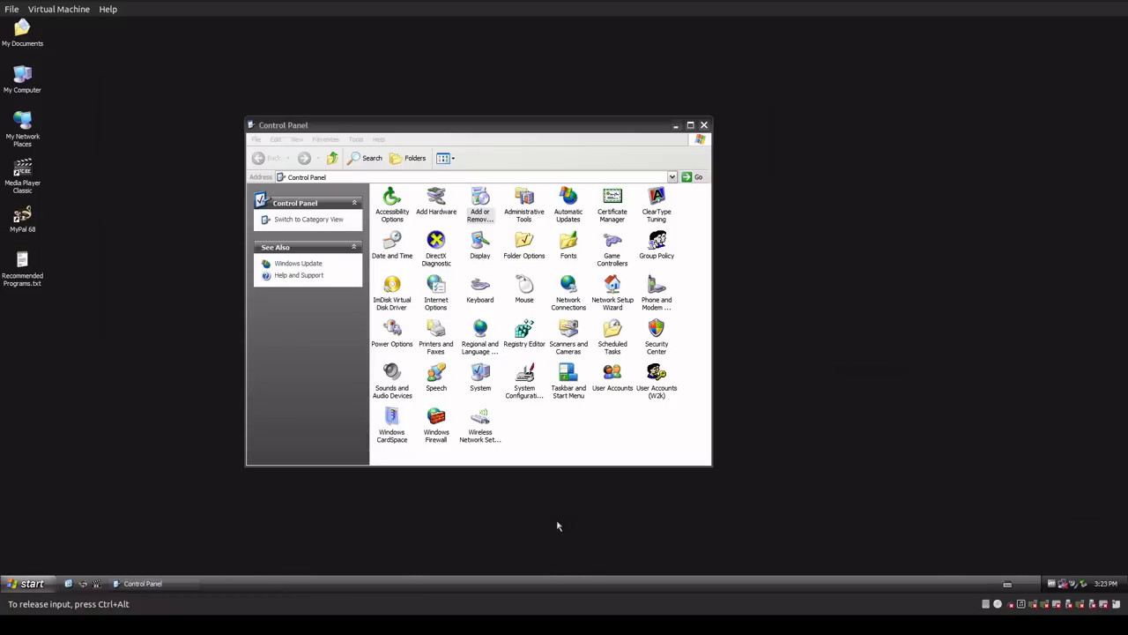
mouse_move(534, 506)
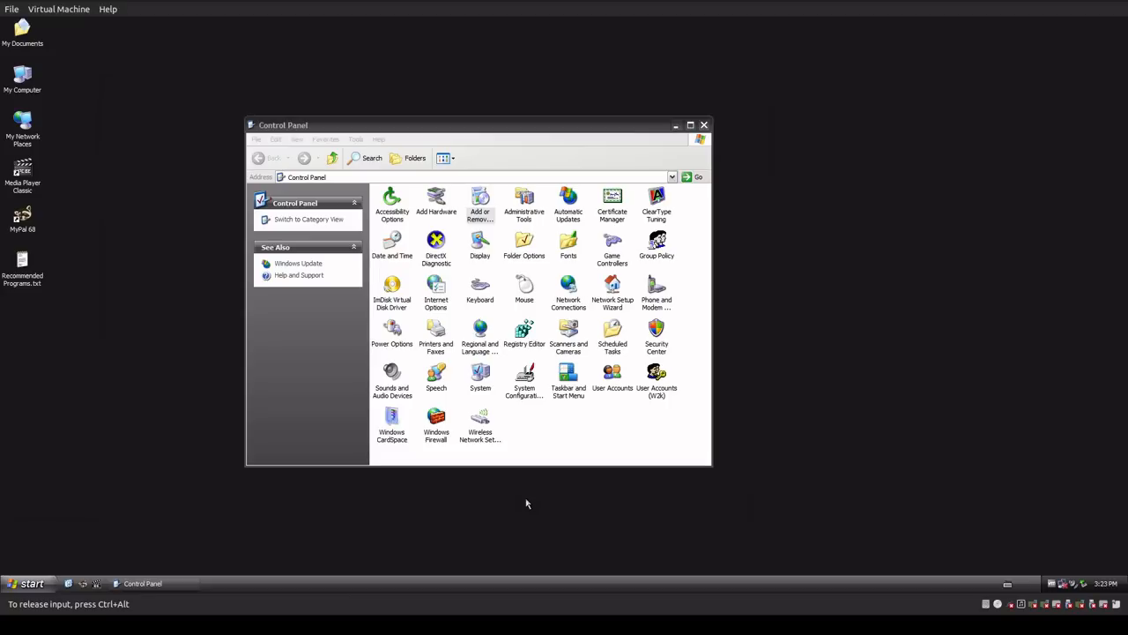
mouse_move(228, 508)
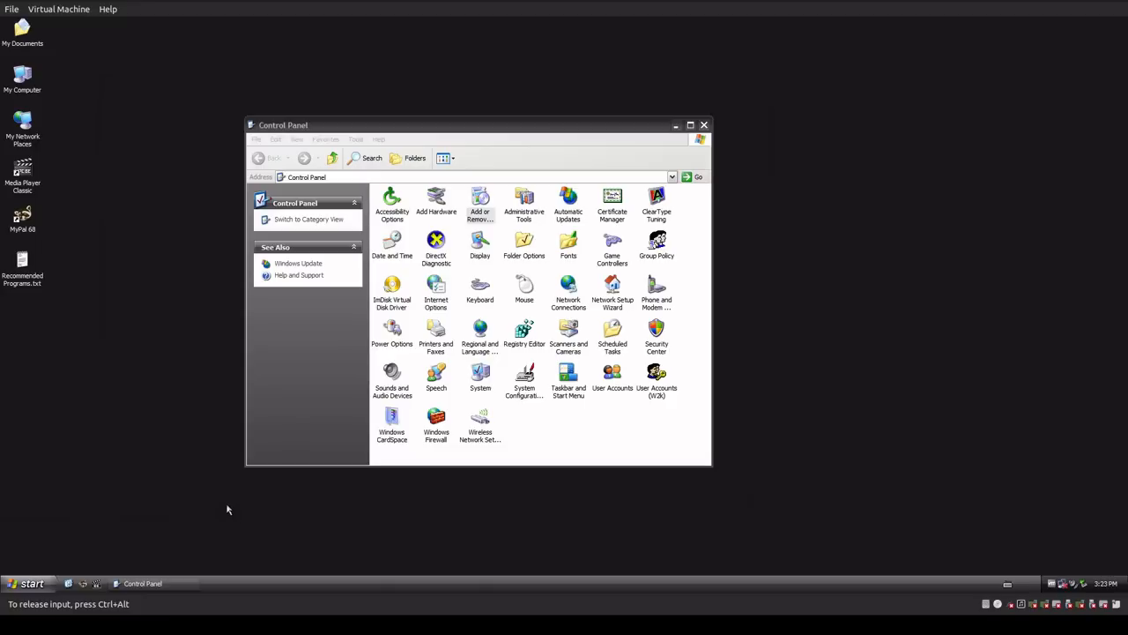
mouse_move(212, 497)
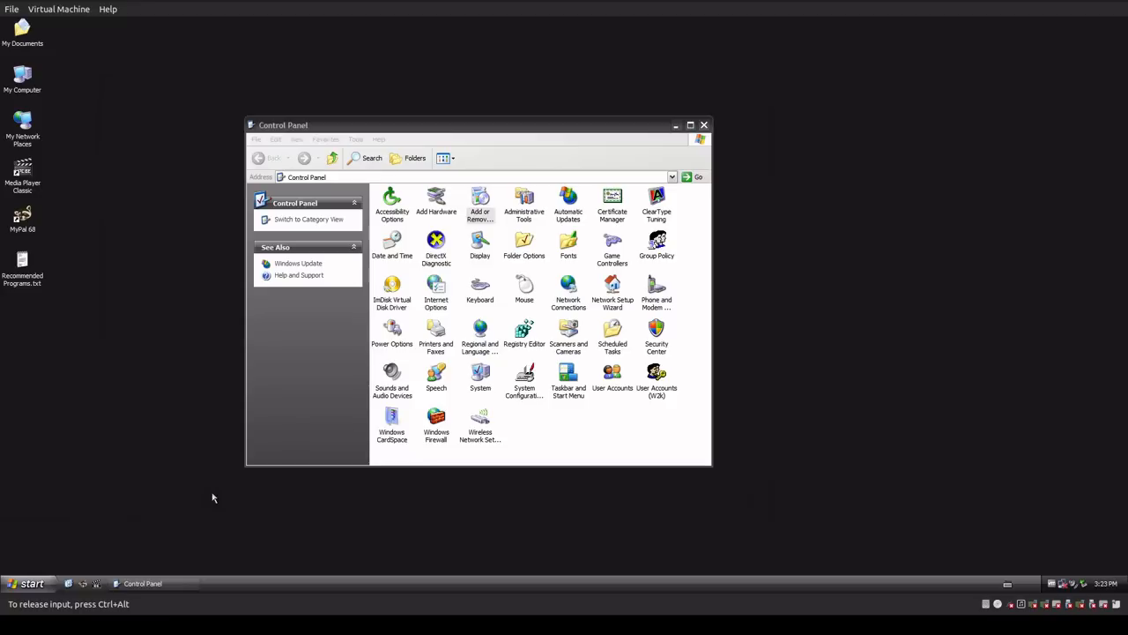
mouse_move(137, 457)
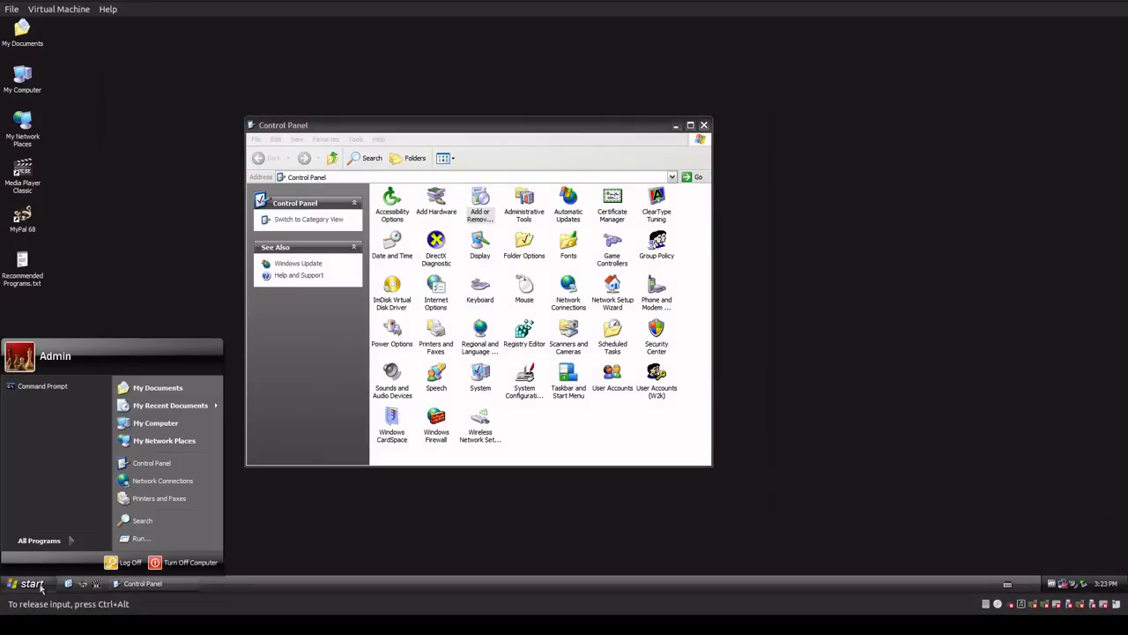
- Create the c:\tools folder from a new command prompt using mkdir
click(141, 538)
text(cd\)
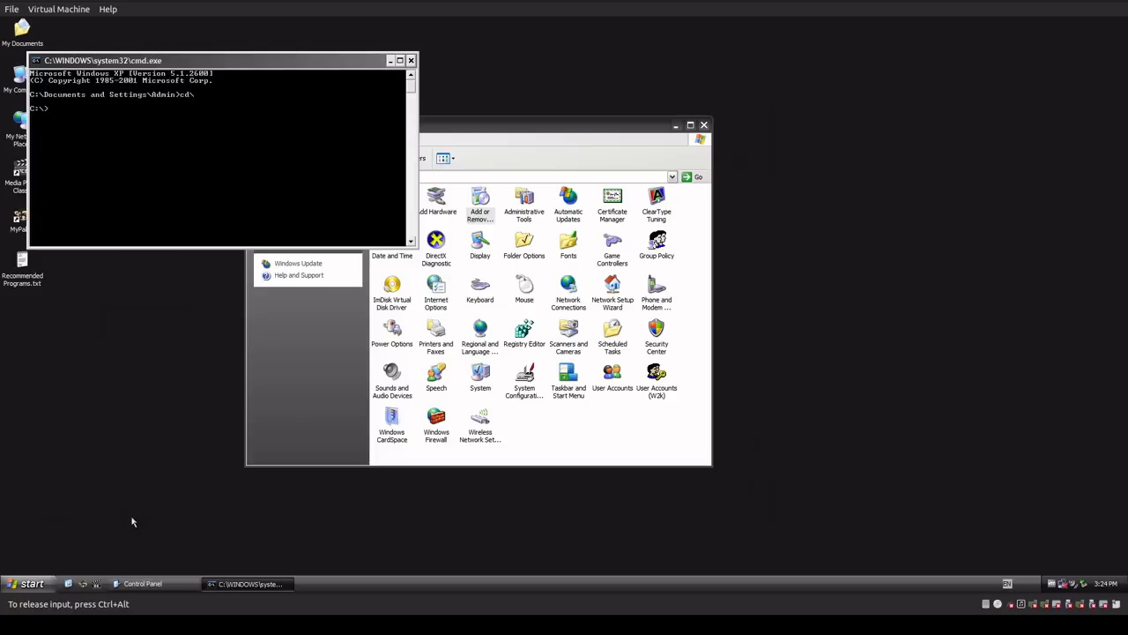
text(mkdir)
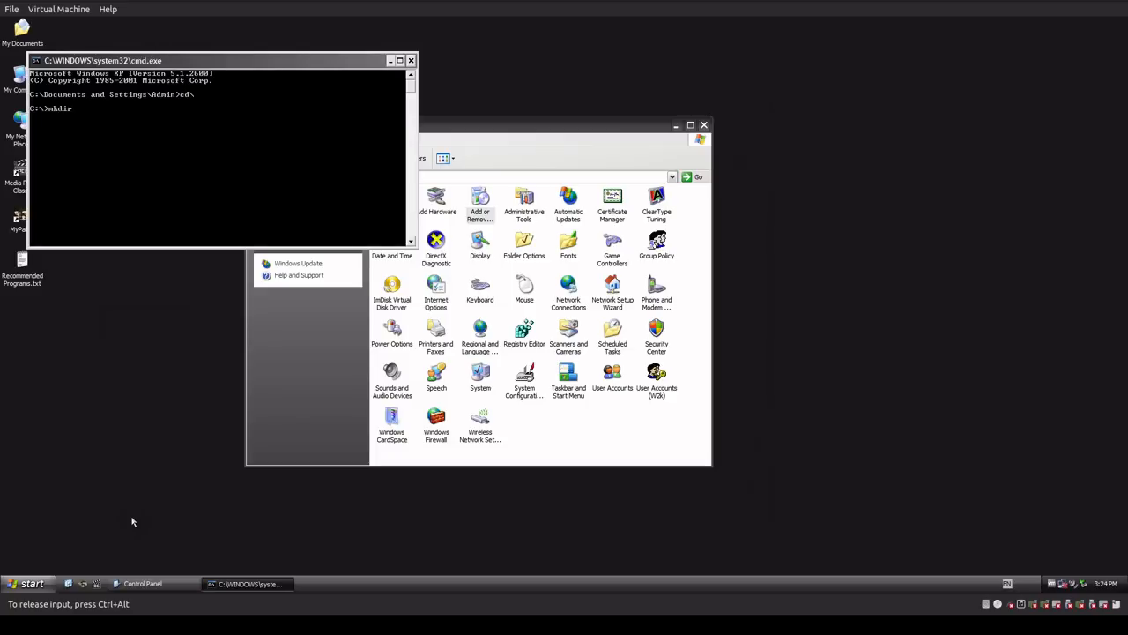
text(c:\tool)
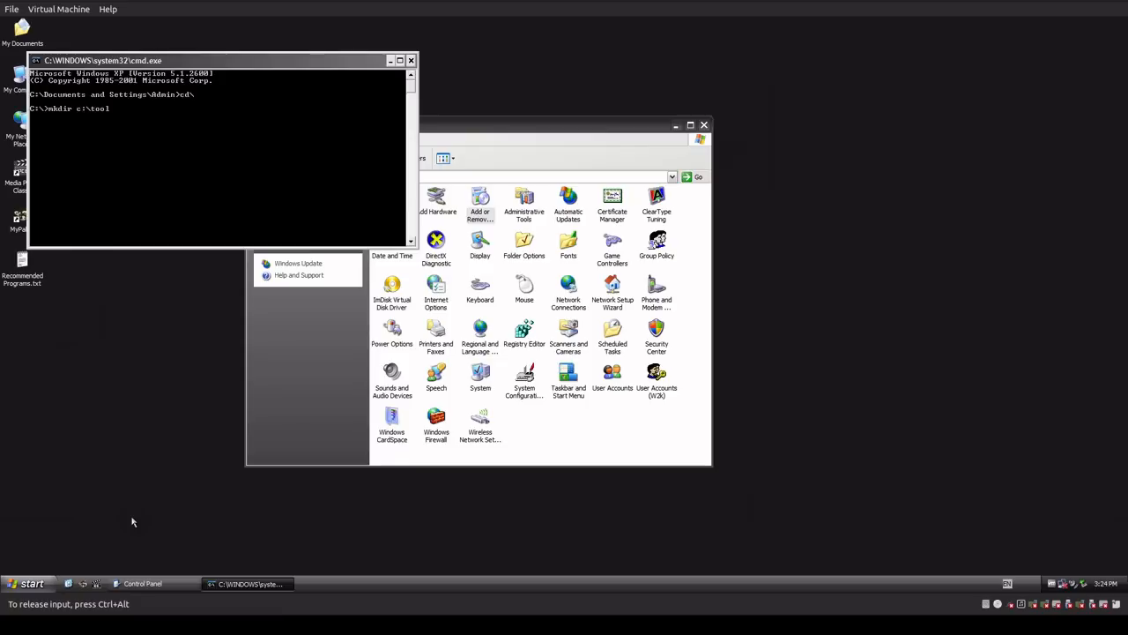
key(Return)
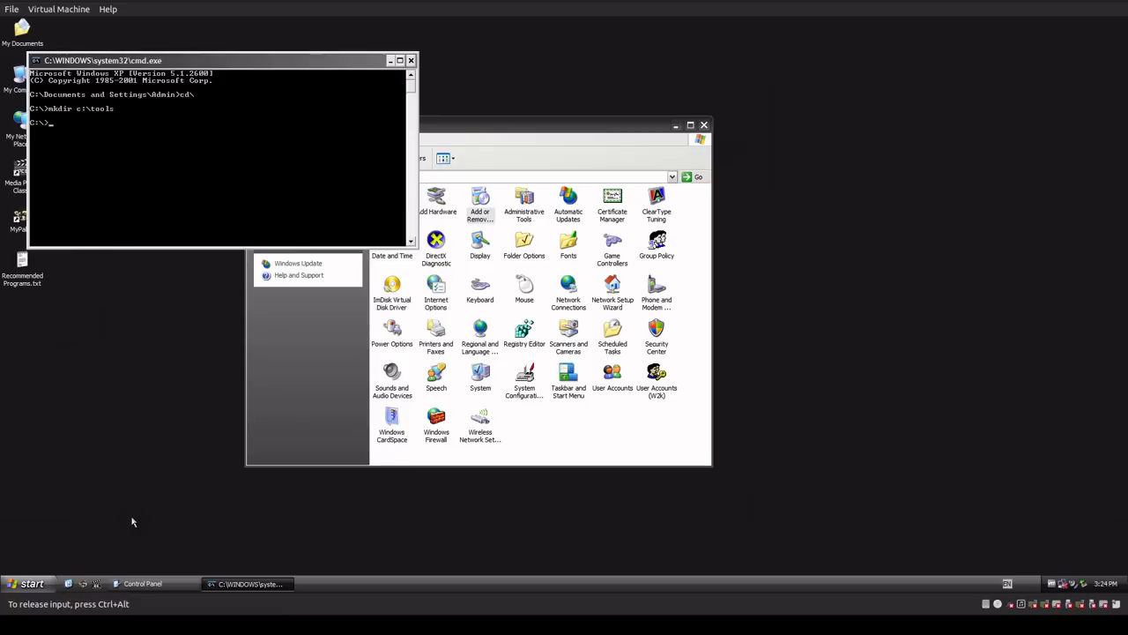
- Write the detailed policy report with gpresult /Z > c:\tools\result.txt
text(g)
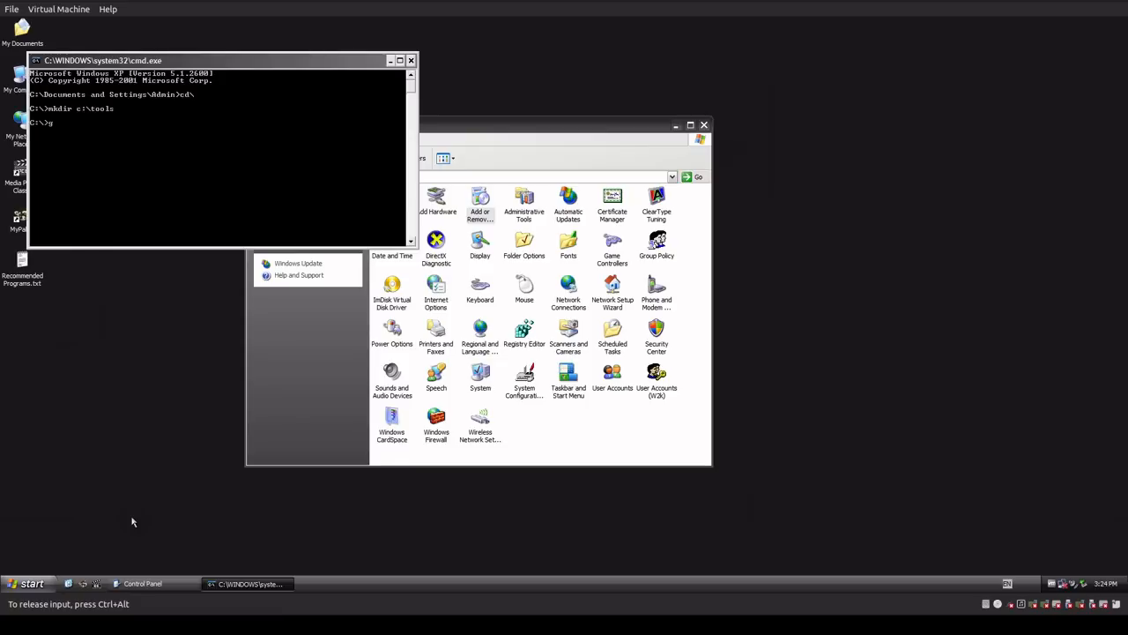
text(presult)
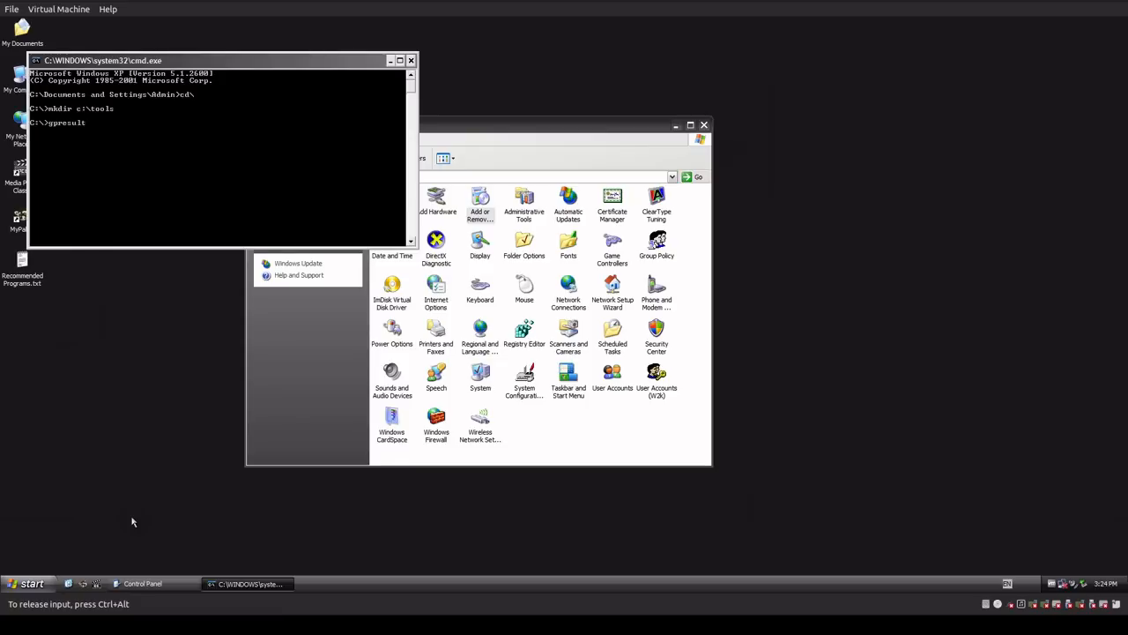
text(/)
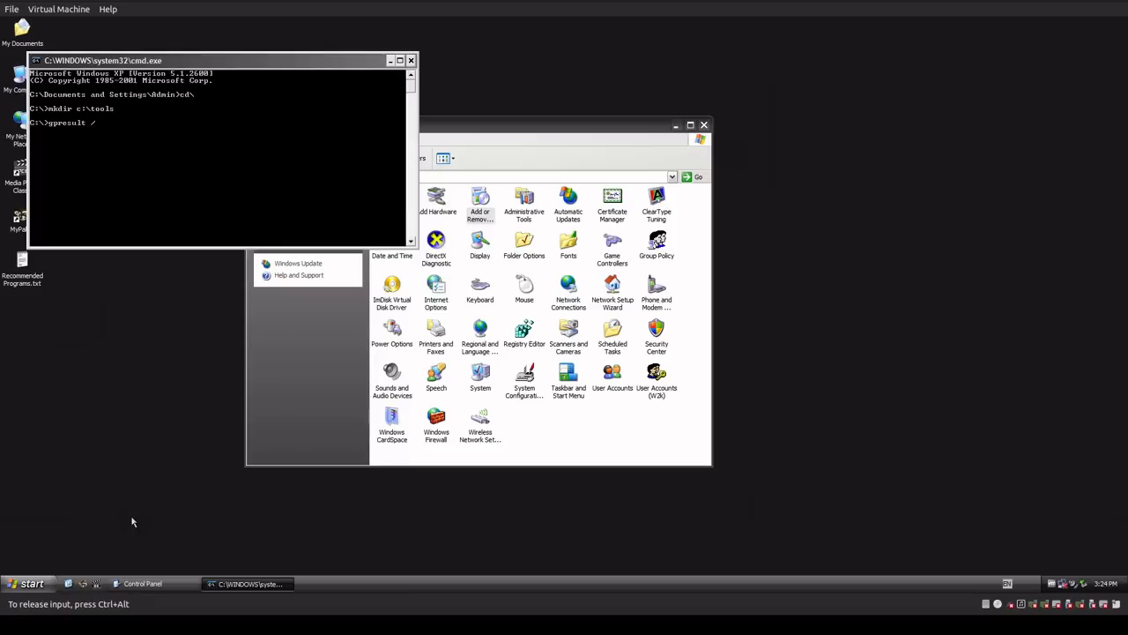
text(Z >)
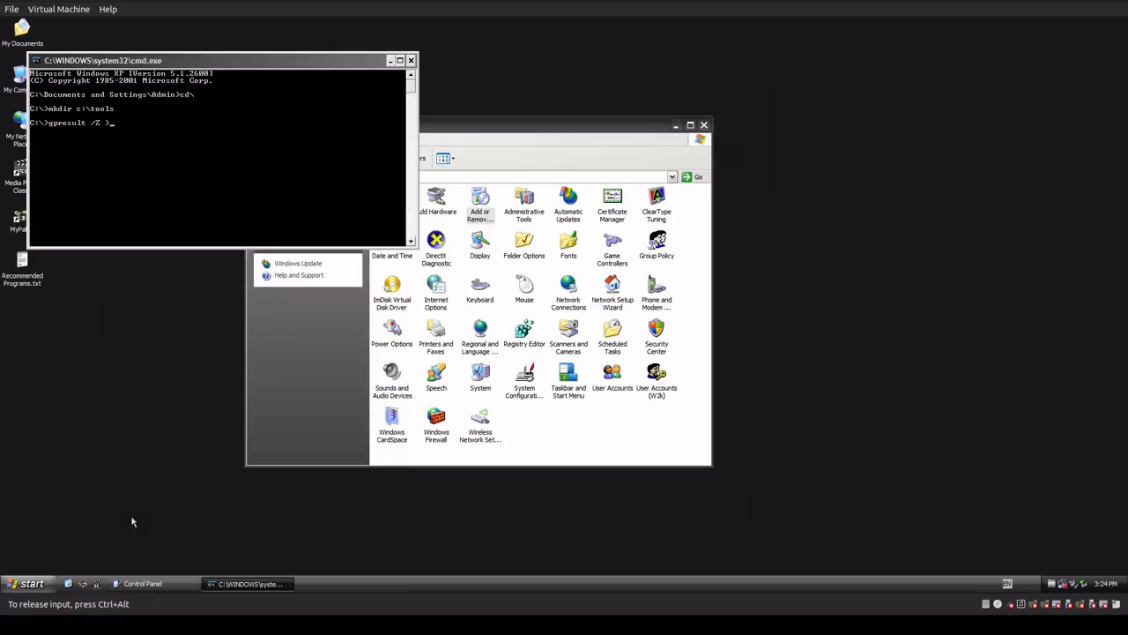
text(c:\tools\result.t)
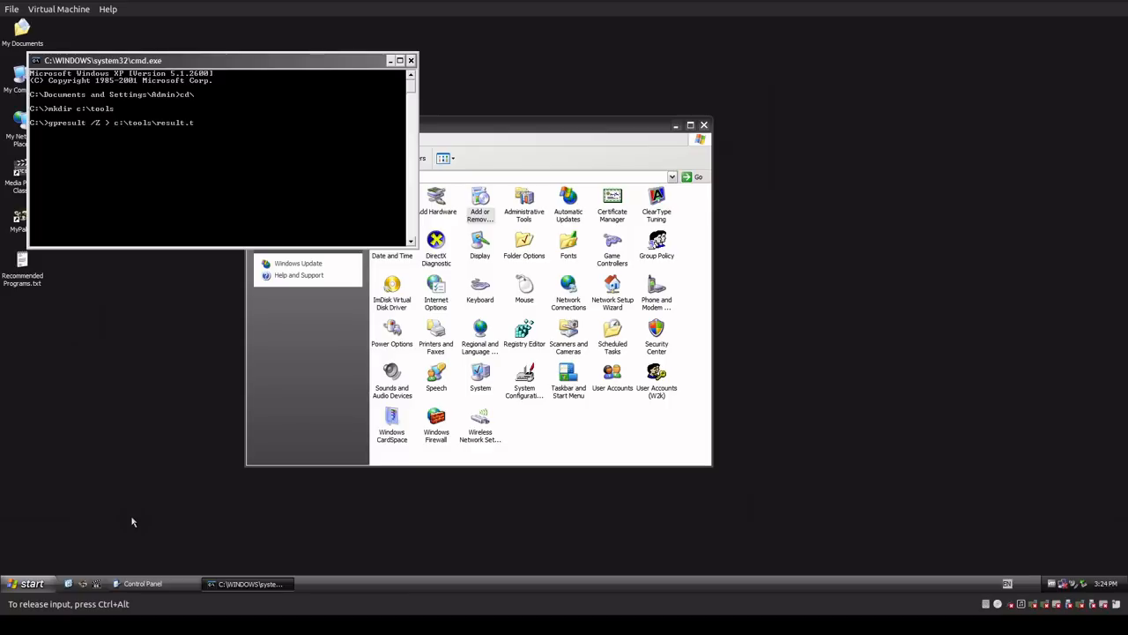
key(Return)
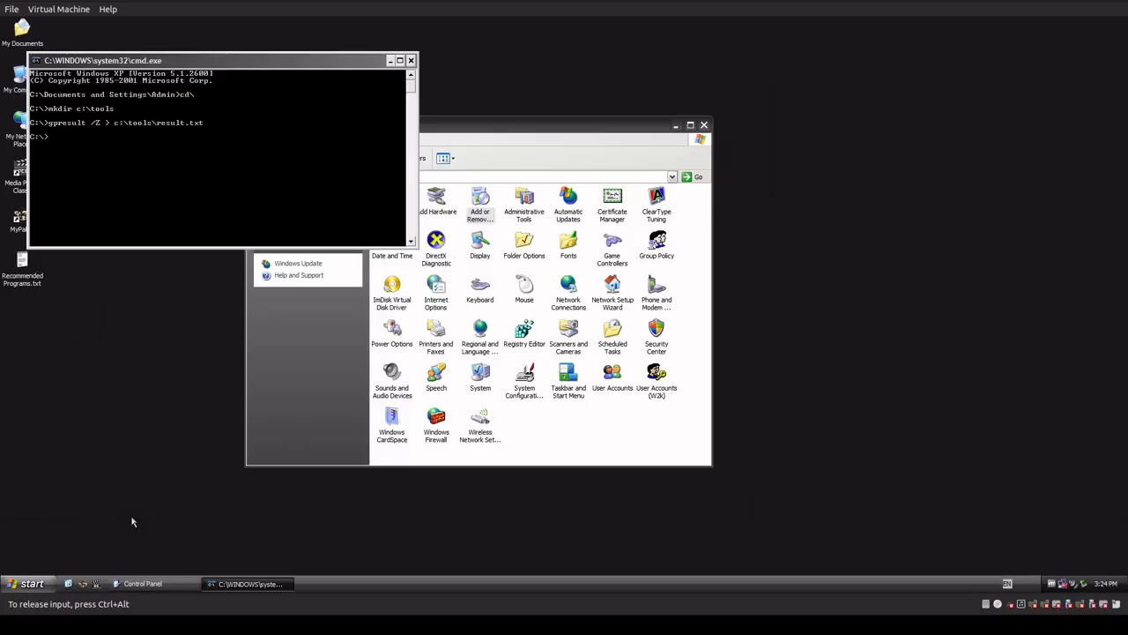
- Enter the notepad c:\tools\result.txt command to view the saved report
text(note)
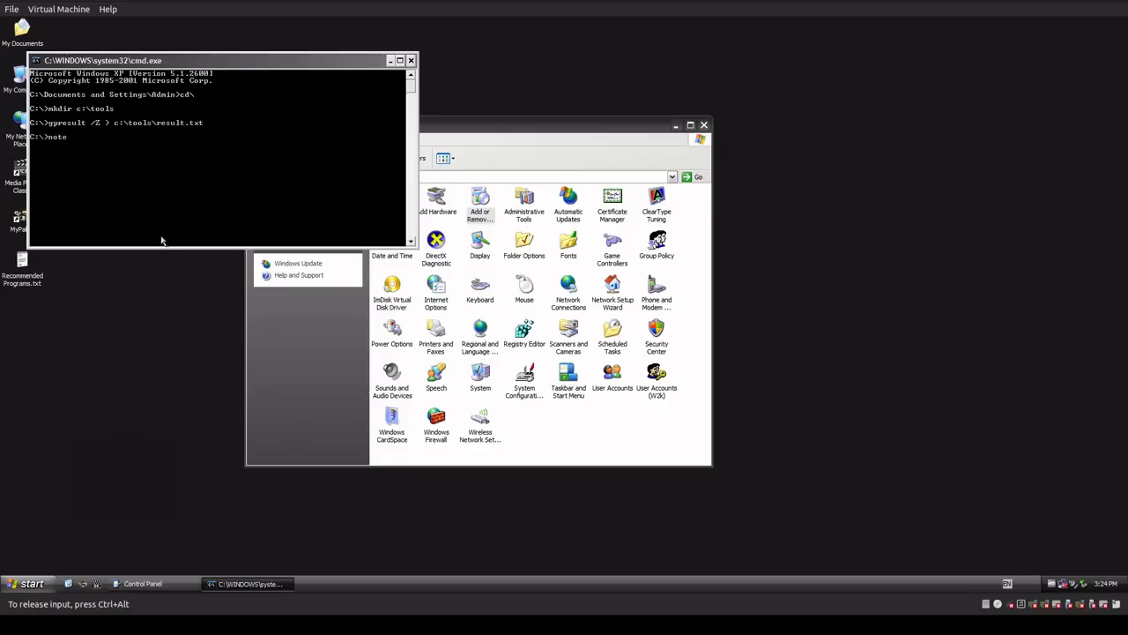
text(pad)
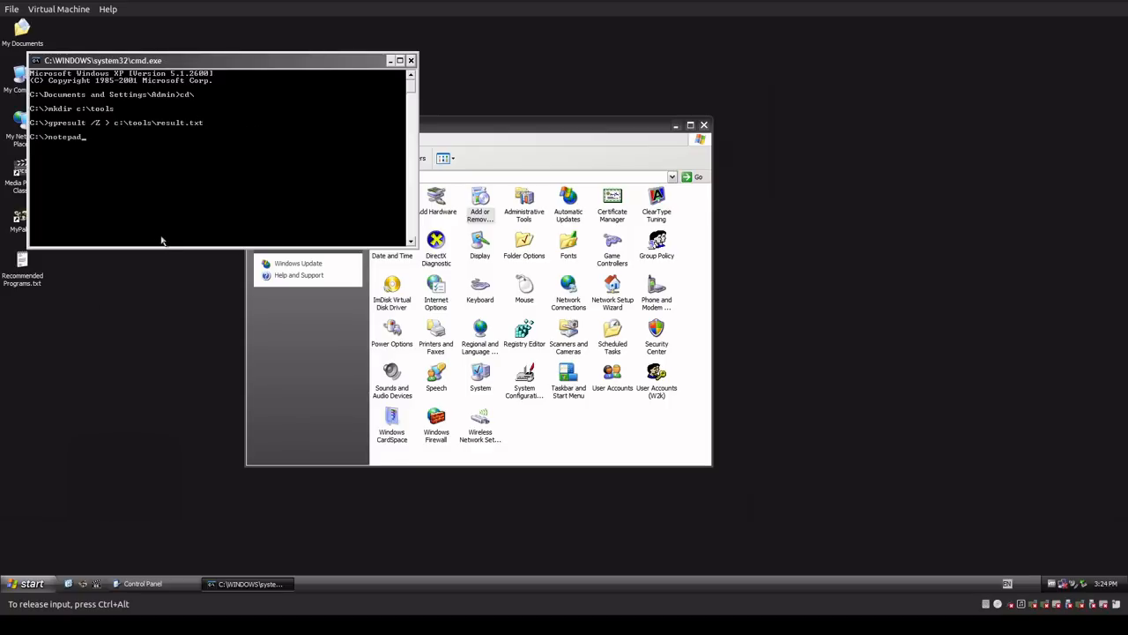
text(c:\)
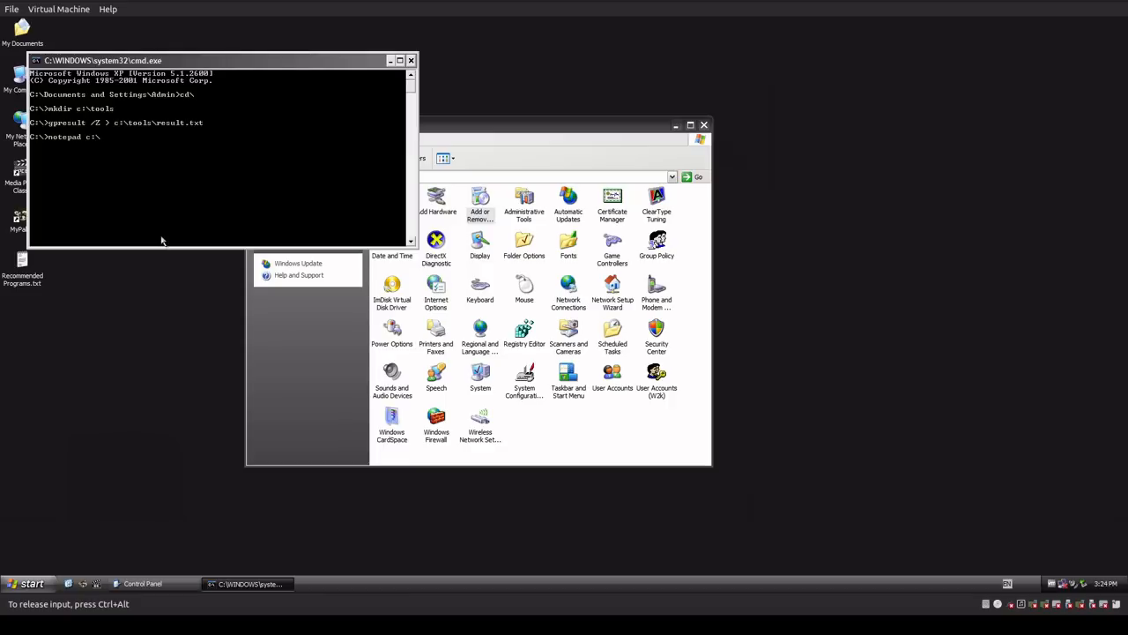
text(tools\resu)
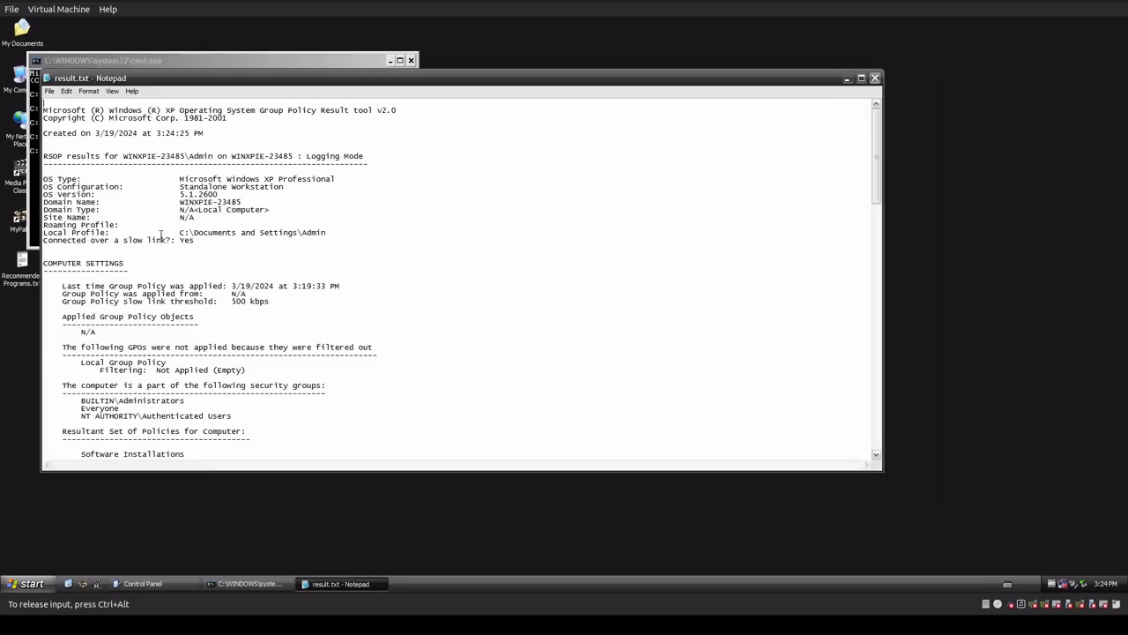
- Scroll through the RSOP report's computer and user settings and back toward the top
scroll(down, 3)
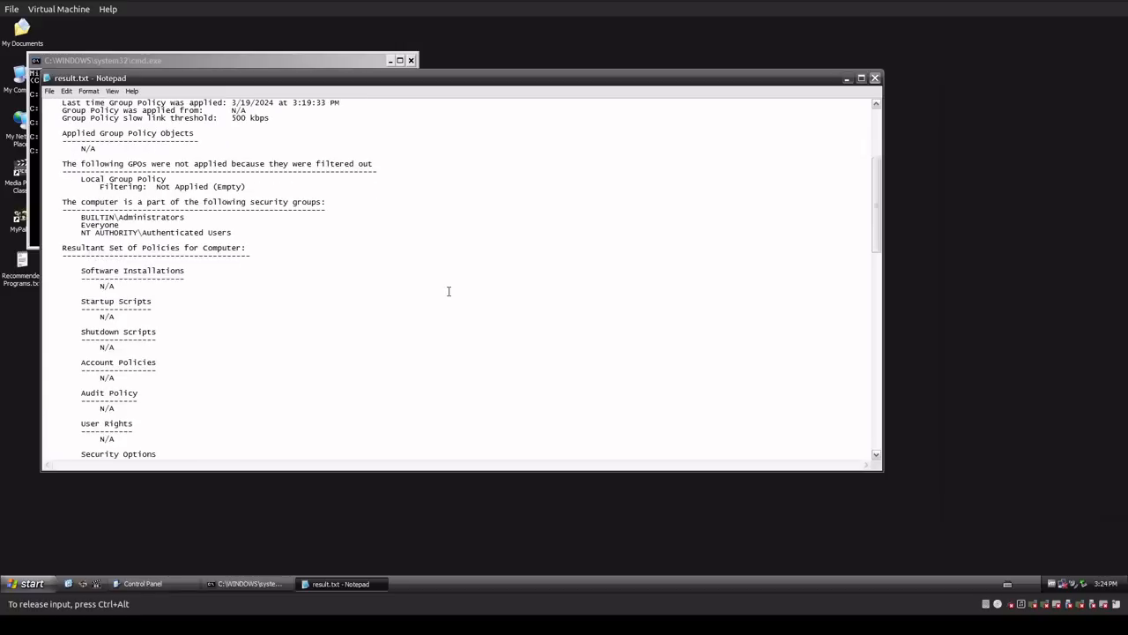
scroll(down, 3)
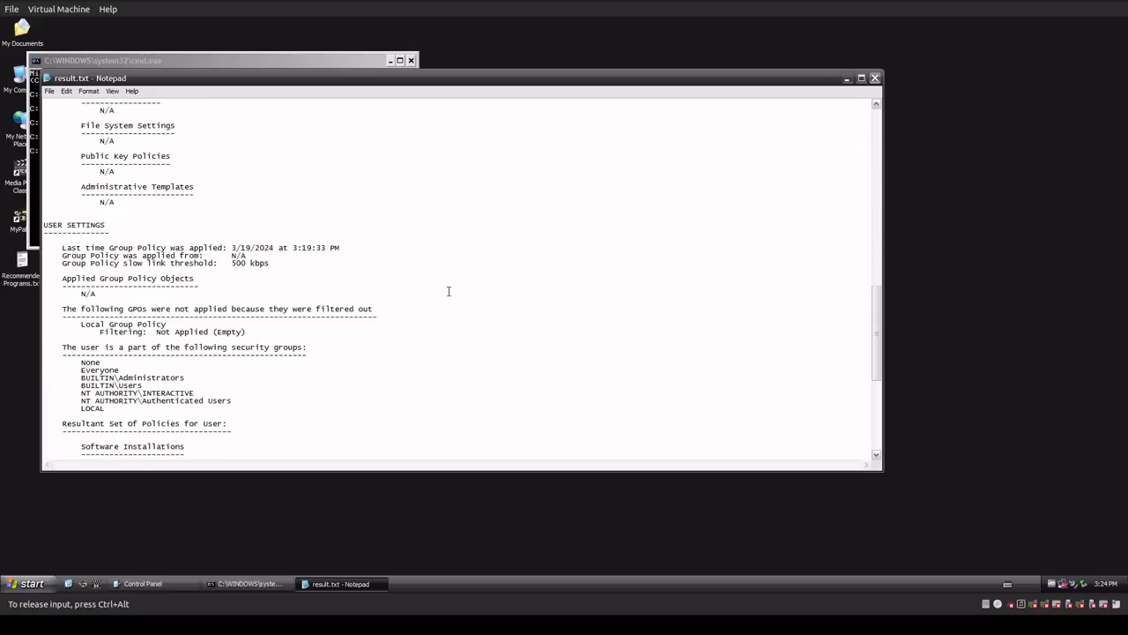
scroll(down, 3)
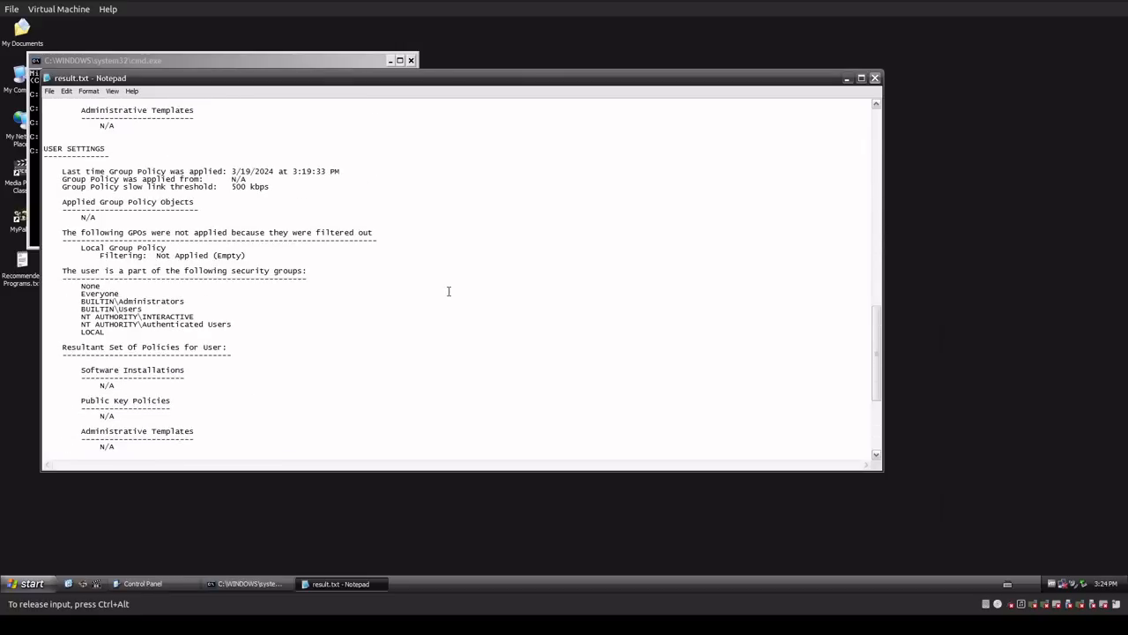
scroll(down, 3)
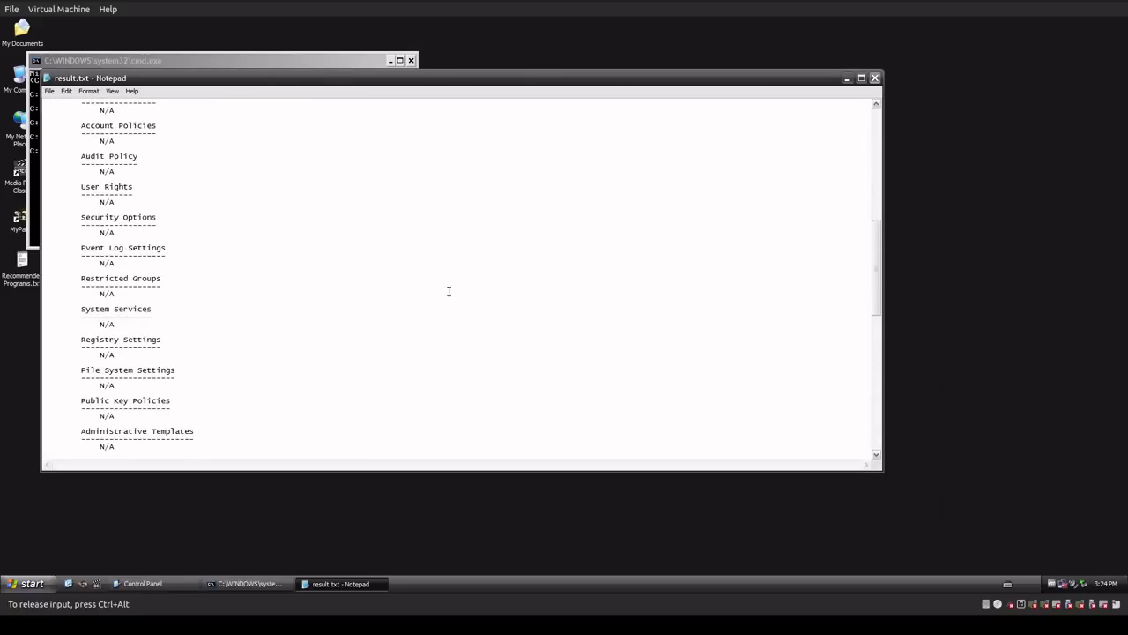
scroll(up, 3)
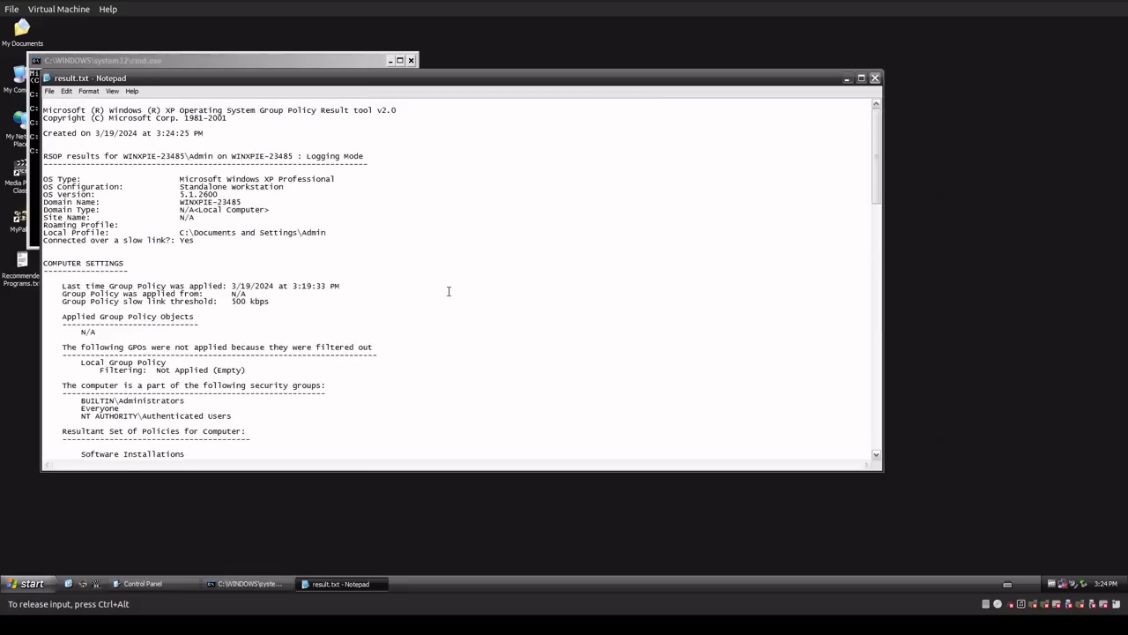
mouse_move(439, 289)
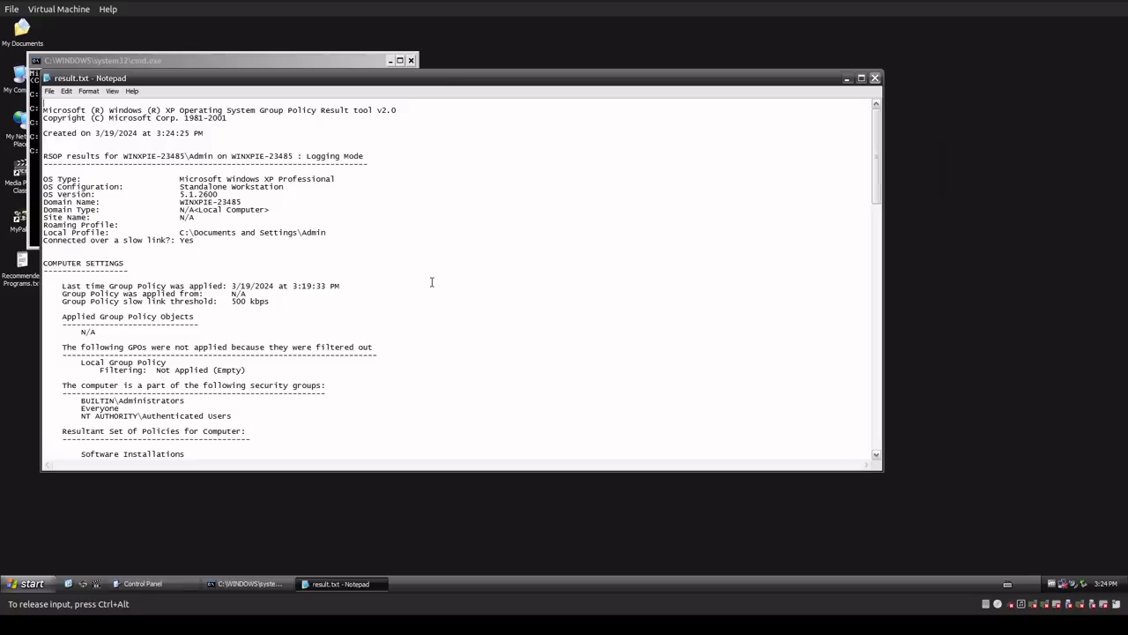
mouse_move(374, 231)
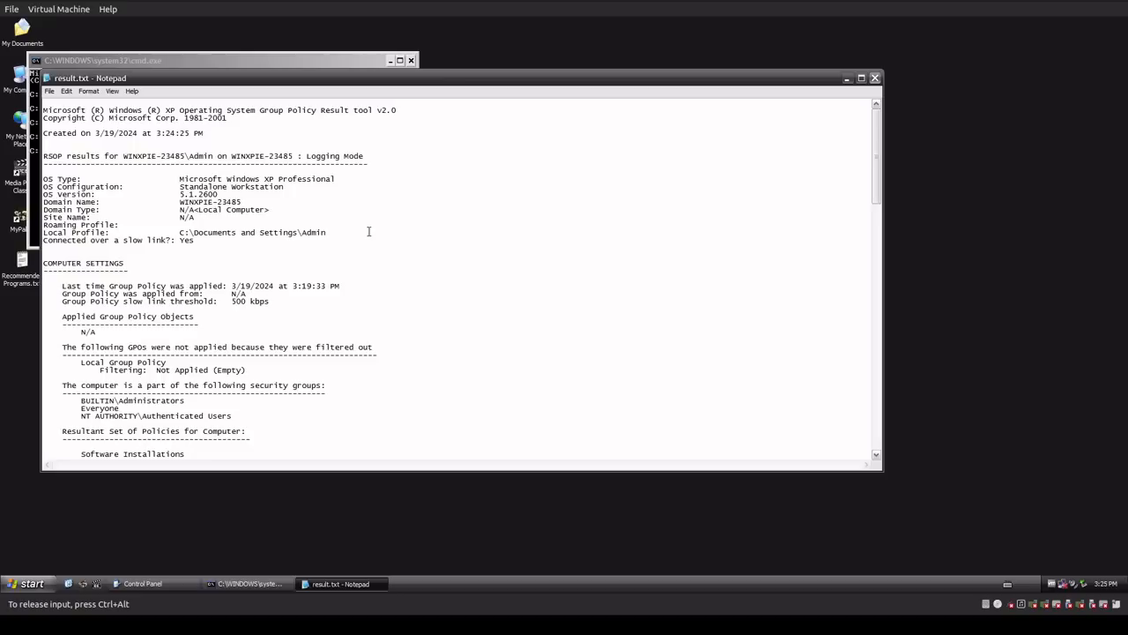
mouse_move(363, 249)
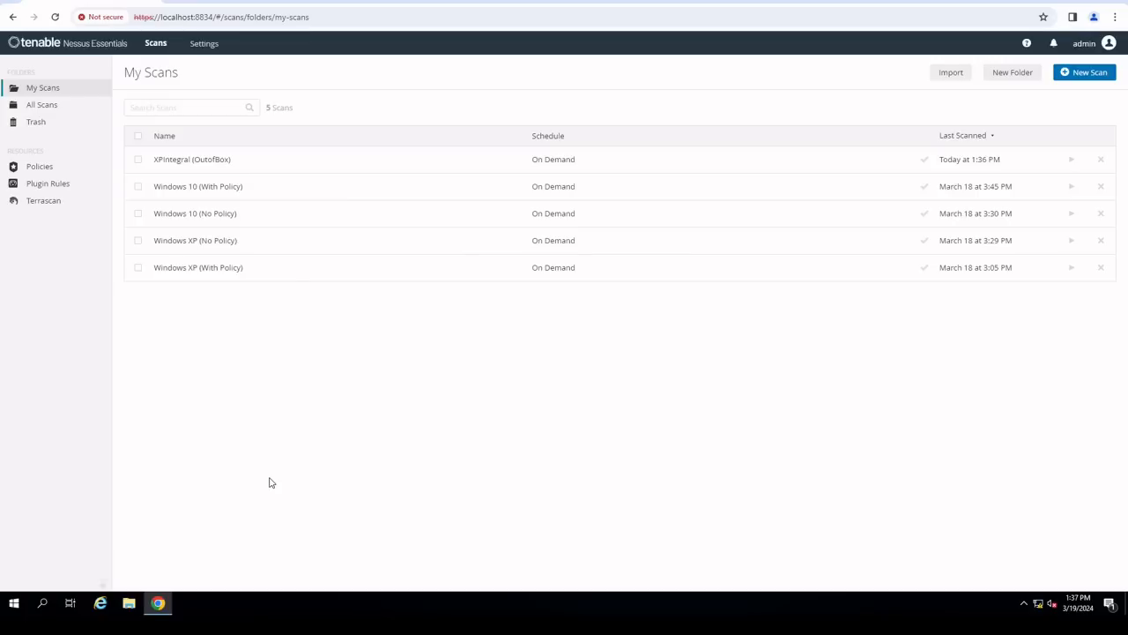
mouse_move(245, 218)
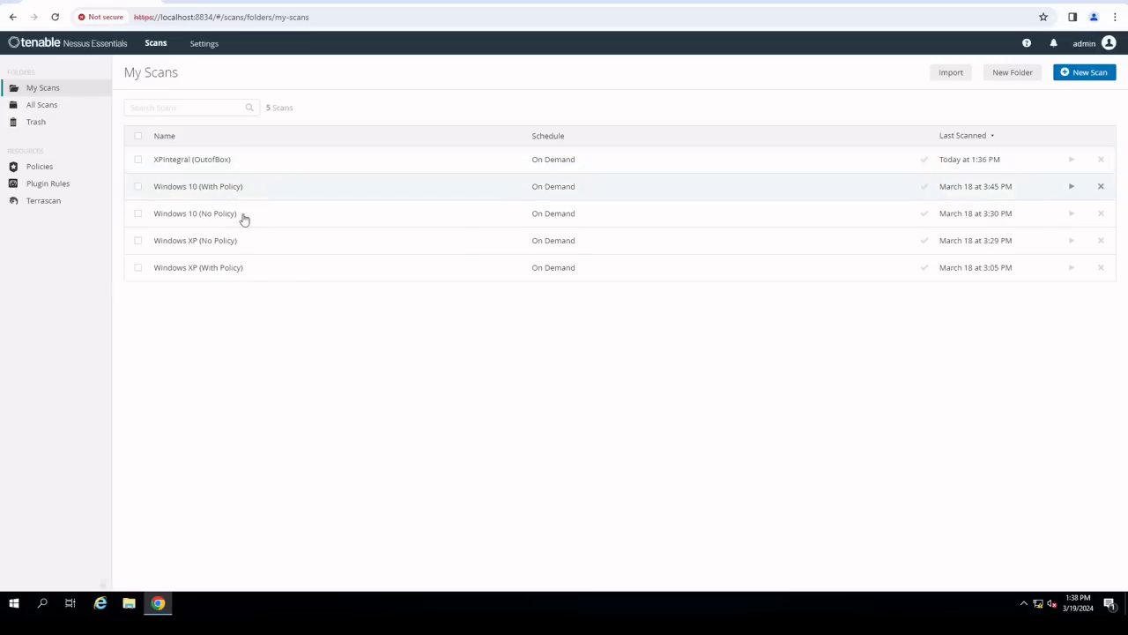
mouse_move(233, 247)
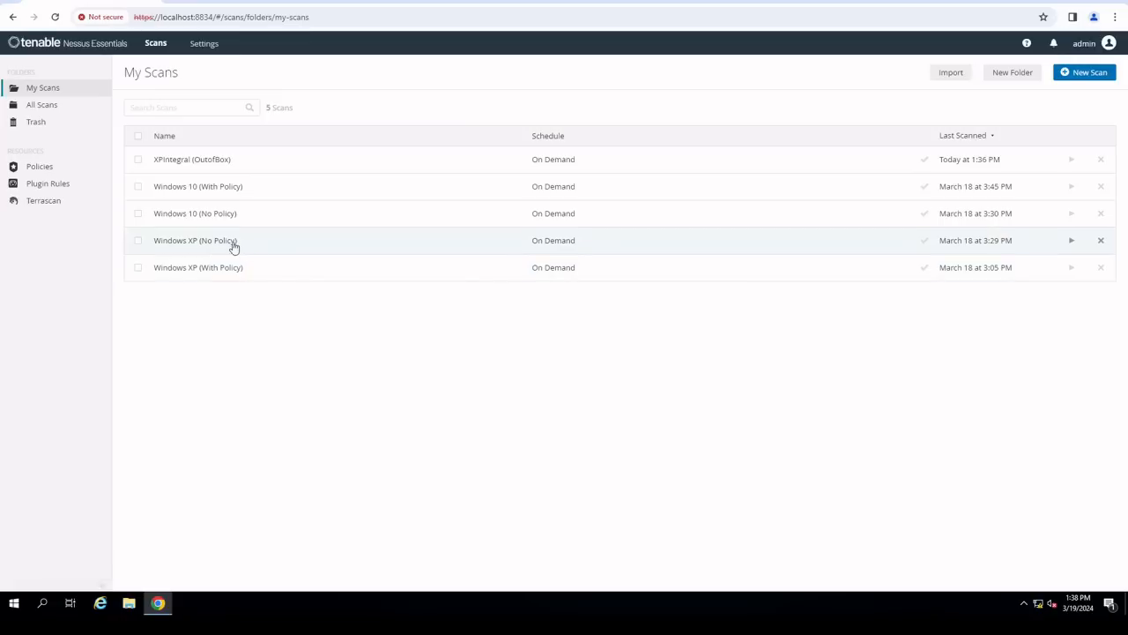
- View the Windows XP (No Policy) scan results with host vulnerability counts
click(194, 240)
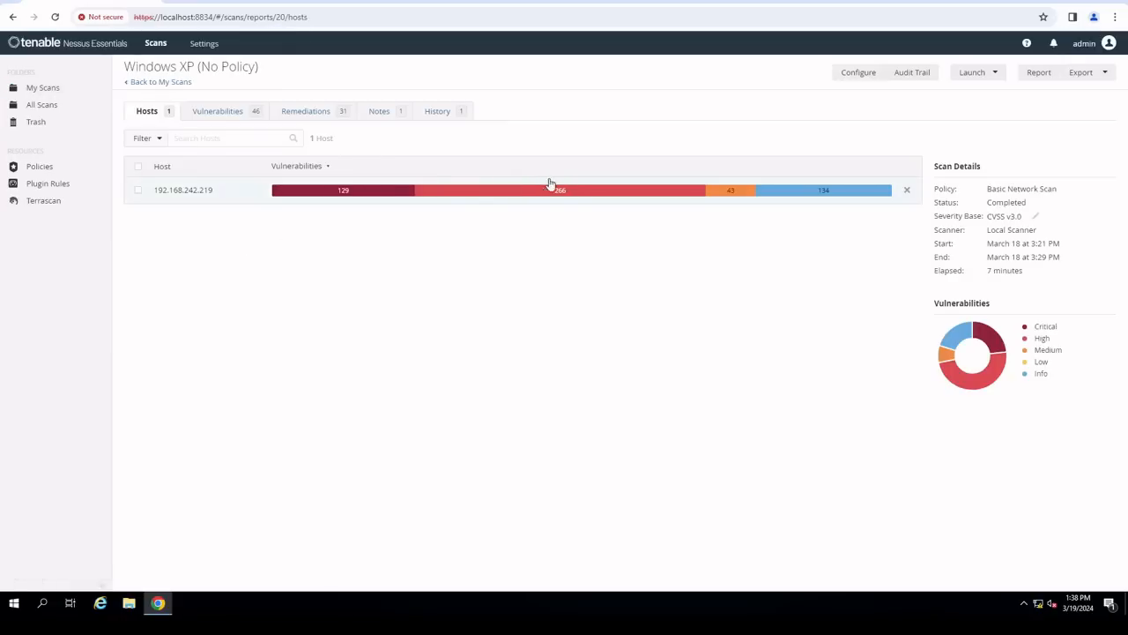
mouse_move(342, 190)
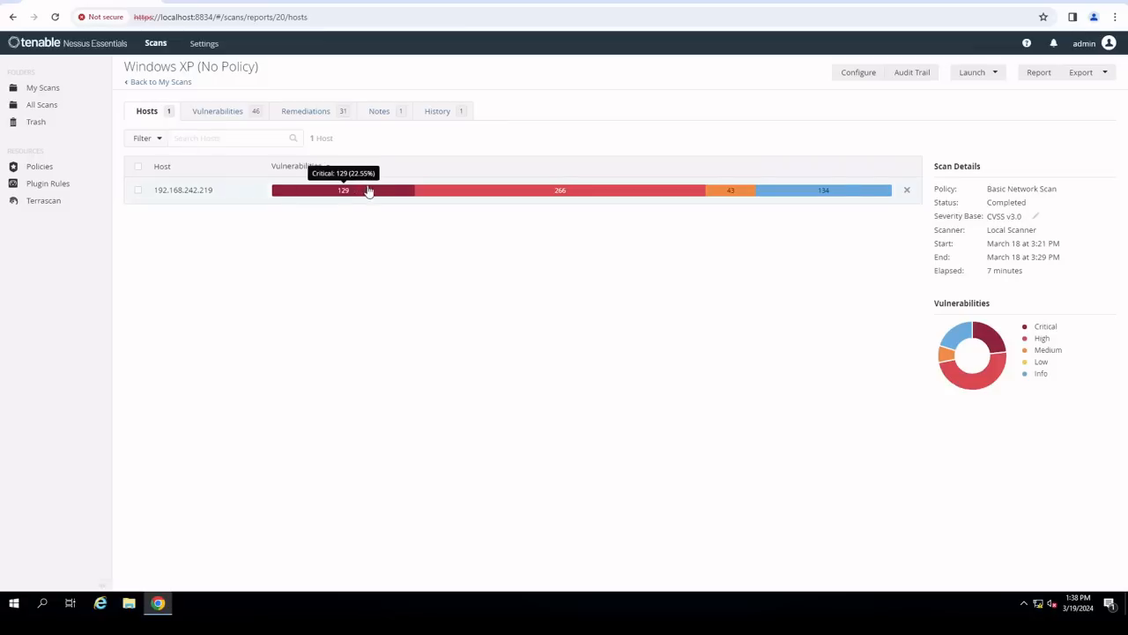
mouse_move(561, 191)
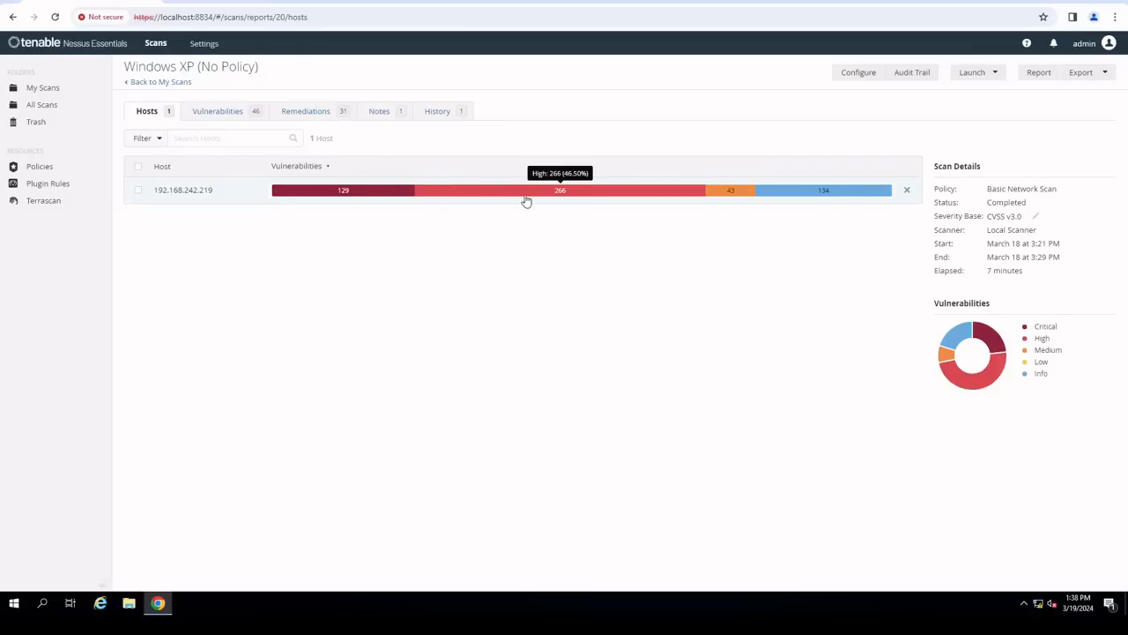
mouse_move(854, 191)
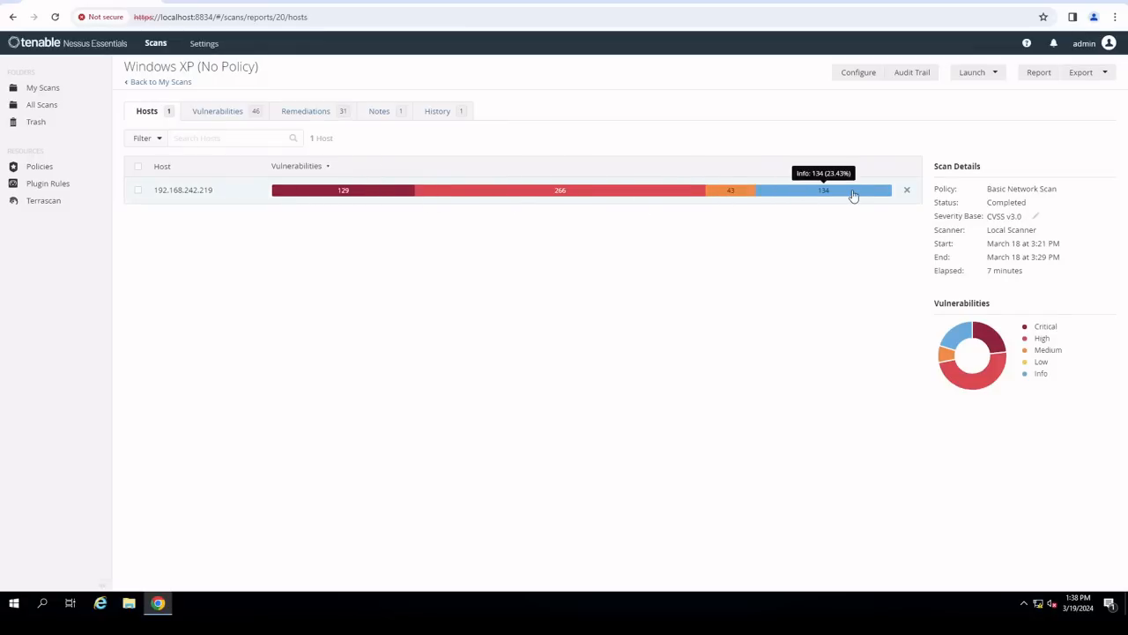
mouse_move(720, 333)
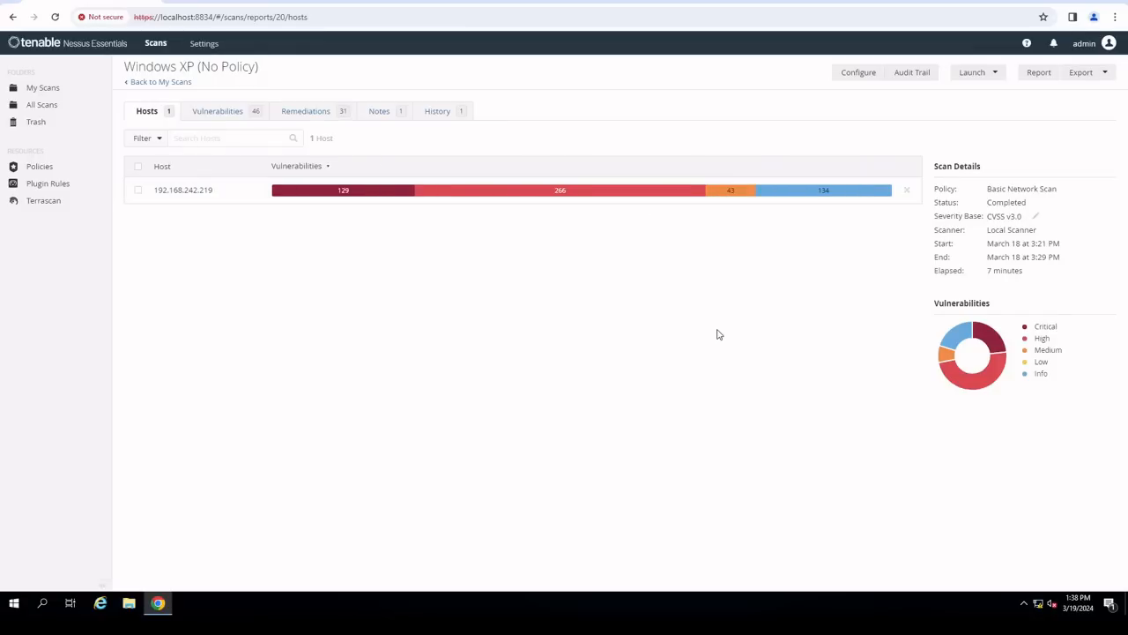
mouse_move(457, 240)
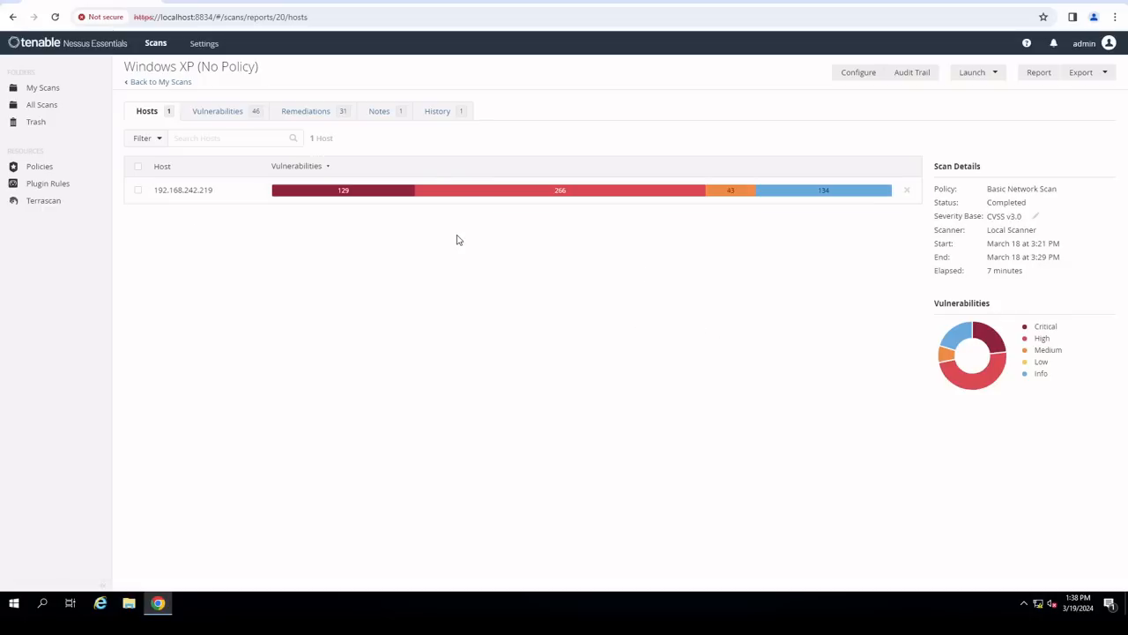
mouse_move(423, 271)
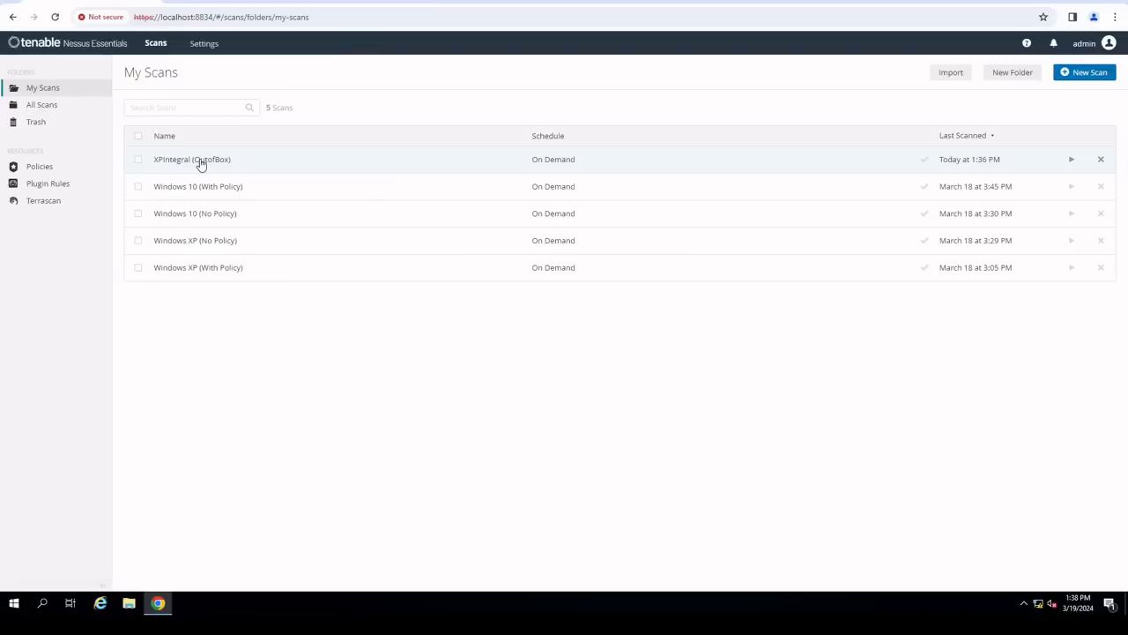
- View the XPIntegral (OutofBox) scan and list the vulnerabilities on 192.168.242.233
click(191, 159)
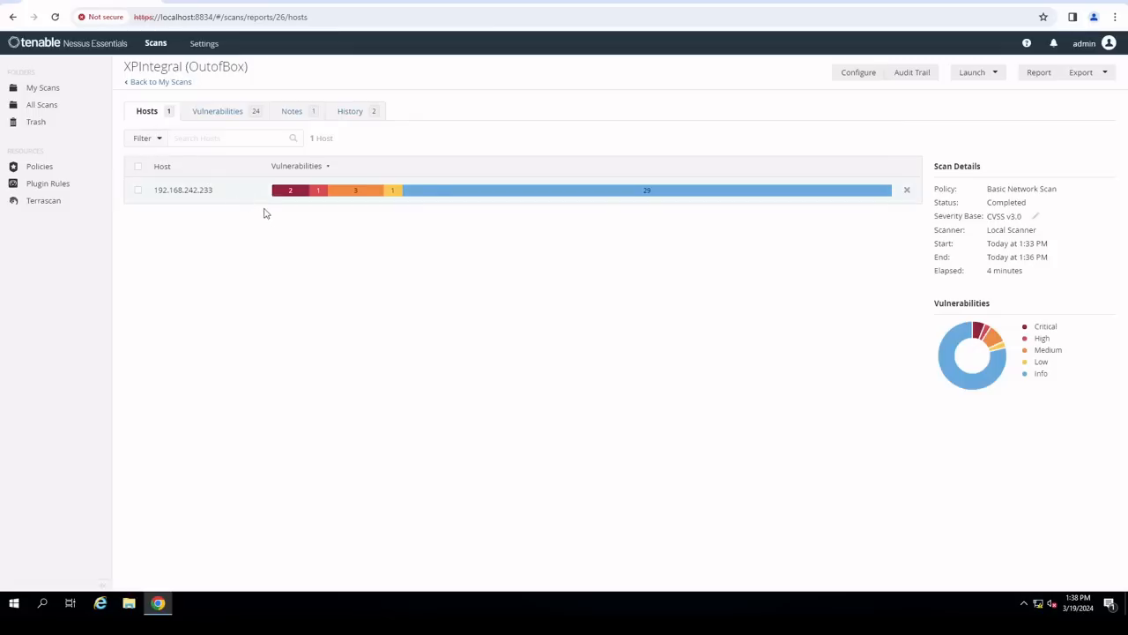
mouse_move(218, 111)
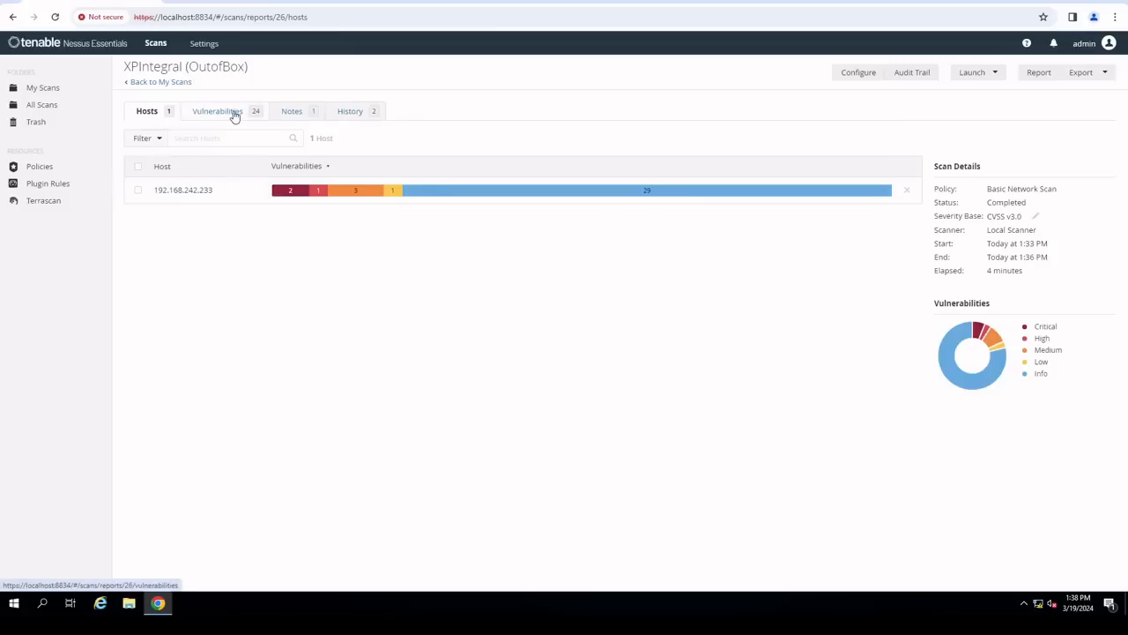
mouse_move(356, 190)
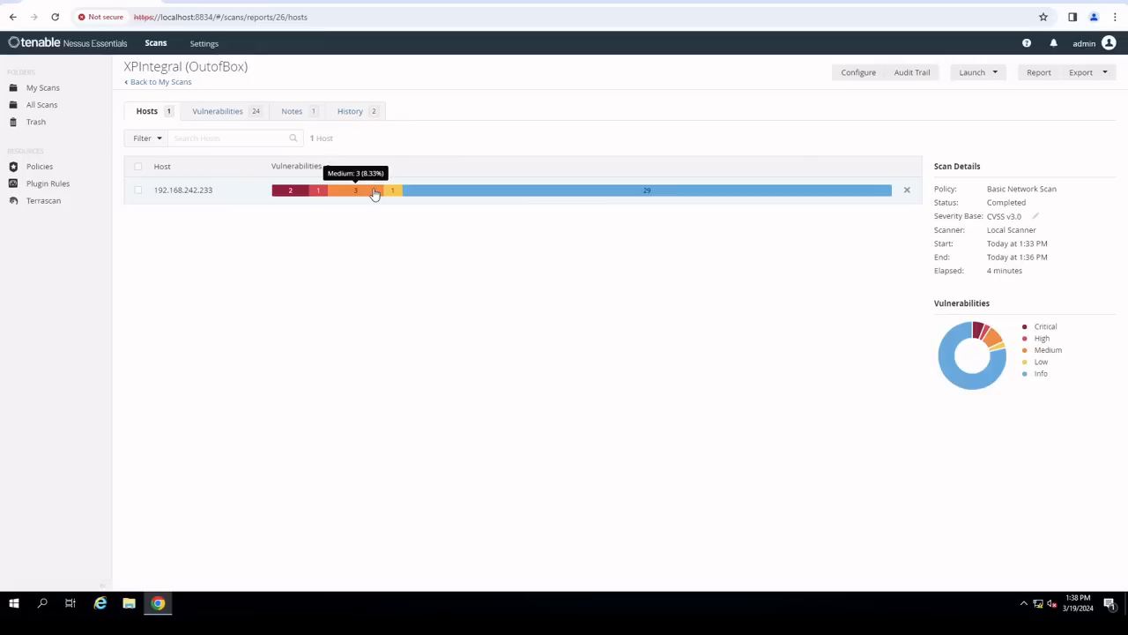
mouse_move(319, 191)
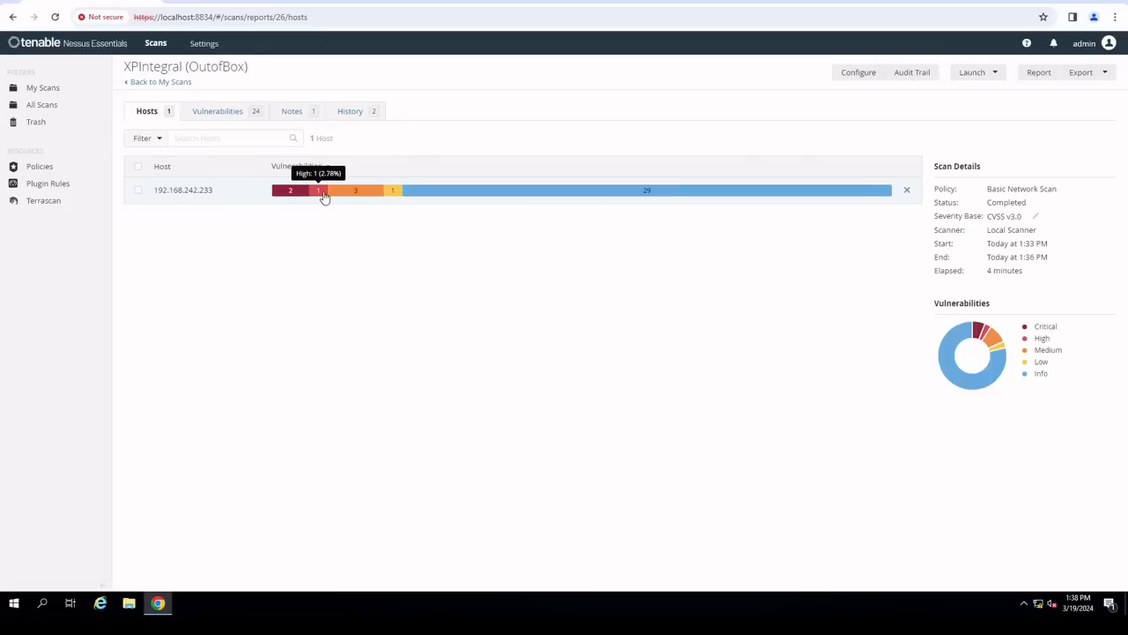
mouse_move(388, 191)
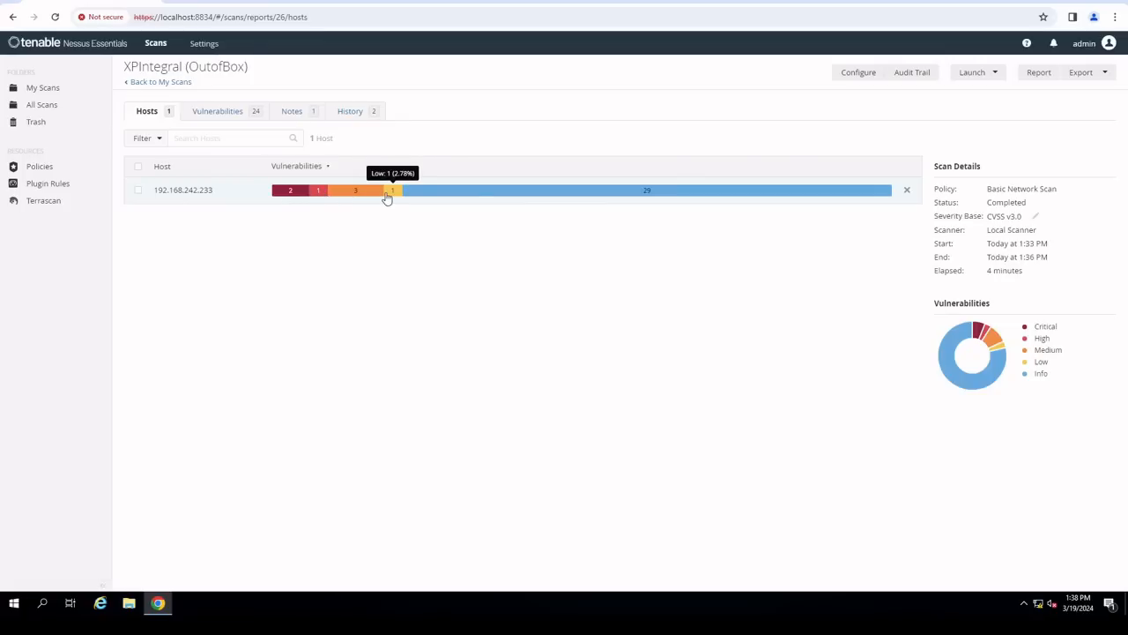
click(183, 191)
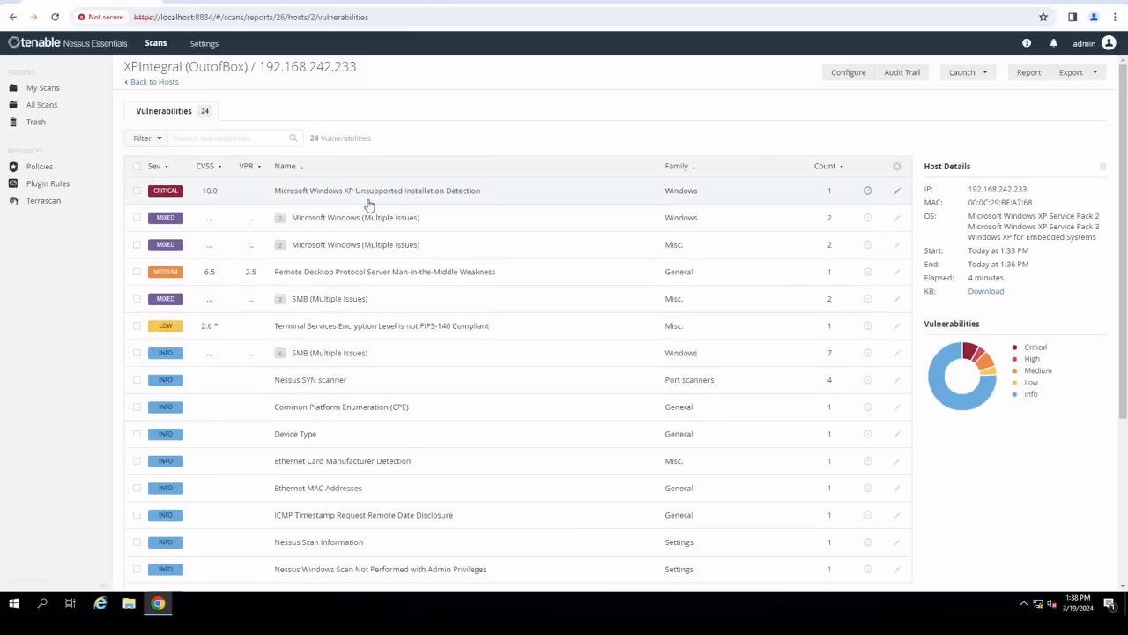
mouse_move(291, 196)
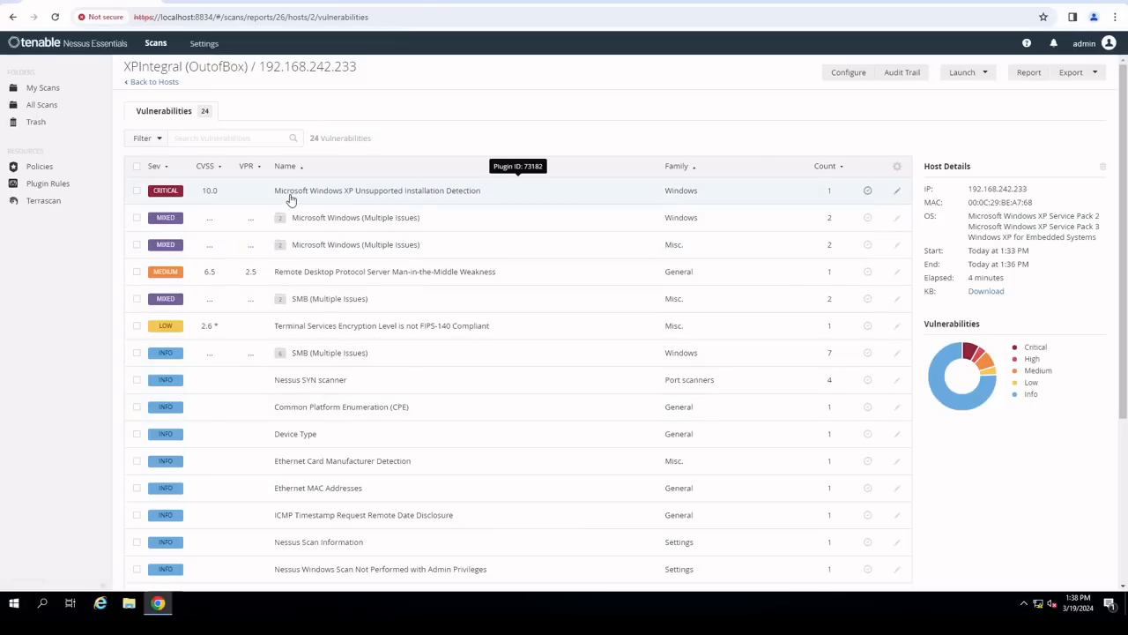
mouse_move(404, 207)
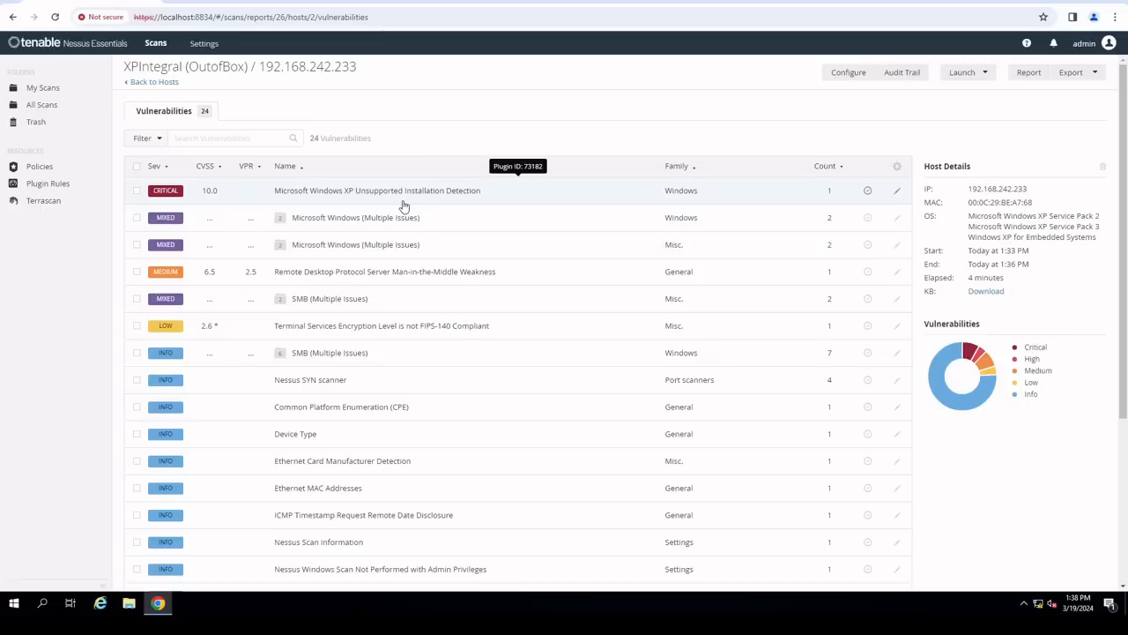
mouse_move(342, 222)
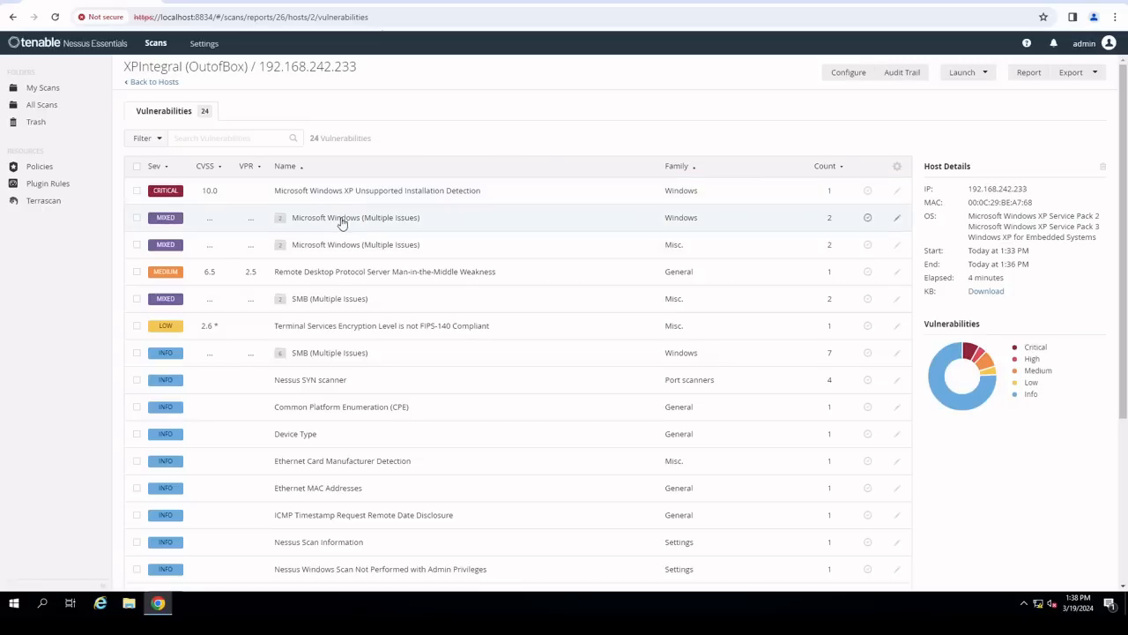
mouse_move(356, 217)
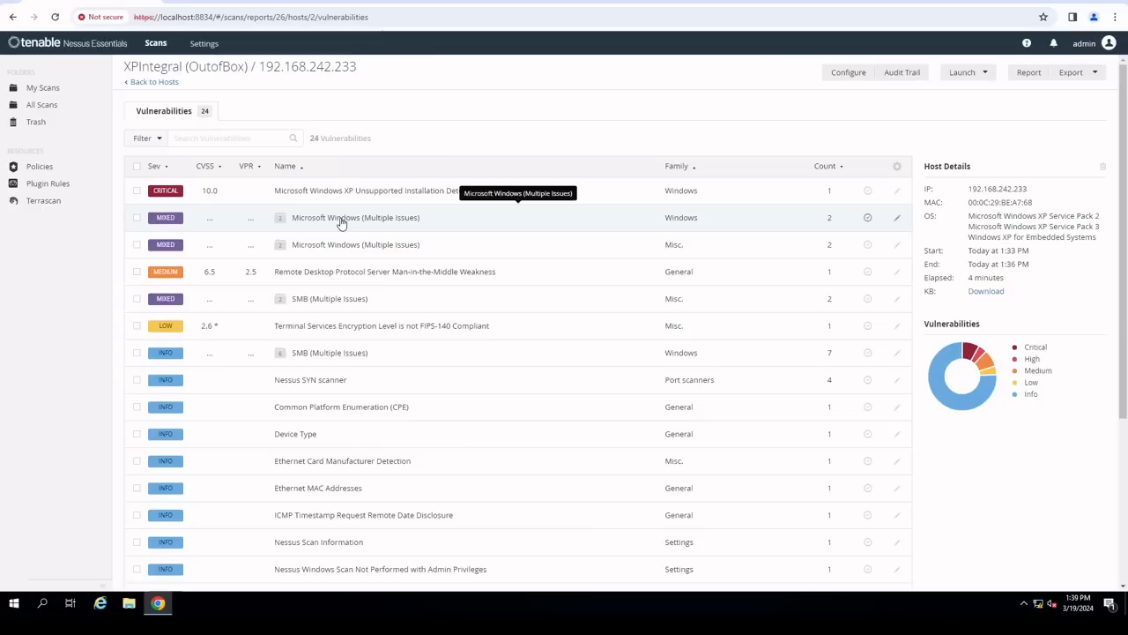
mouse_move(319, 233)
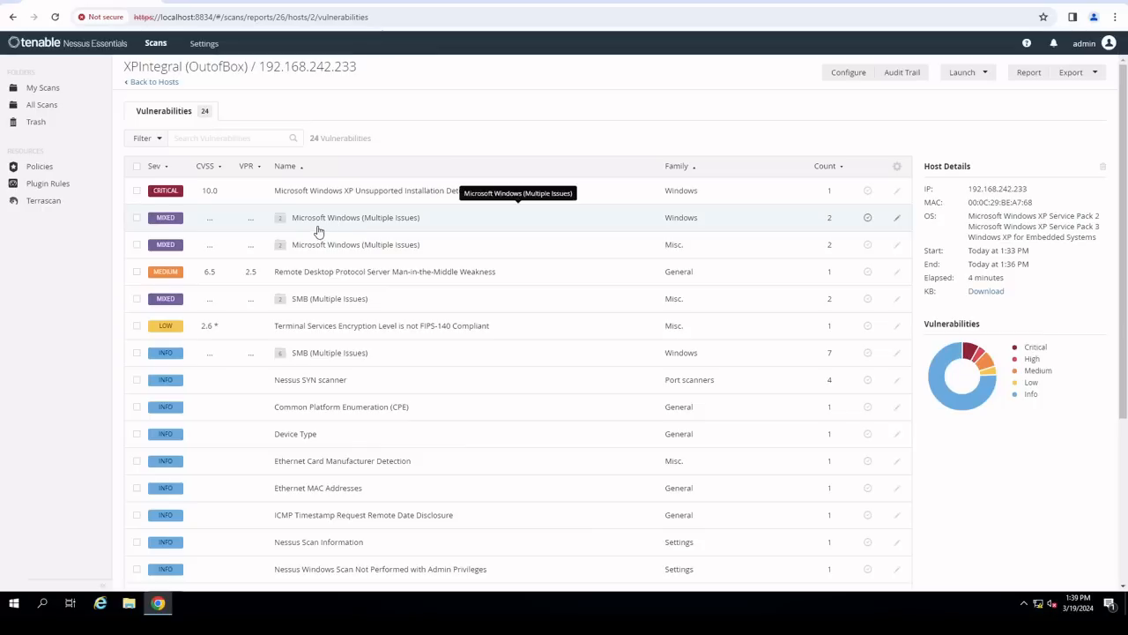
mouse_move(286, 228)
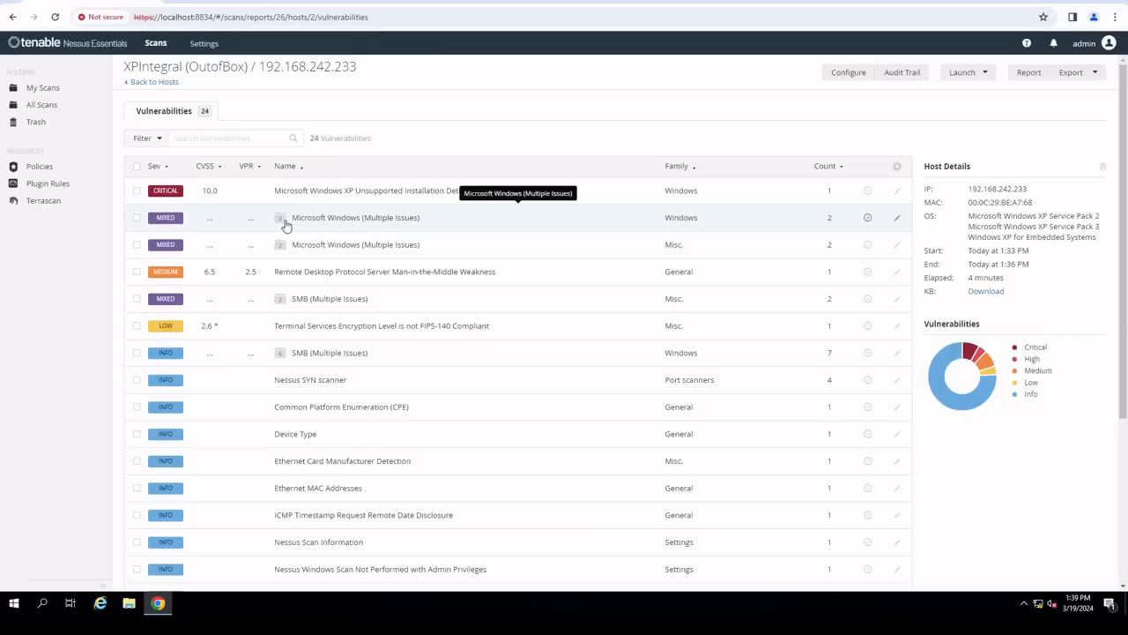
- Expand the Microsoft Windows (Multiple Issues) group showing SMB NULL Session Authentication
click(356, 217)
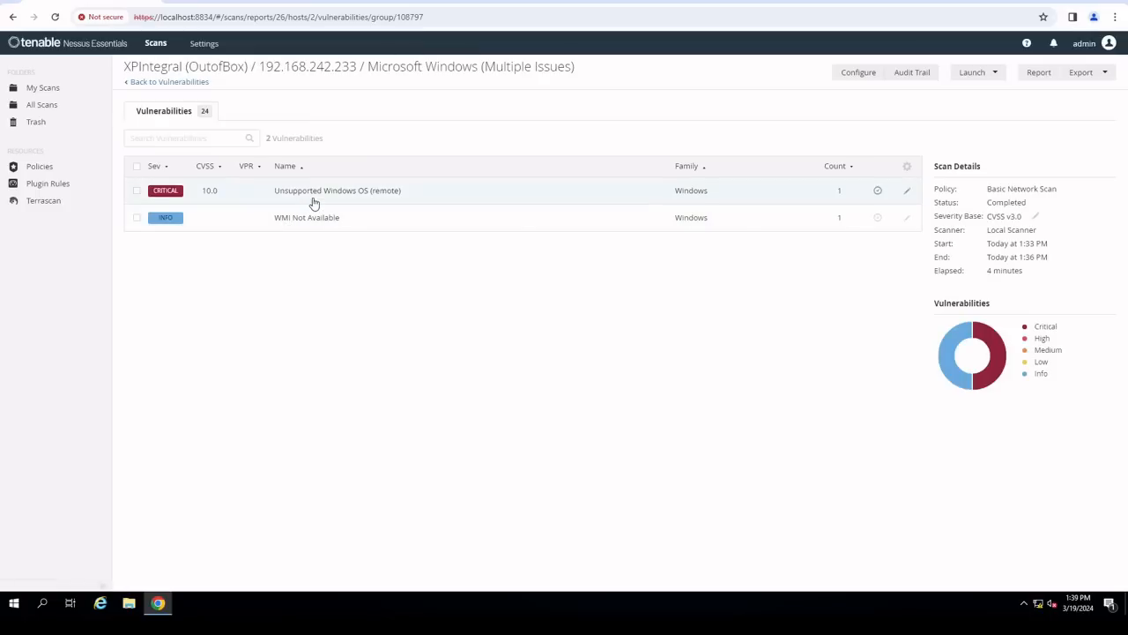
click(169, 81)
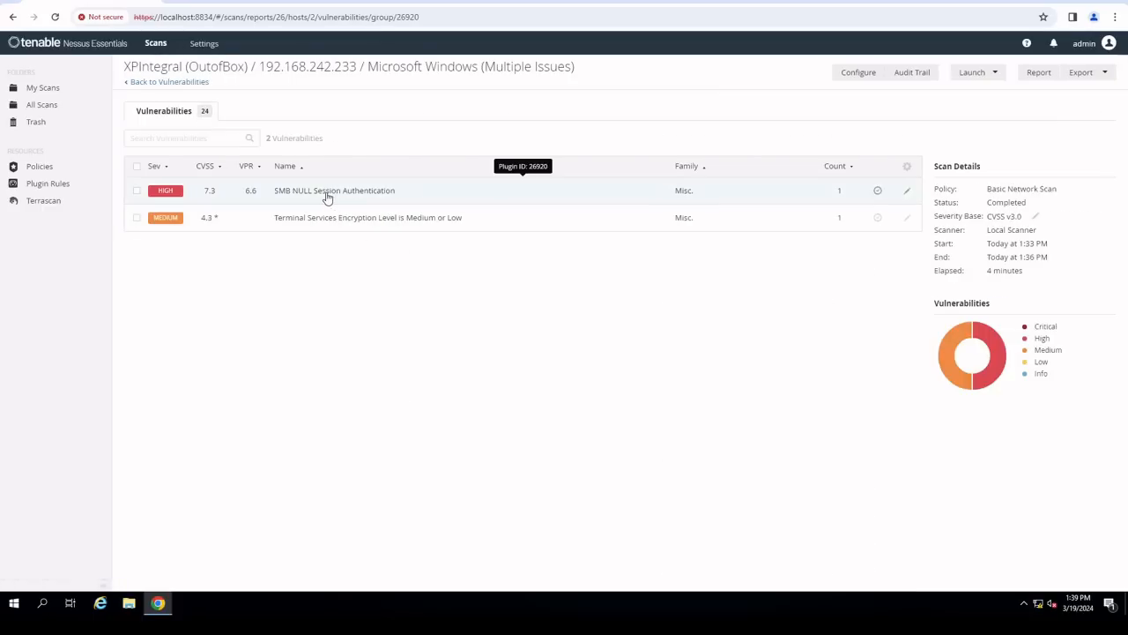
mouse_move(378, 206)
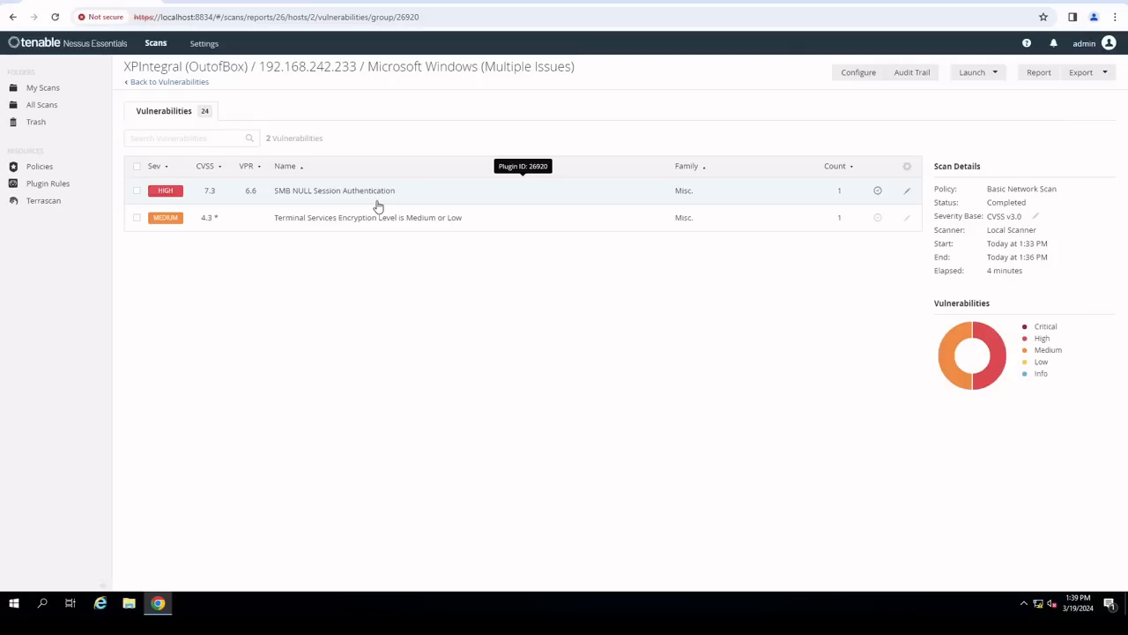
mouse_move(402, 339)
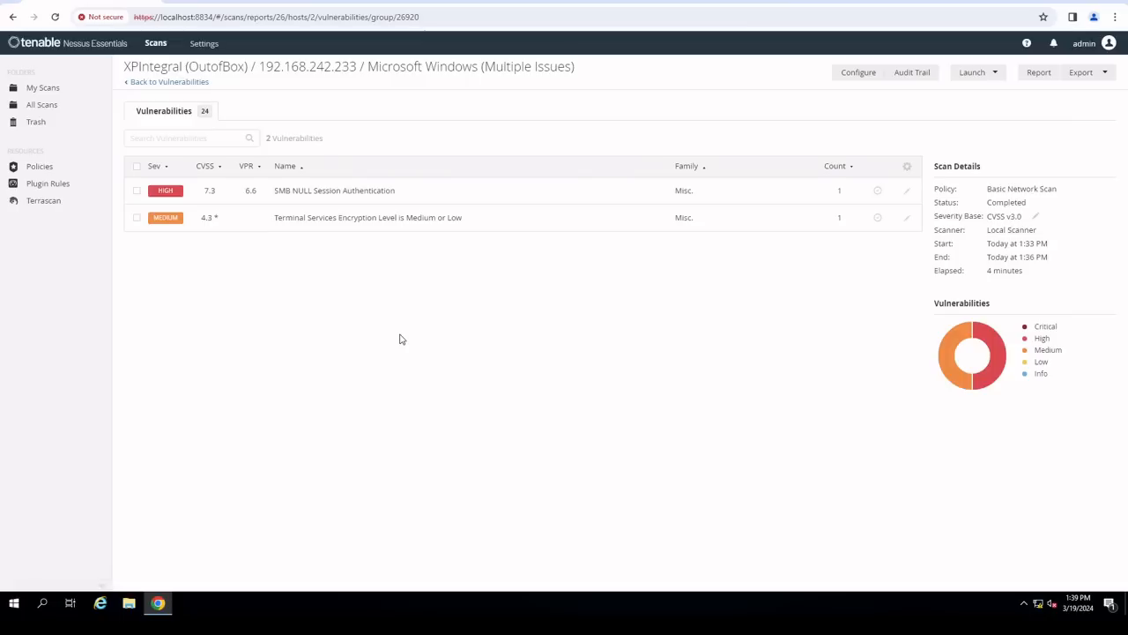
mouse_move(333, 219)
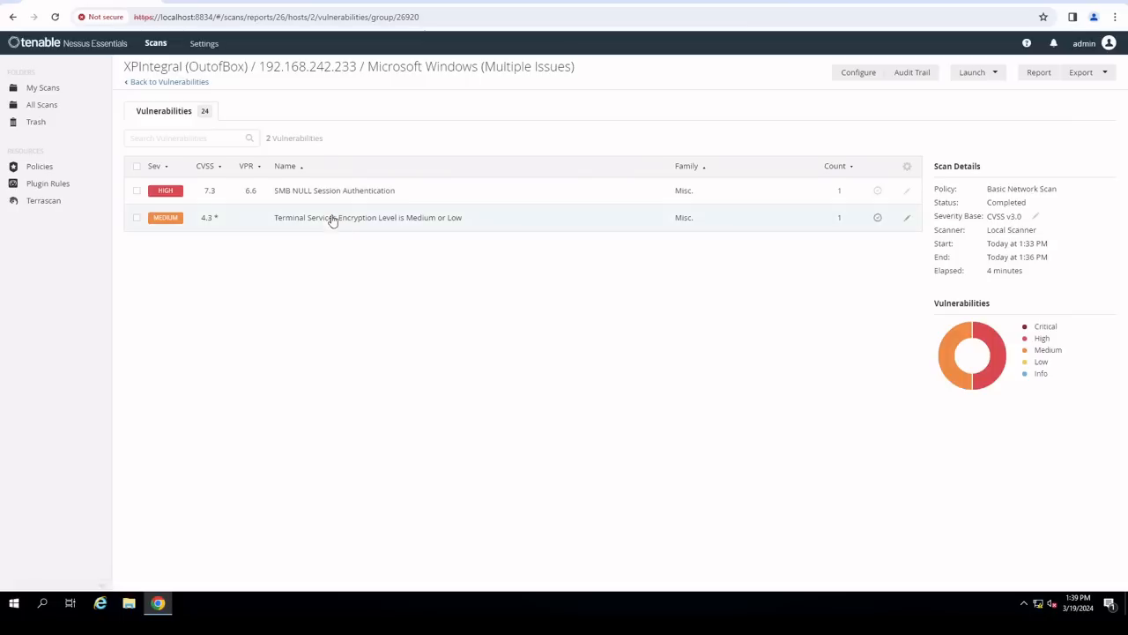
mouse_move(331, 222)
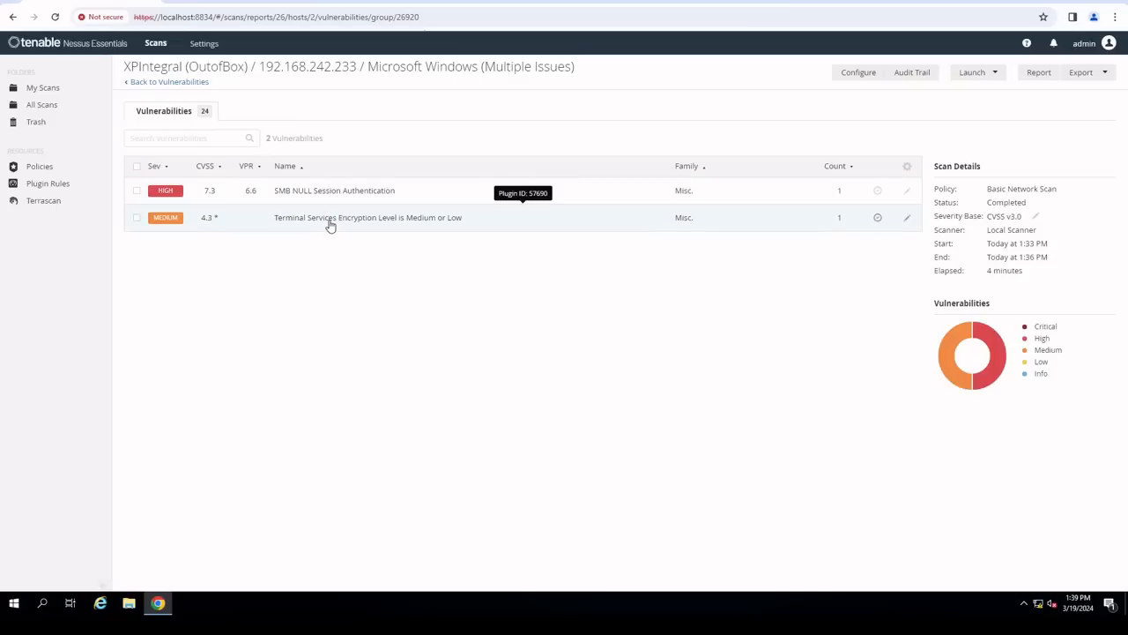
mouse_move(399, 441)
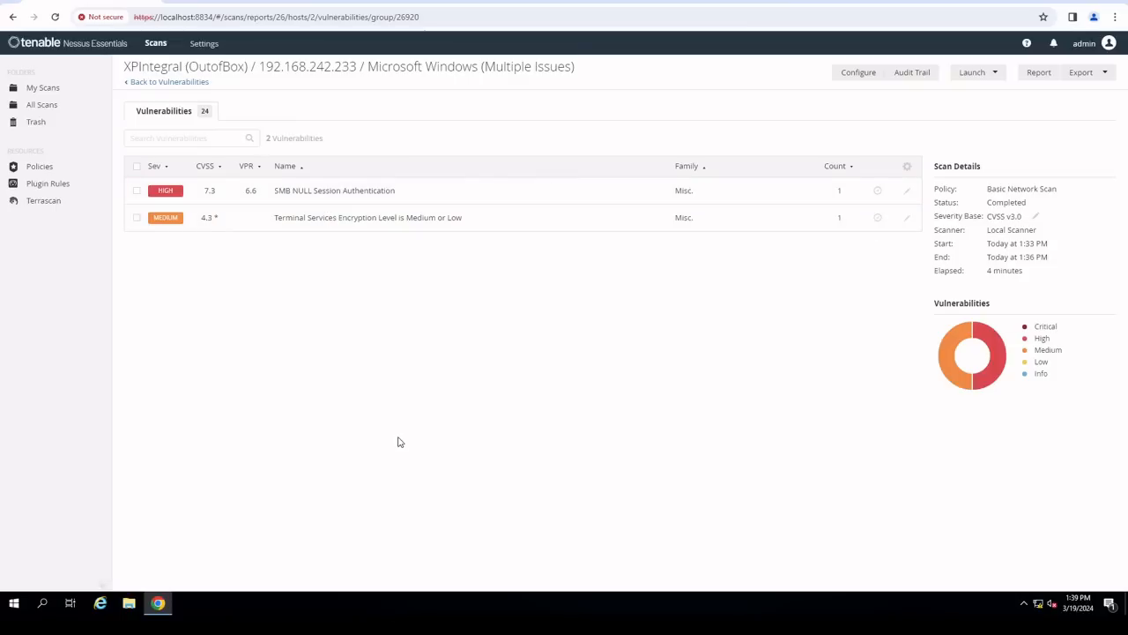
mouse_move(388, 413)
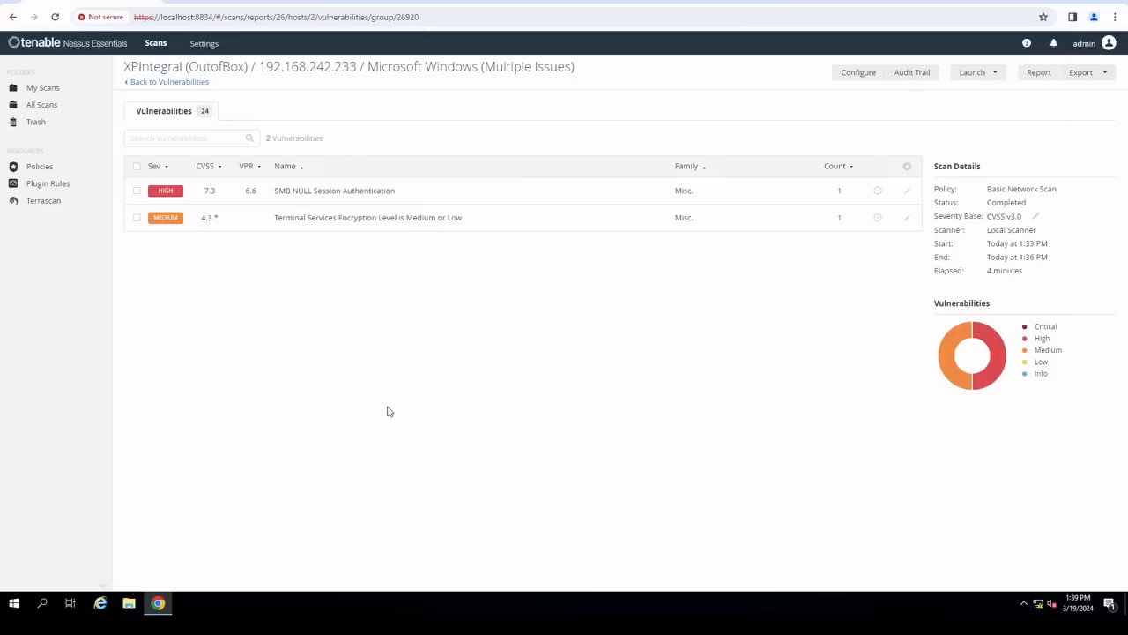
mouse_move(335, 356)
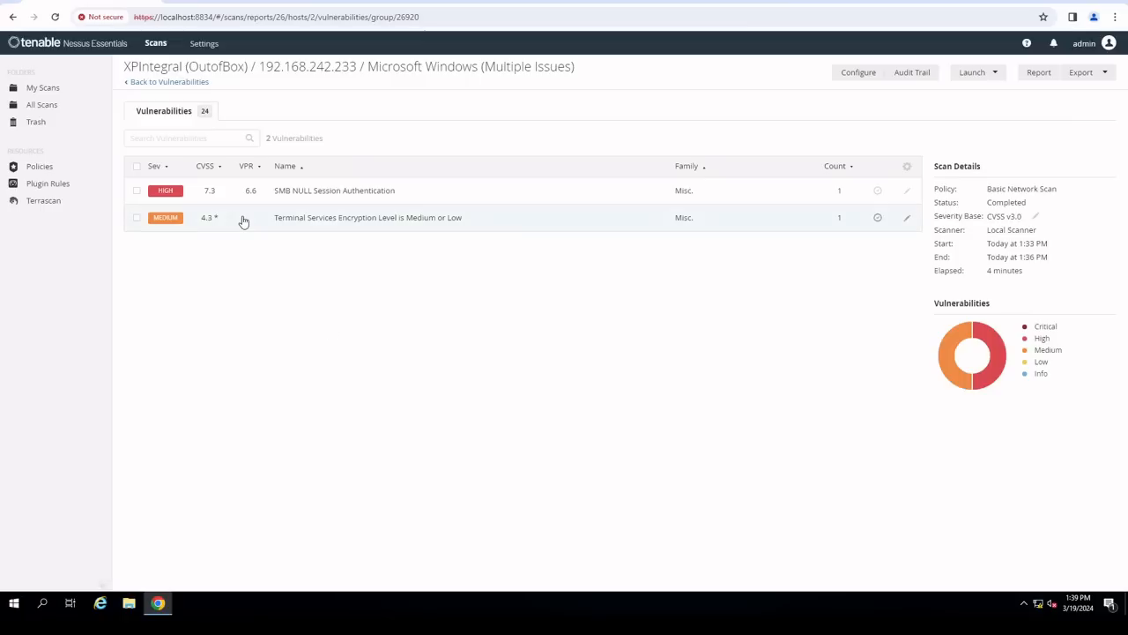
mouse_move(430, 421)
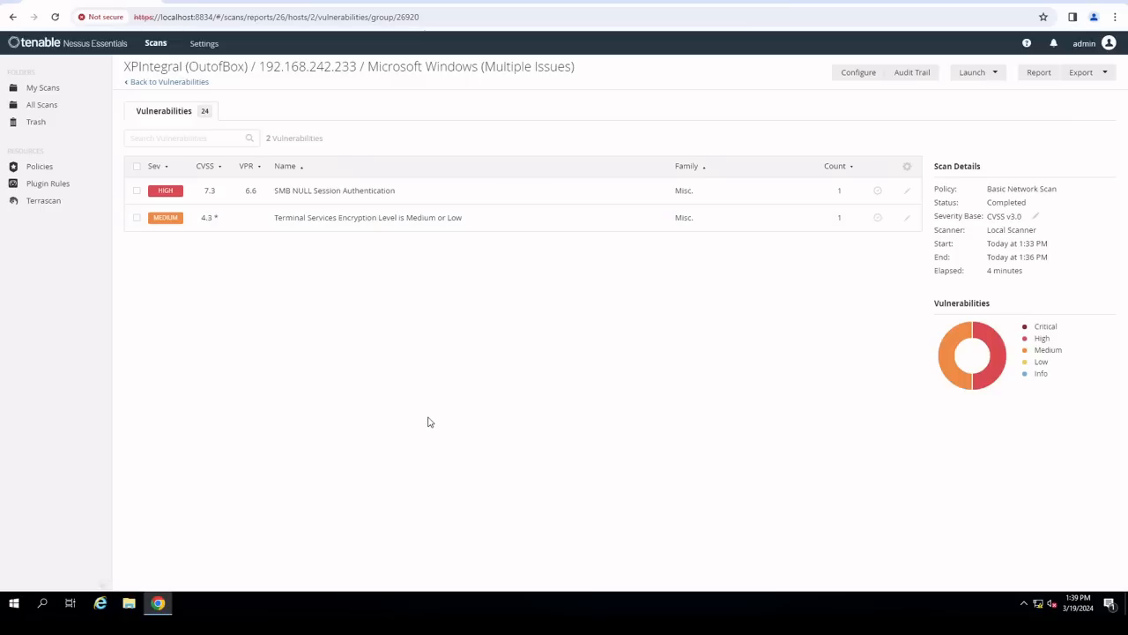
mouse_move(409, 393)
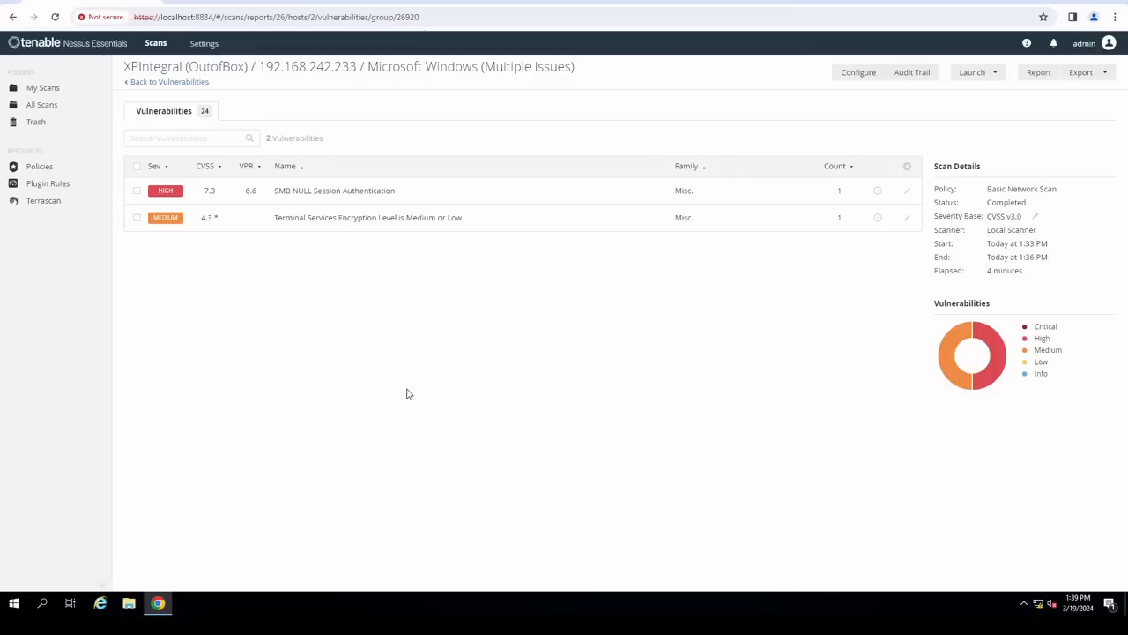
mouse_move(423, 331)
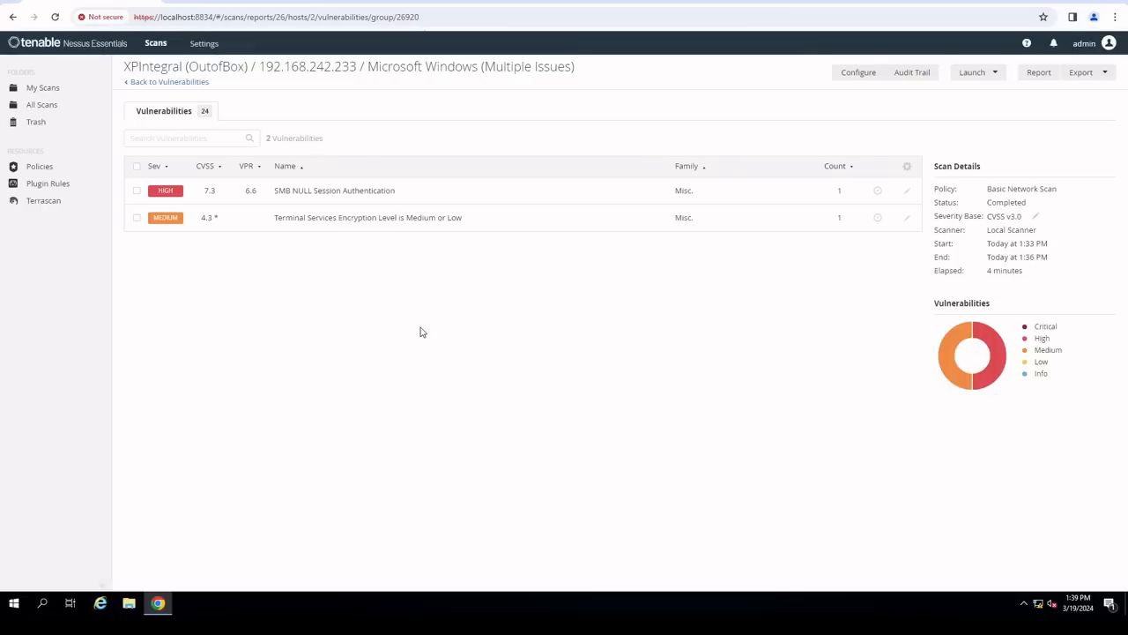
- Return to the vulnerability list and view the RDP Server Man-in-the-Middle Weakness details (plugin 18405)
click(170, 81)
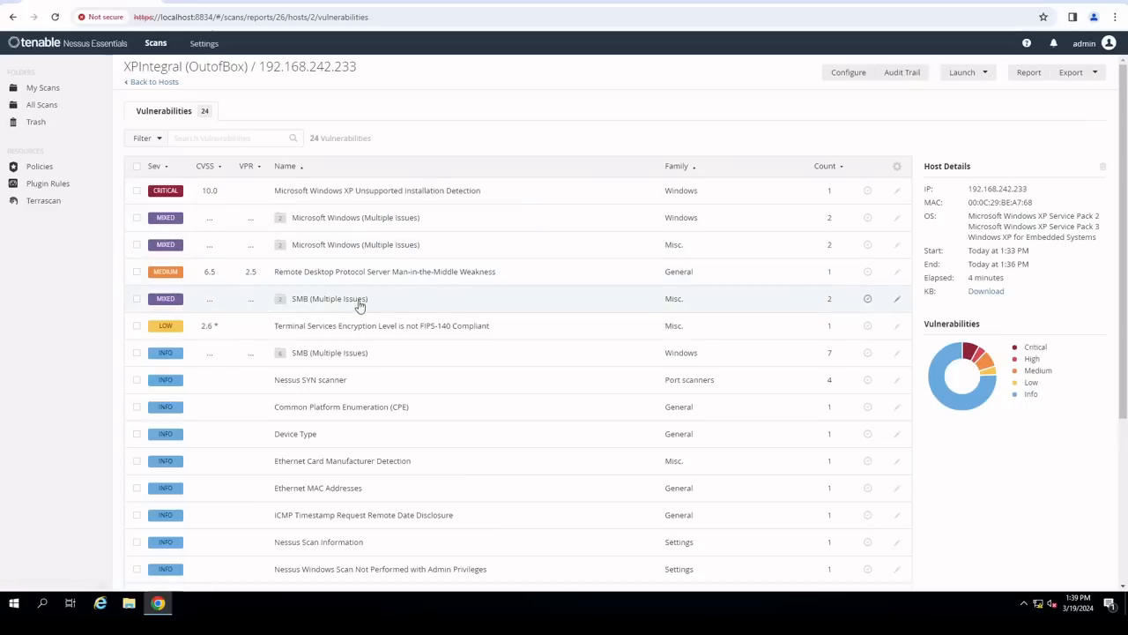
mouse_move(448, 271)
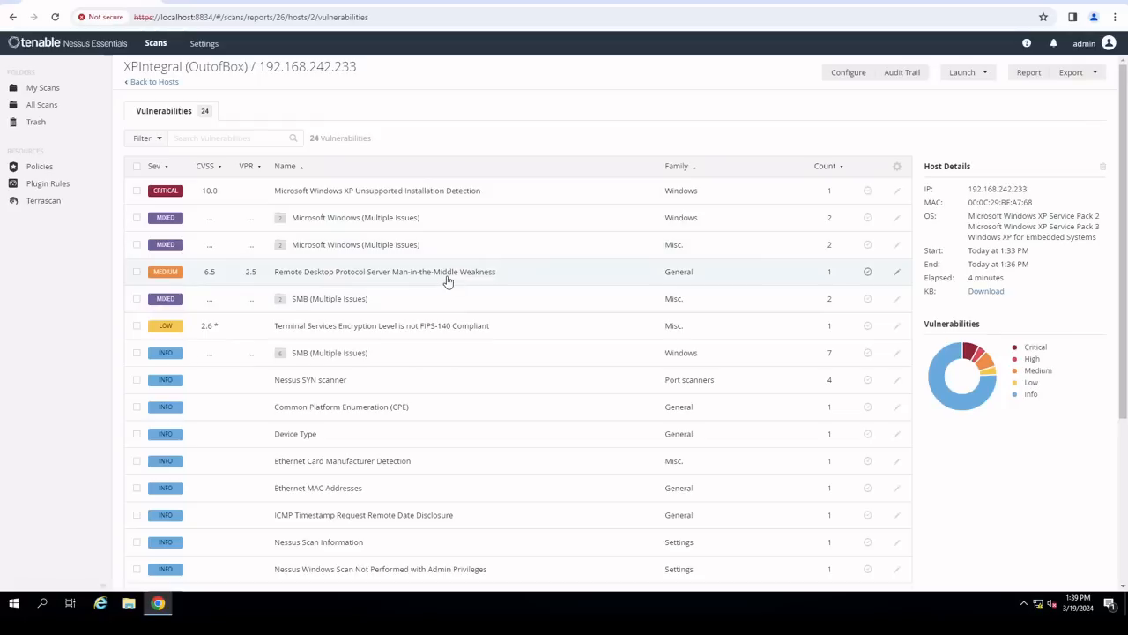
mouse_move(448, 272)
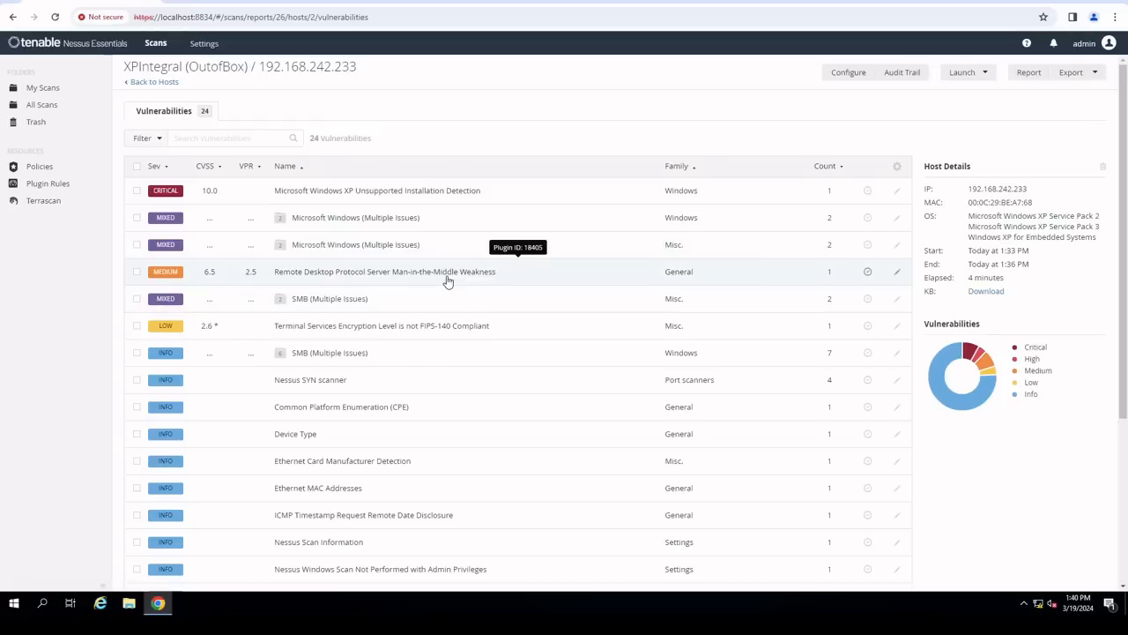
mouse_move(300, 280)
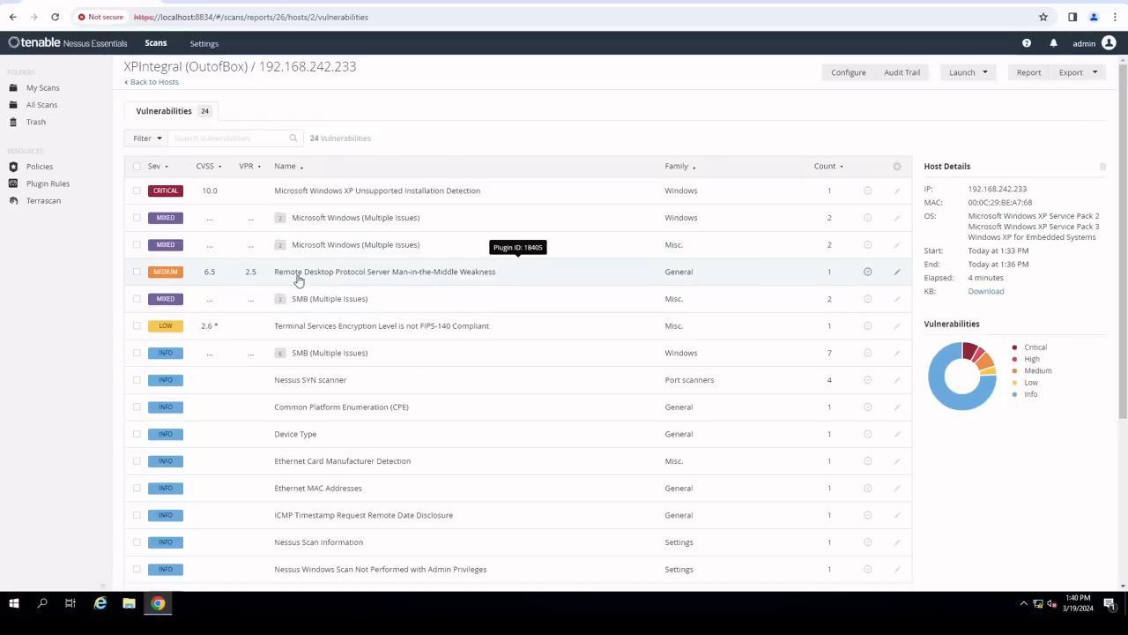
mouse_move(420, 282)
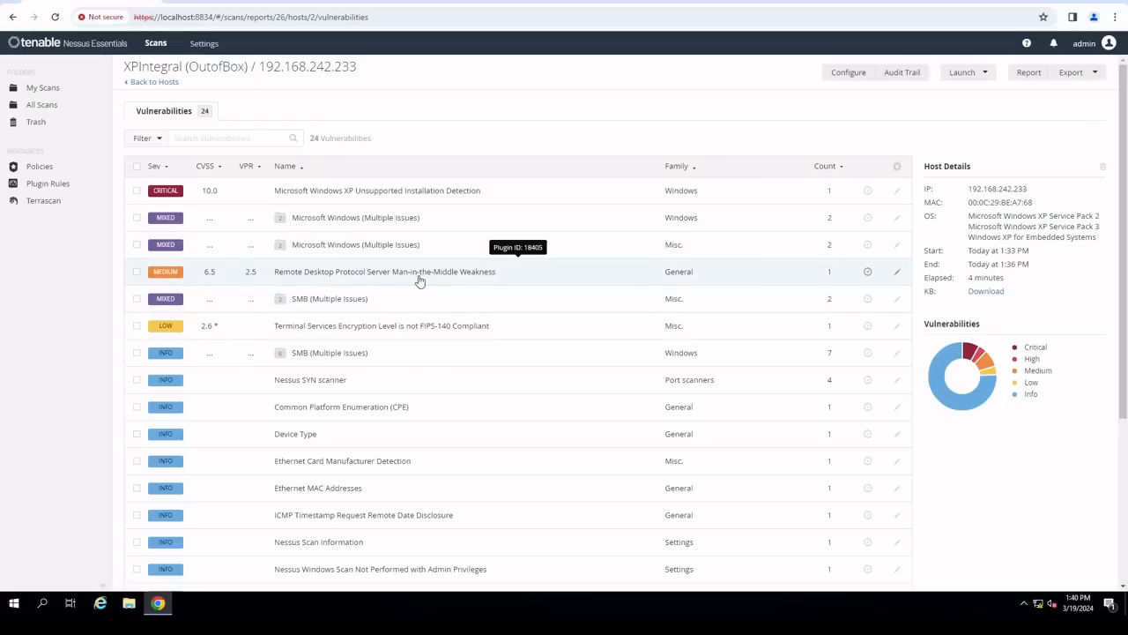
click(384, 272)
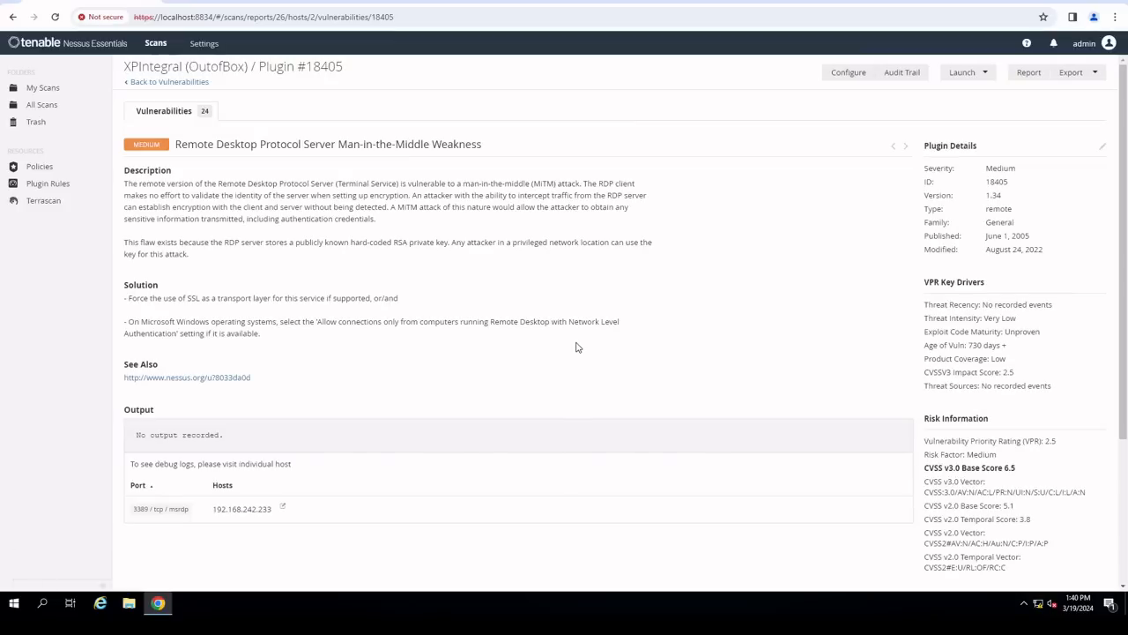
mouse_move(444, 372)
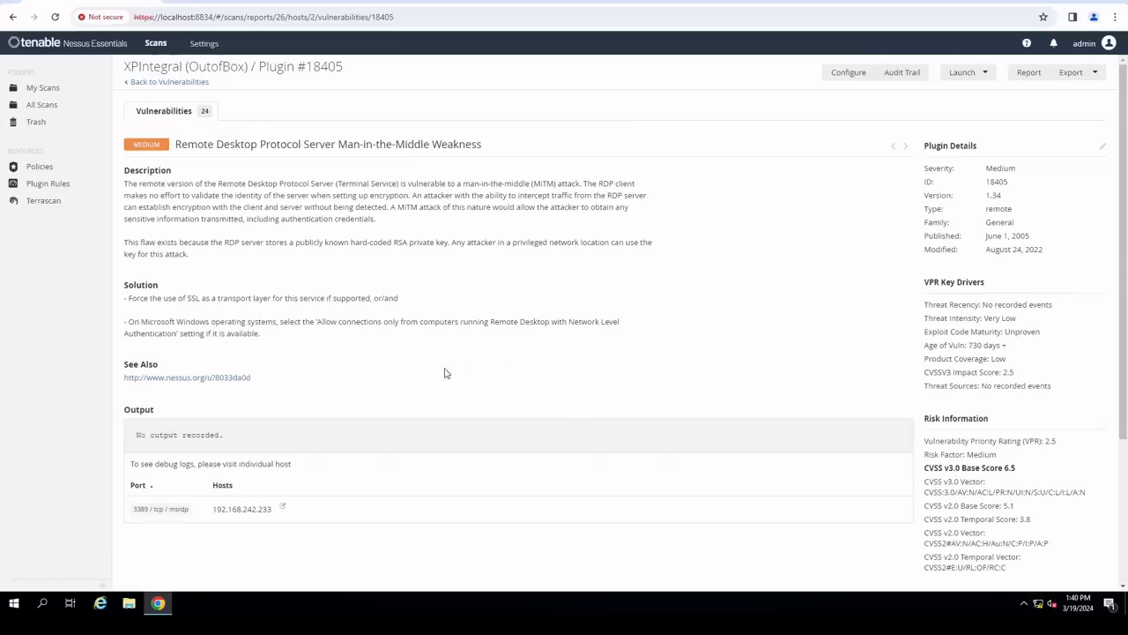
mouse_move(360, 219)
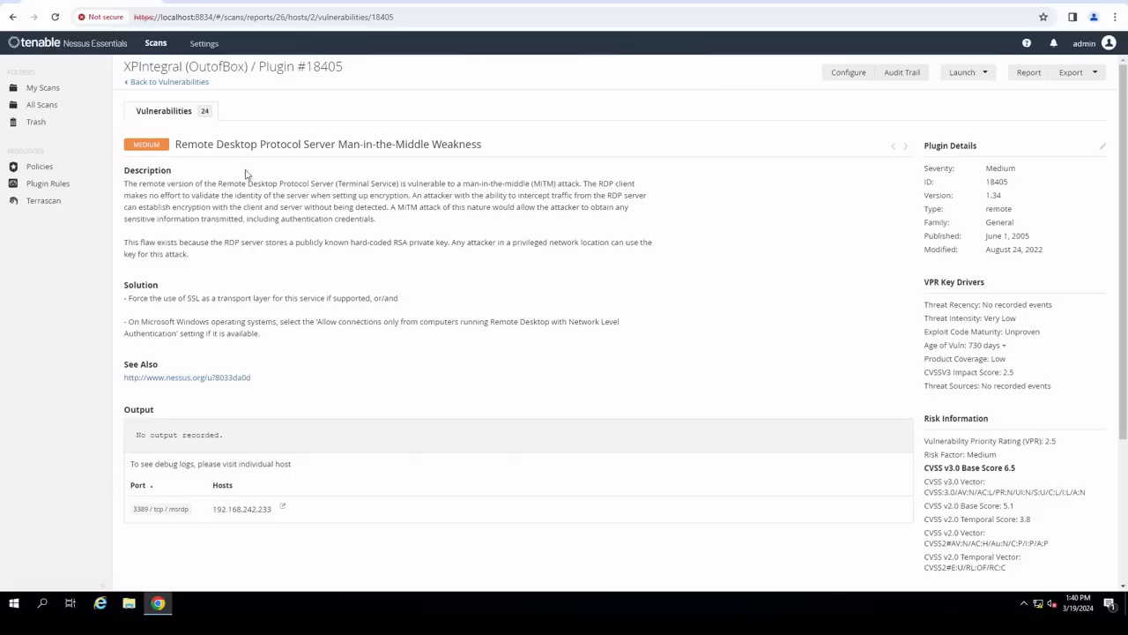
mouse_move(475, 272)
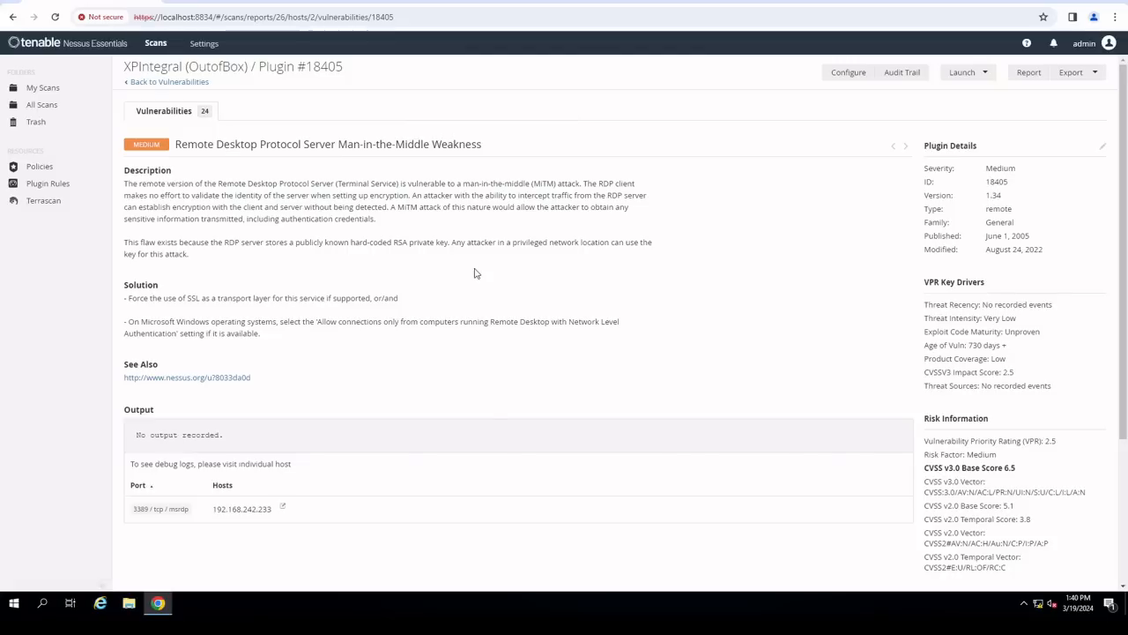
mouse_move(462, 266)
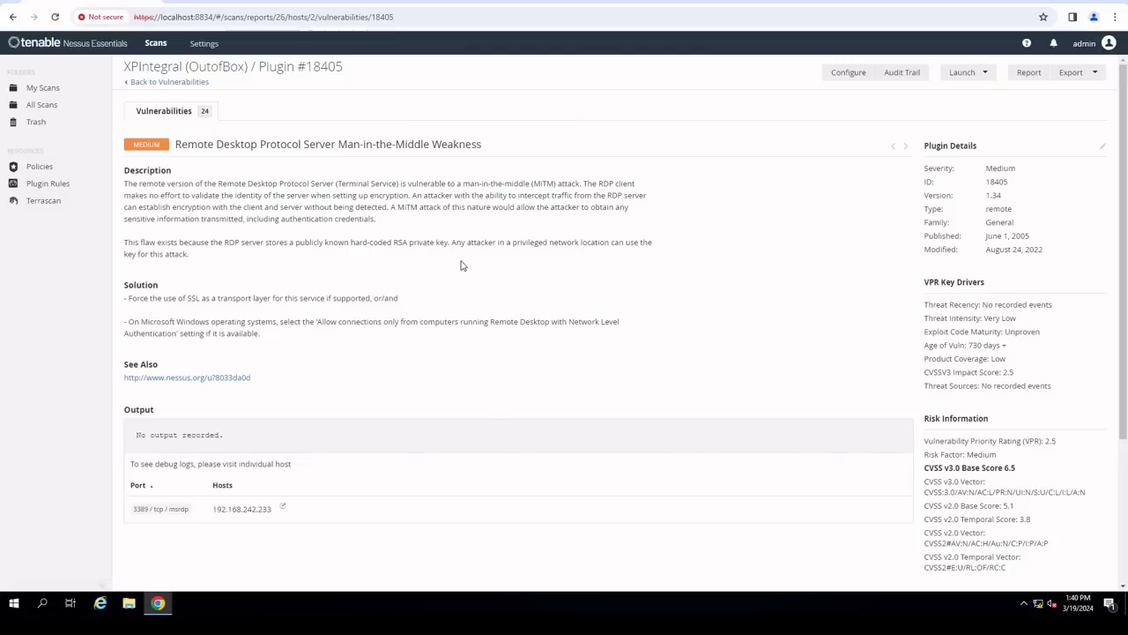
mouse_move(538, 319)
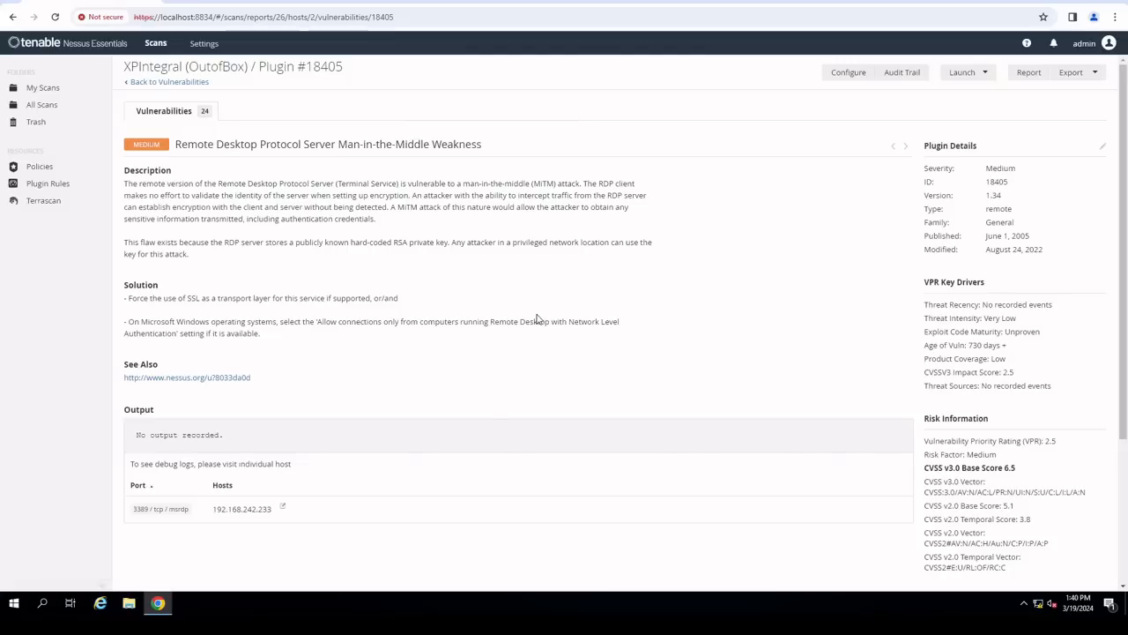
mouse_move(356, 264)
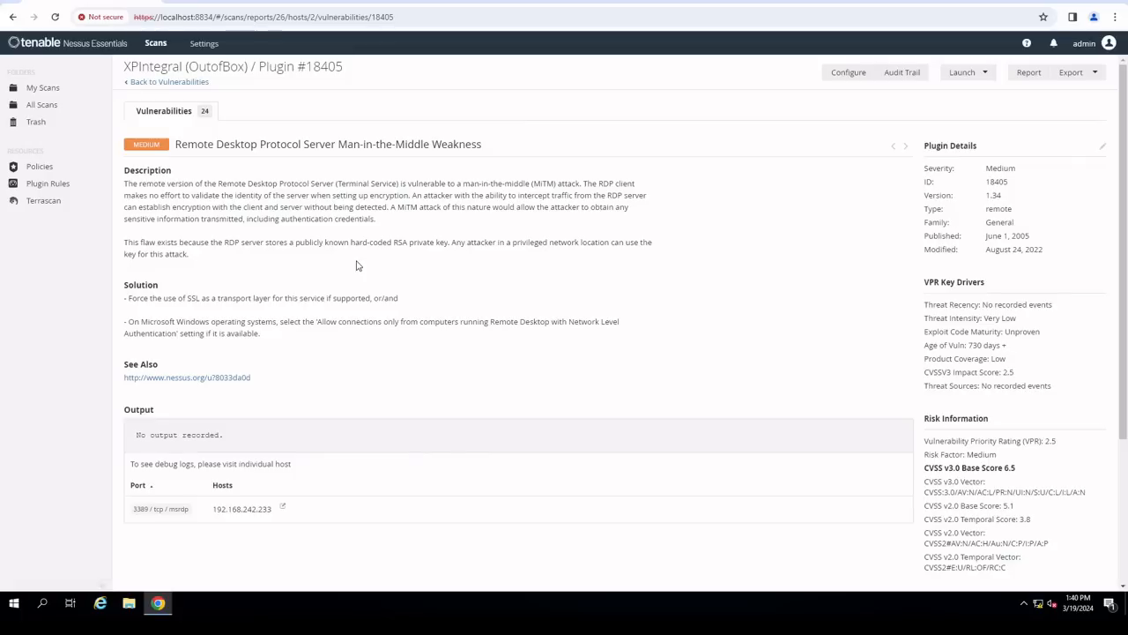
mouse_move(246, 114)
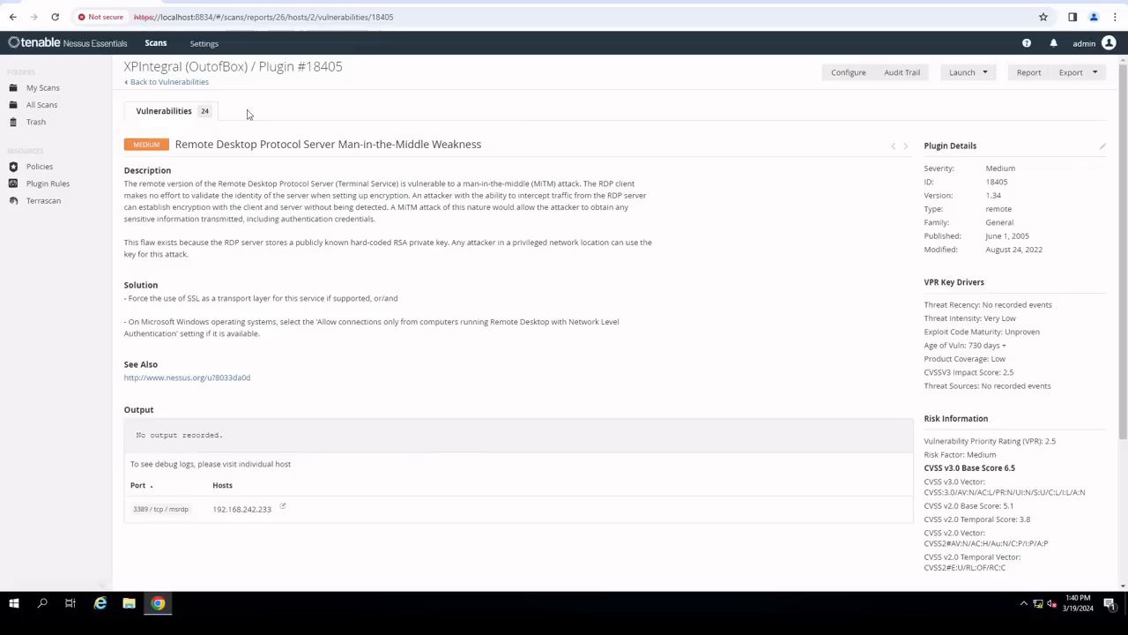
- Review the low-severity Terminal Services Encryption Level not FIPS-140 Compliant finding and return to the 24-finding list
click(170, 81)
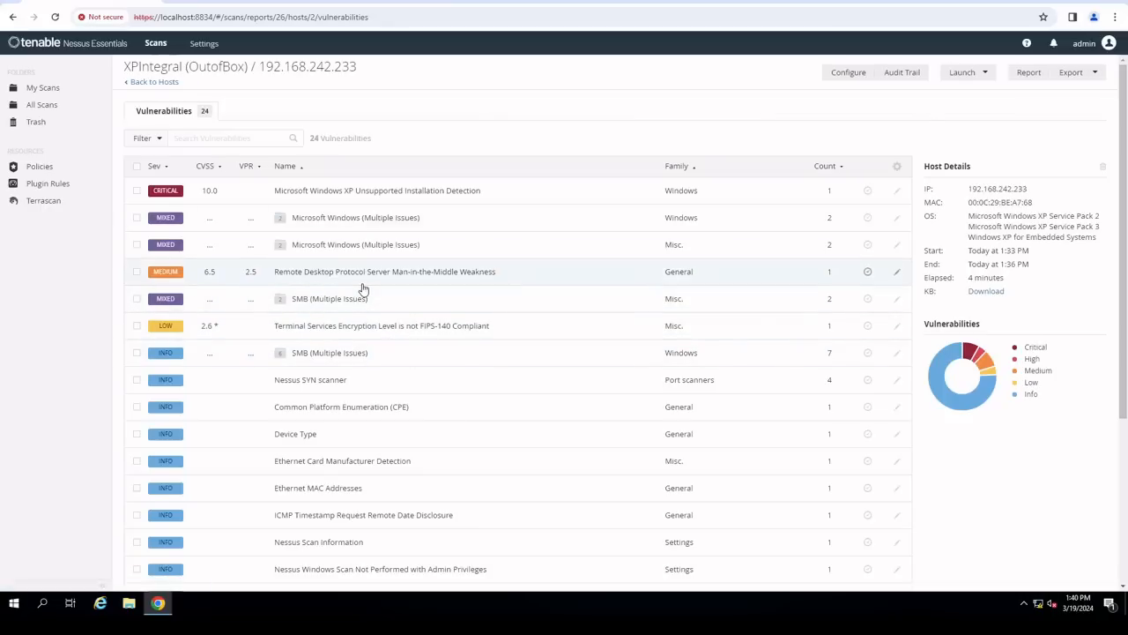
mouse_move(362, 352)
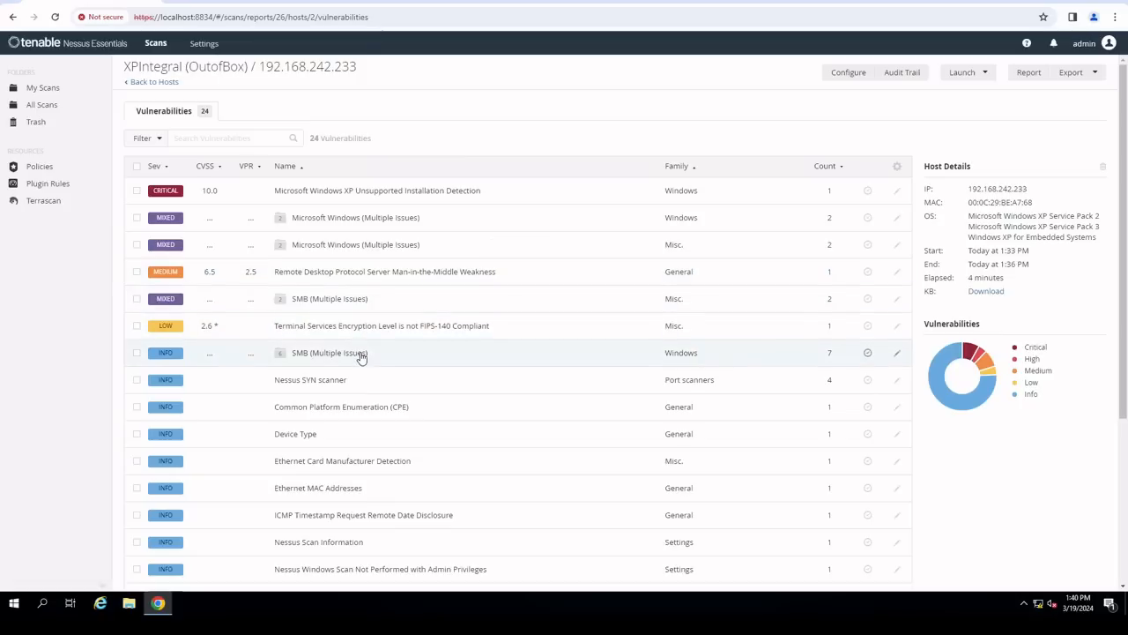
mouse_move(284, 358)
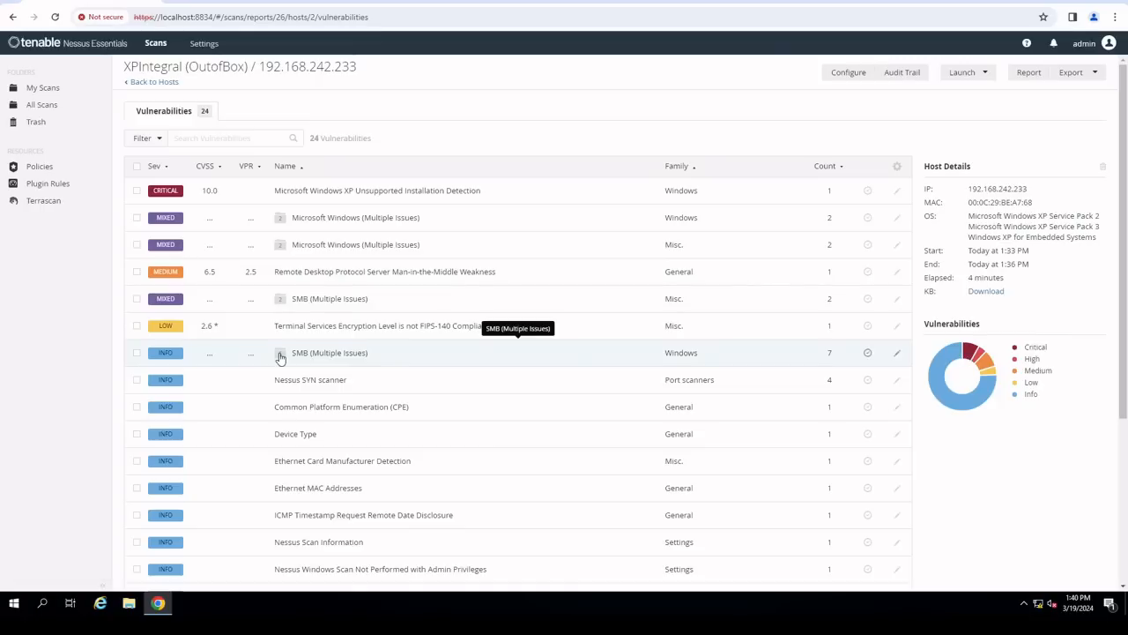
mouse_move(378, 337)
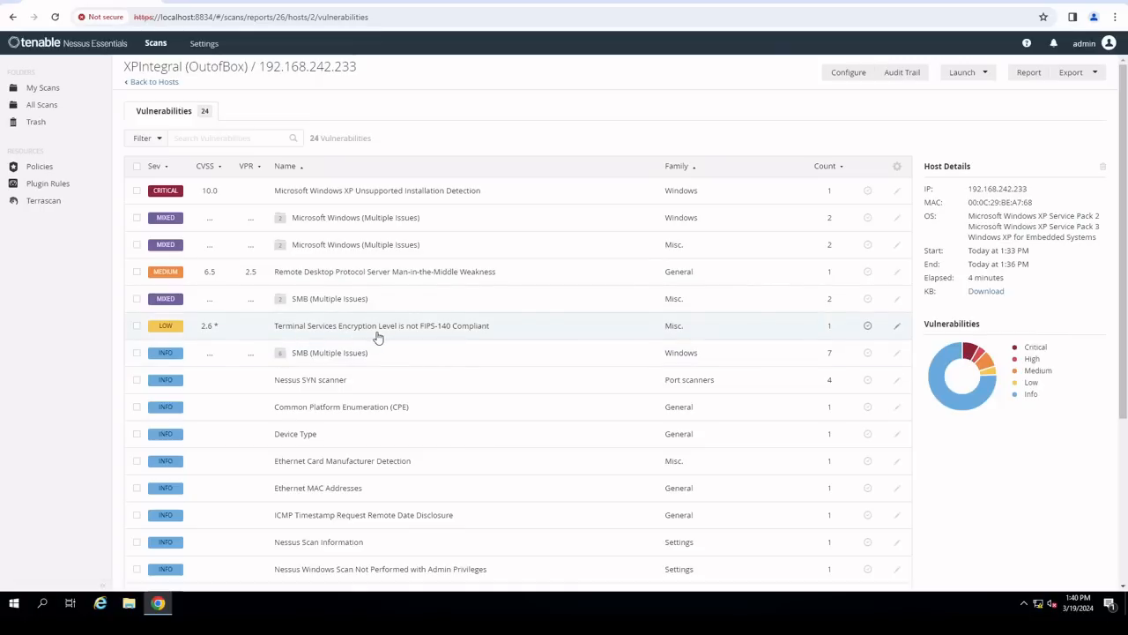
click(381, 324)
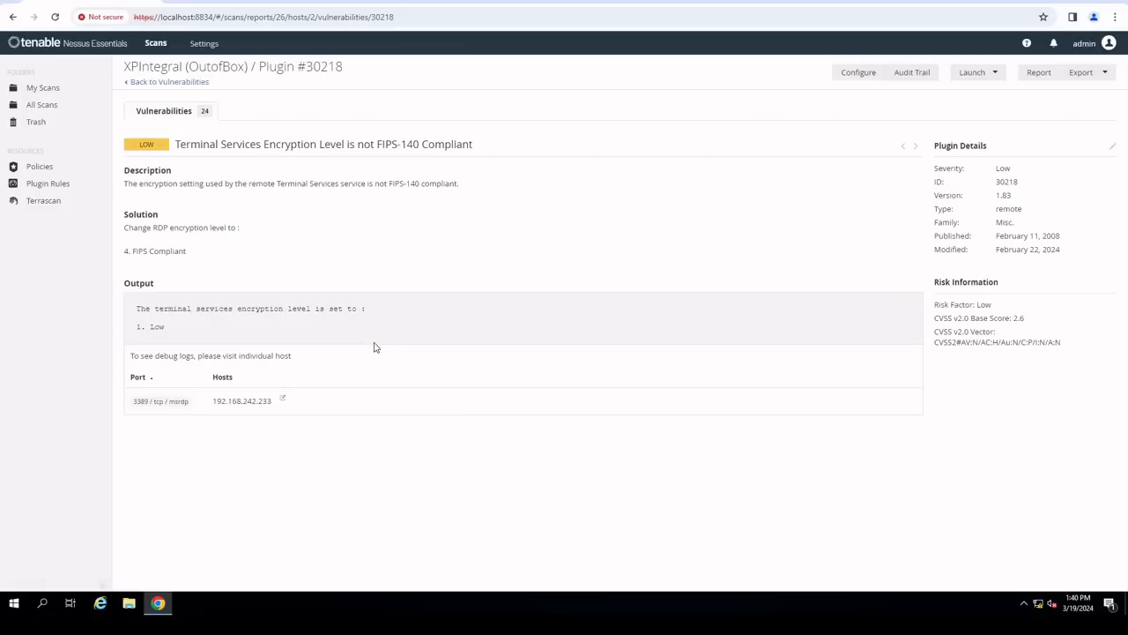
mouse_move(653, 222)
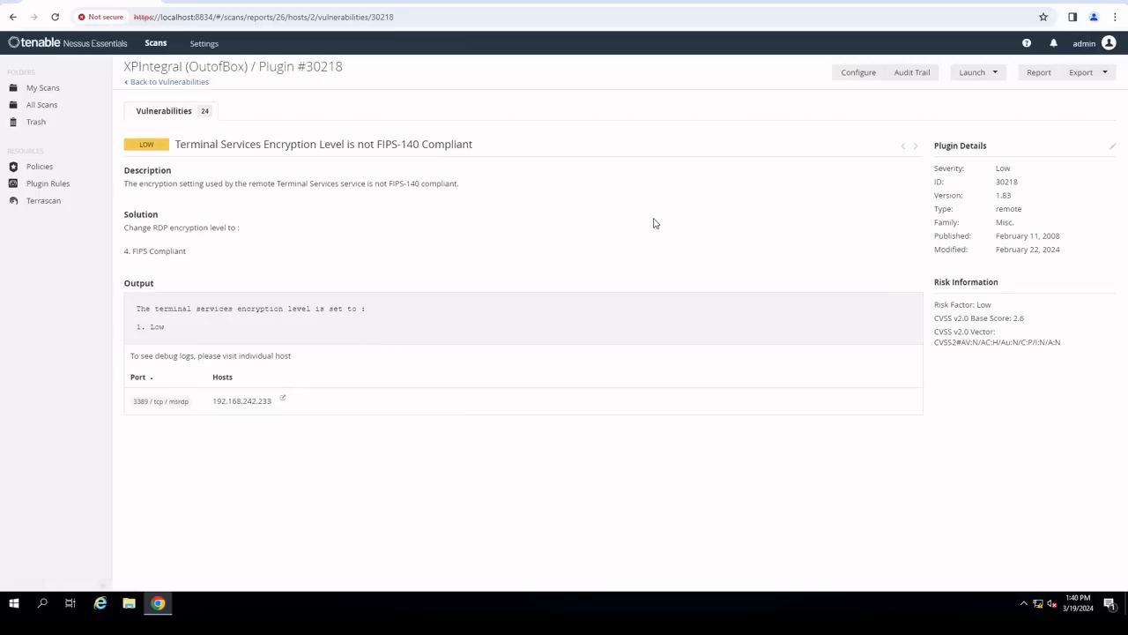
click(155, 81)
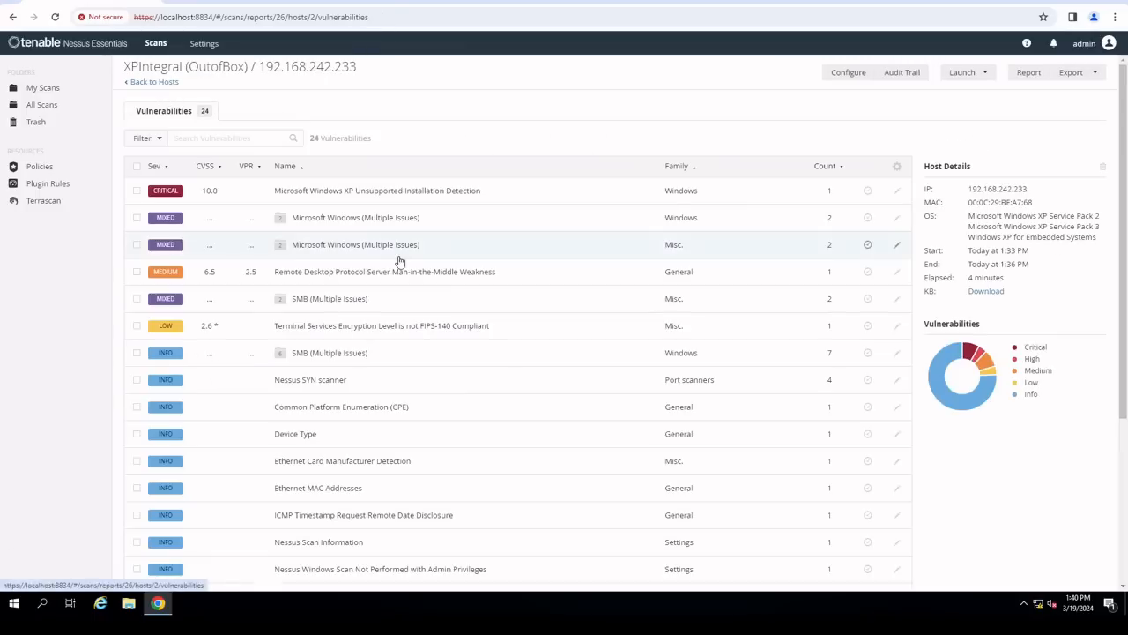
scroll(down, 3)
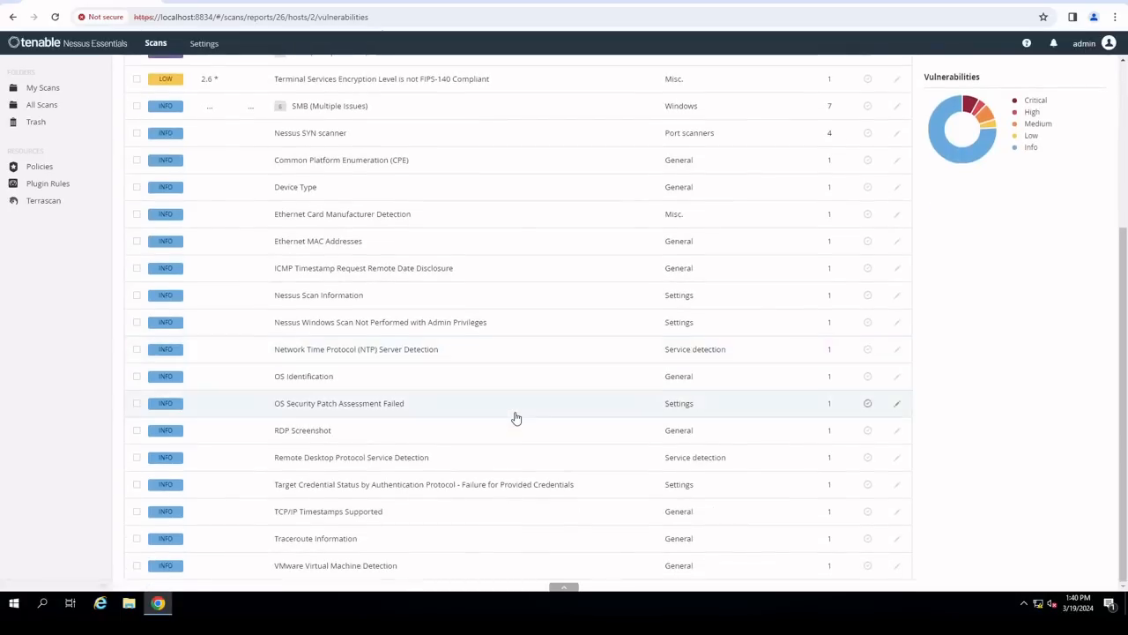
scroll(up, 3)
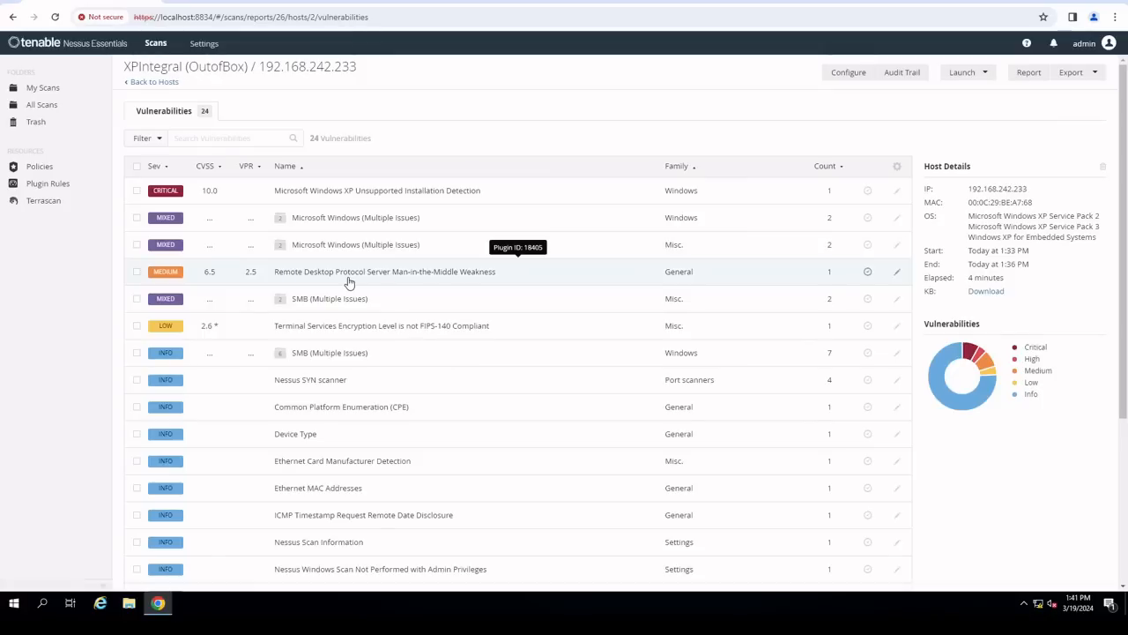
mouse_move(483, 352)
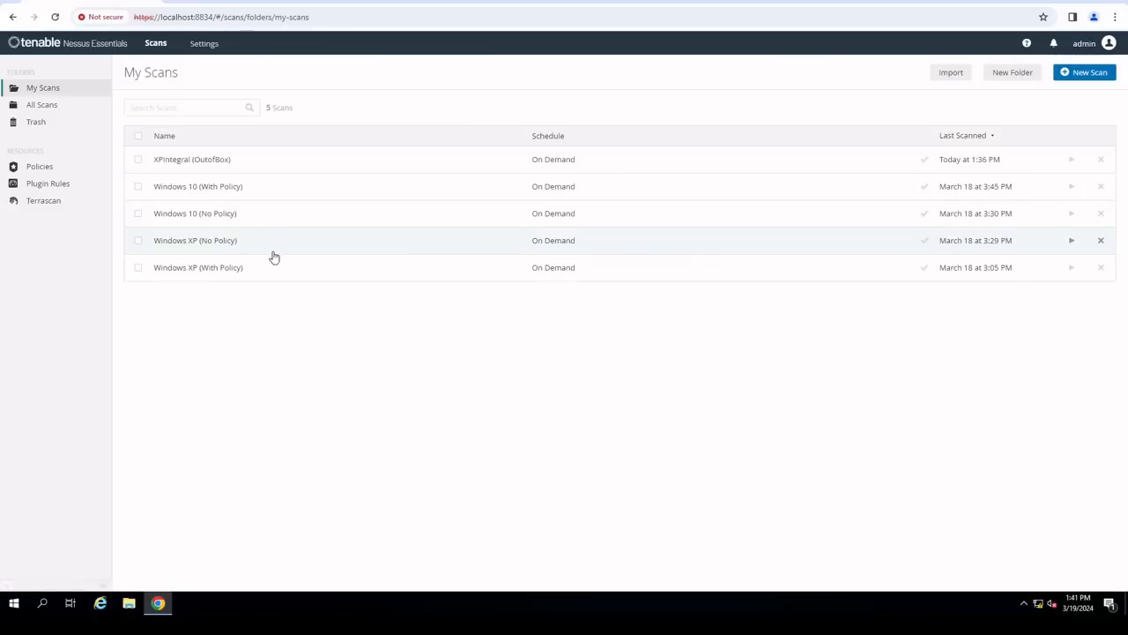
- View the Windows XP (With Policy) scan's host 192.168.242.219 with only informational findings
click(197, 268)
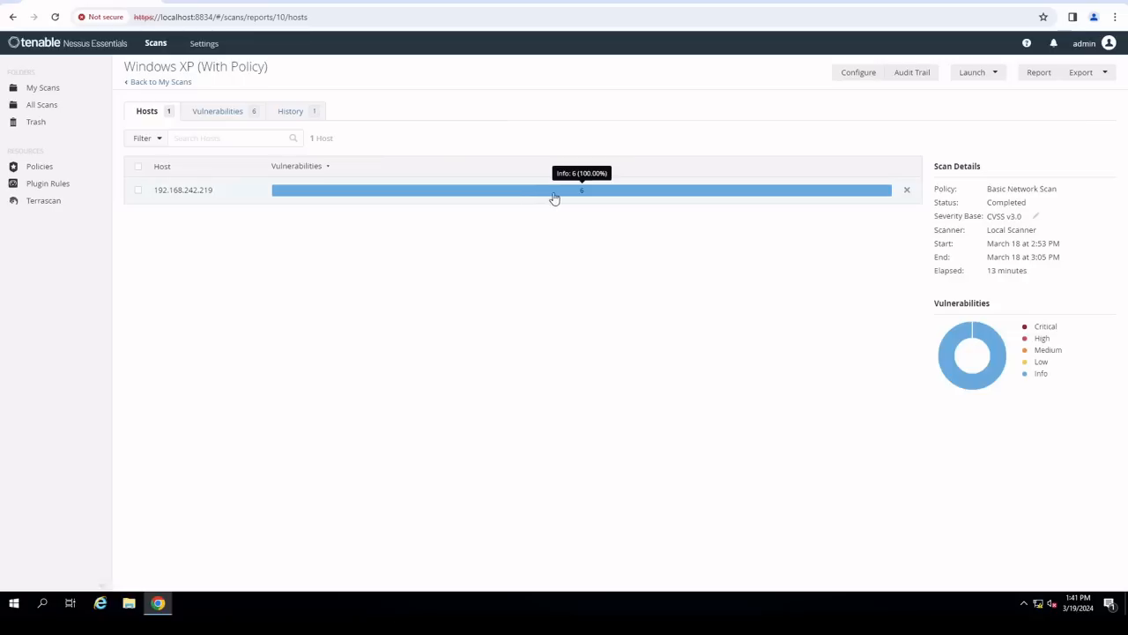
mouse_move(582, 198)
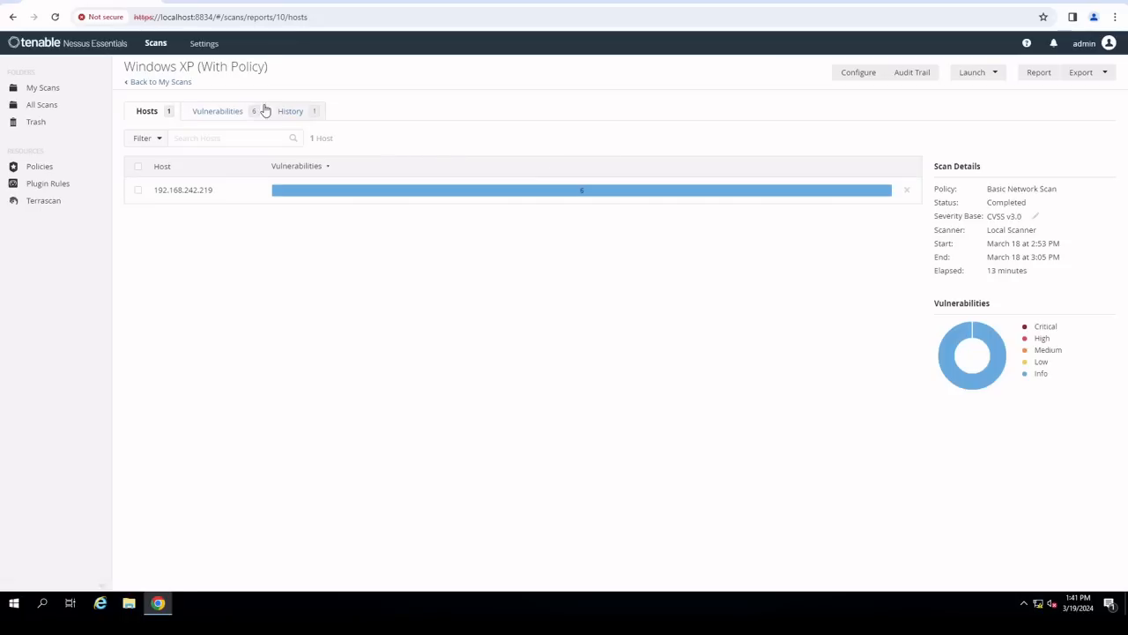
- Return to My Scans and view the XPIntegral (OutofBox) host summary for 192.168.242.233
click(160, 81)
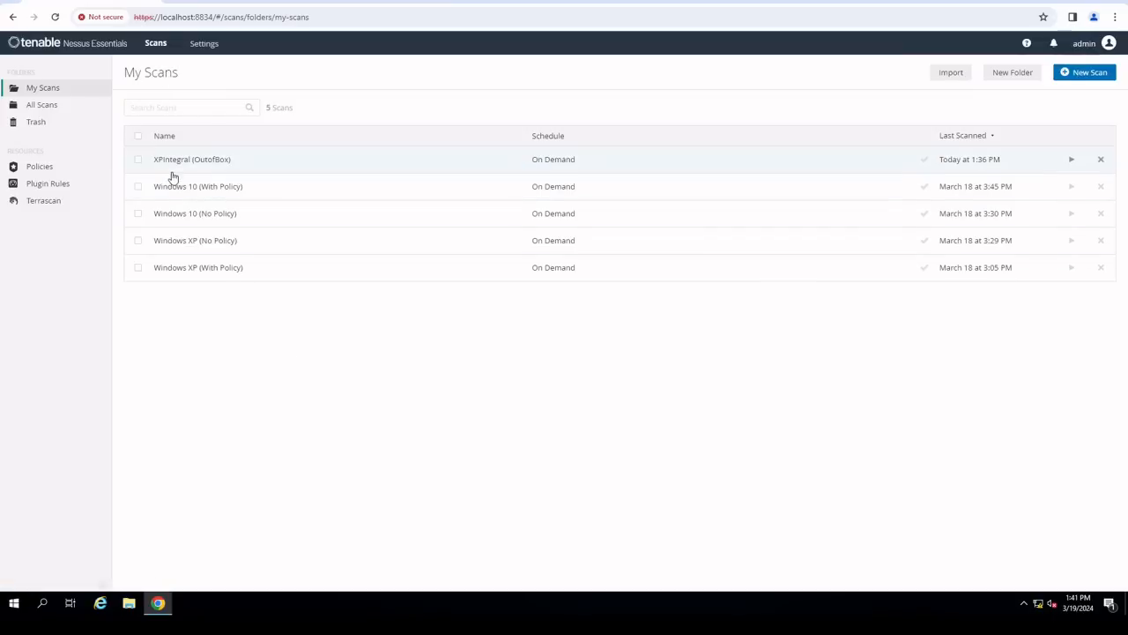
mouse_move(227, 384)
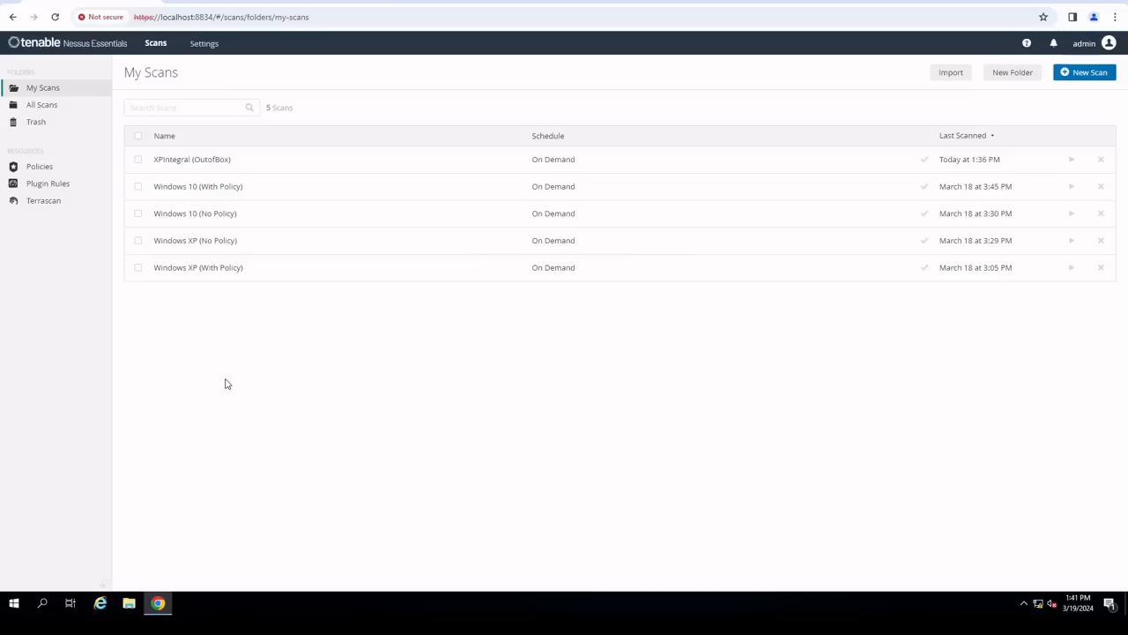
mouse_move(215, 362)
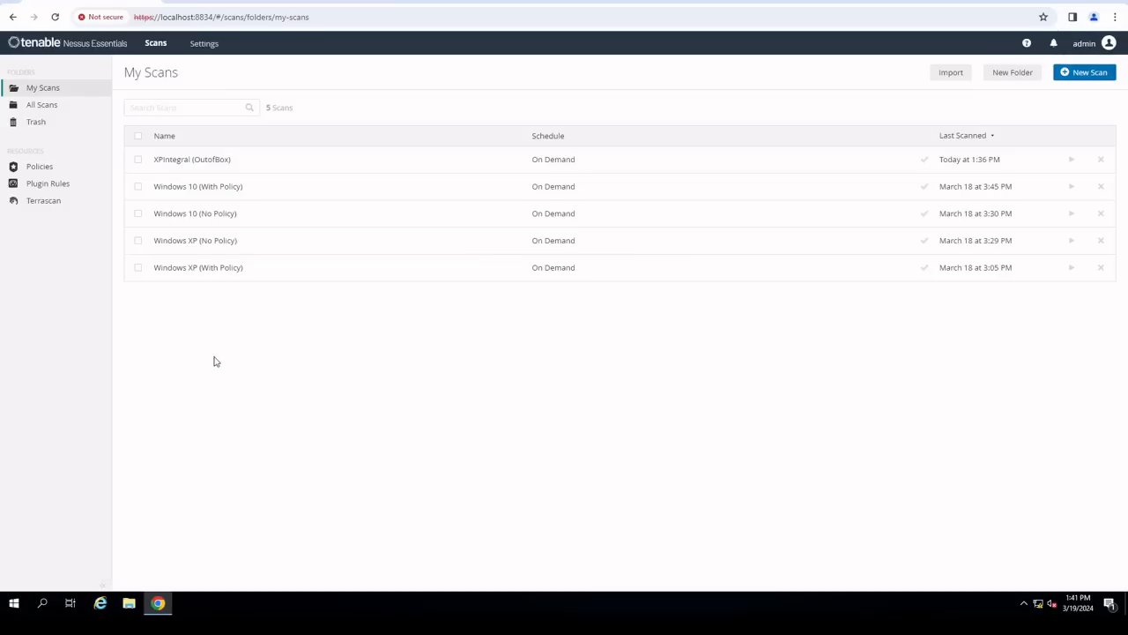
click(191, 158)
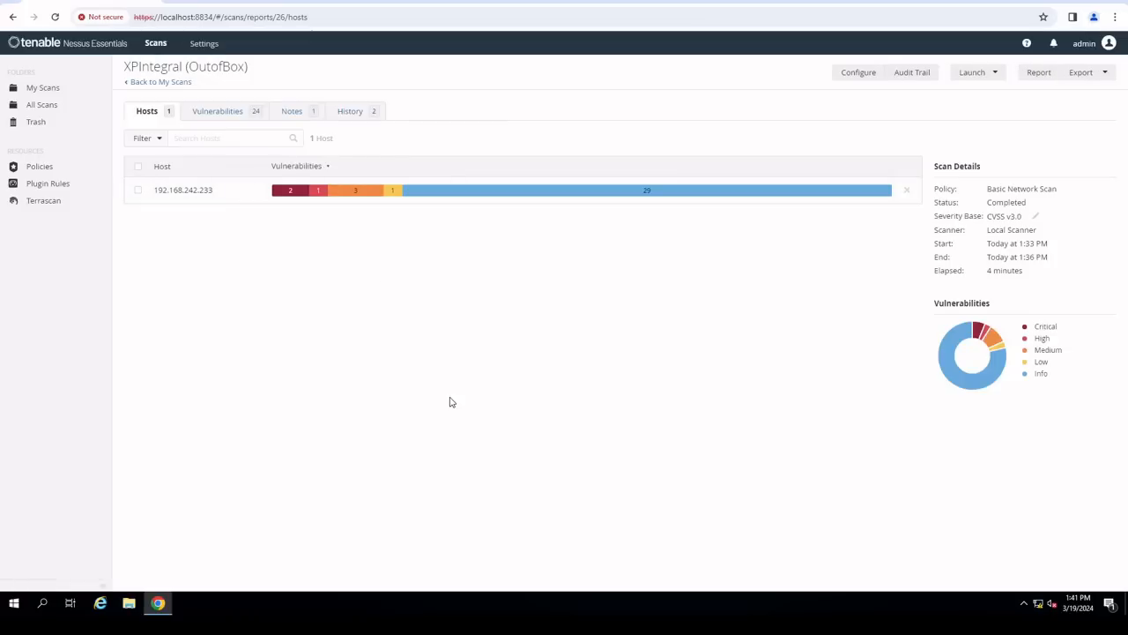
mouse_move(431, 394)
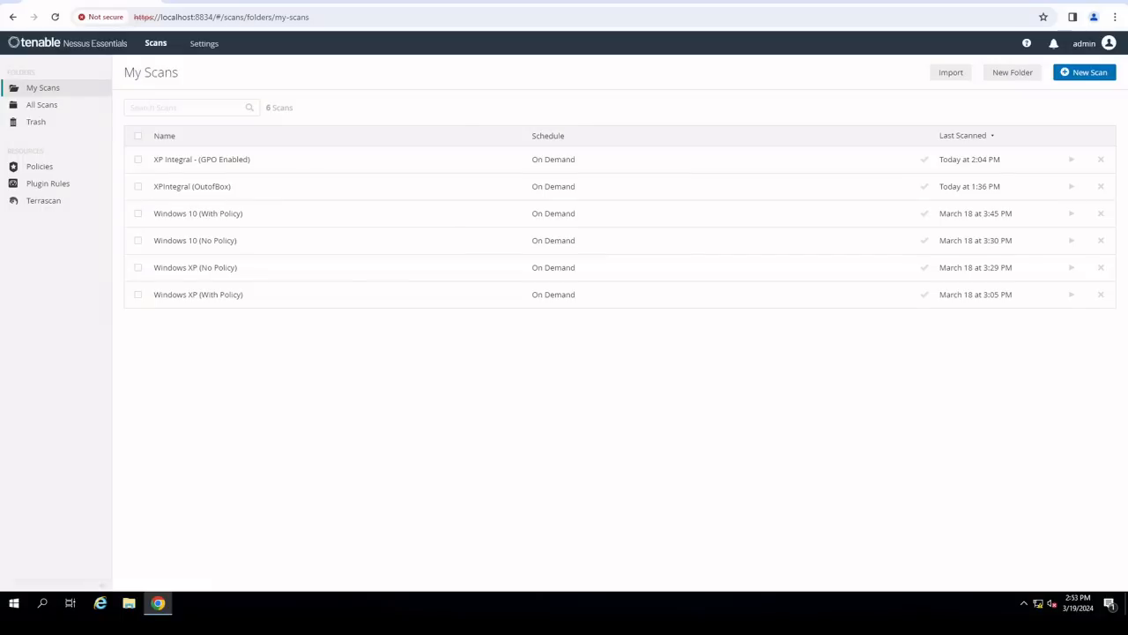
mouse_move(392, 392)
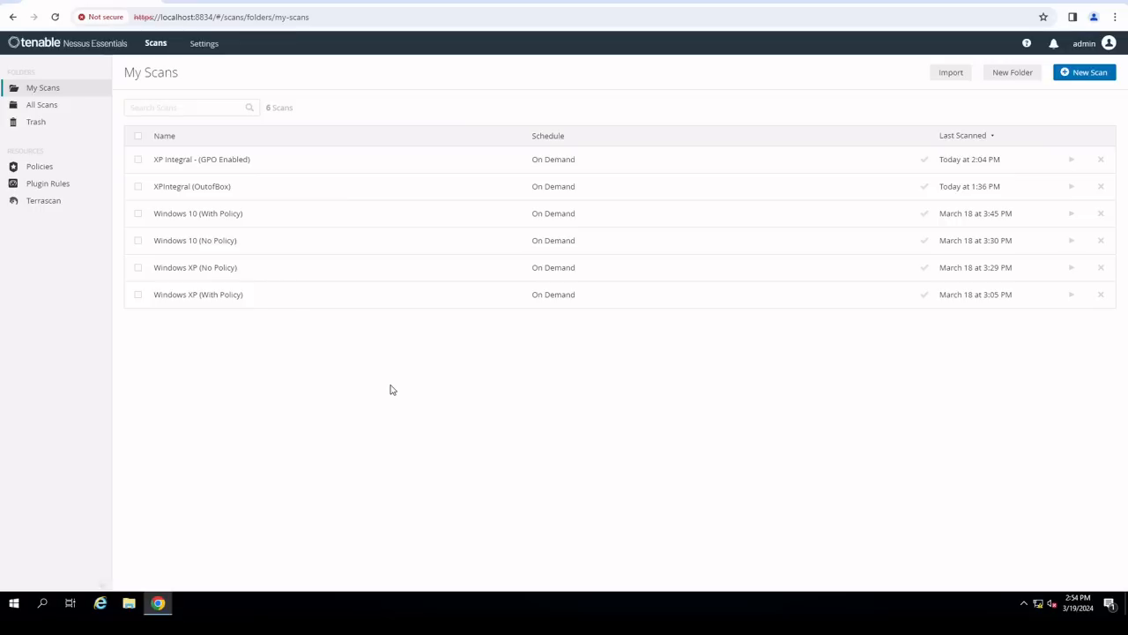
- View the 28 vulnerabilities for 192.168.242.233 in the XP Integral (GPO Enabled) scan
click(201, 159)
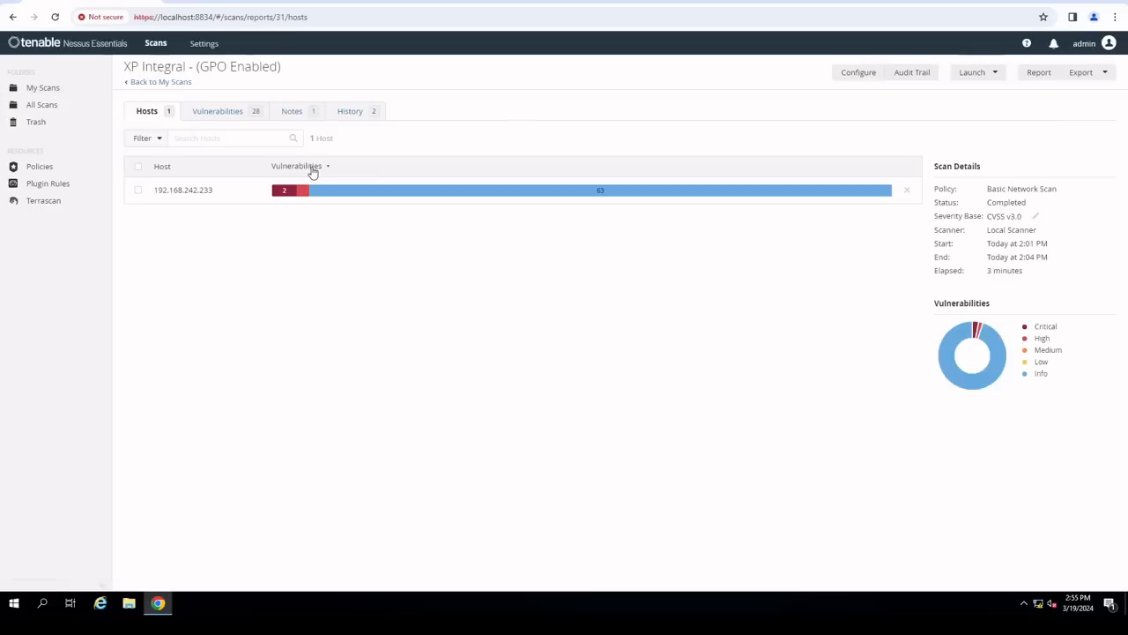
mouse_move(282, 190)
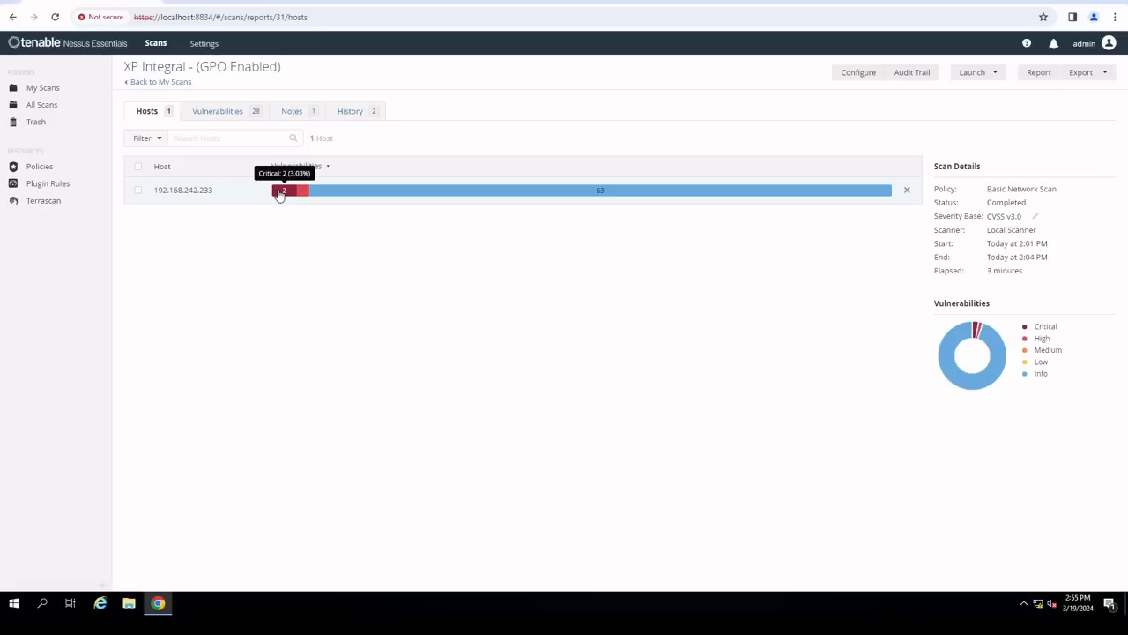
mouse_move(303, 190)
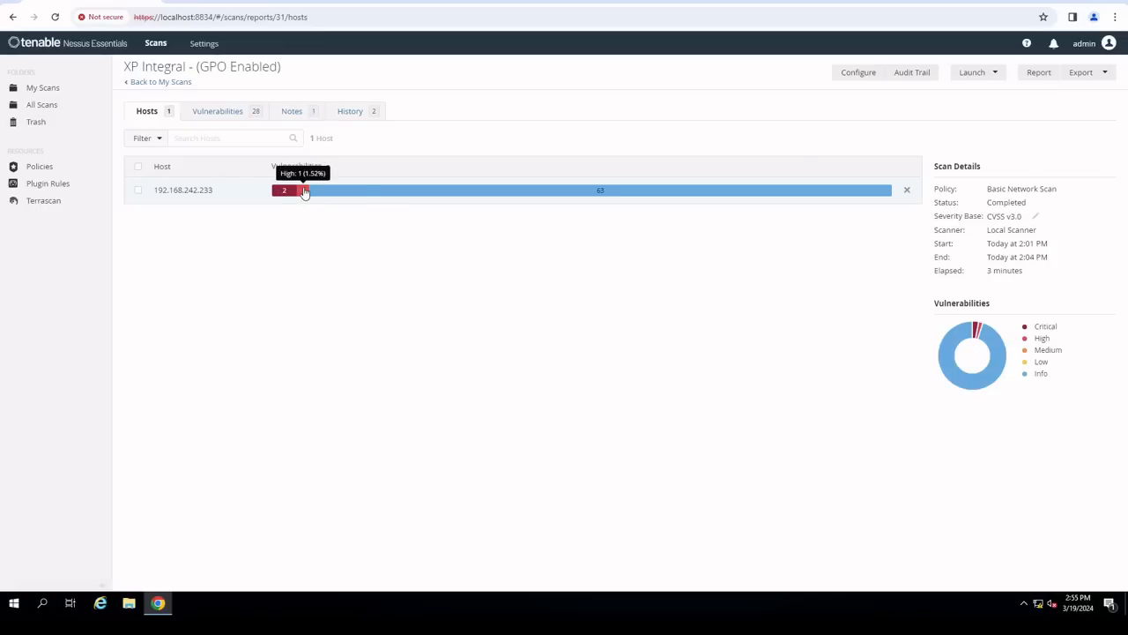
mouse_move(361, 191)
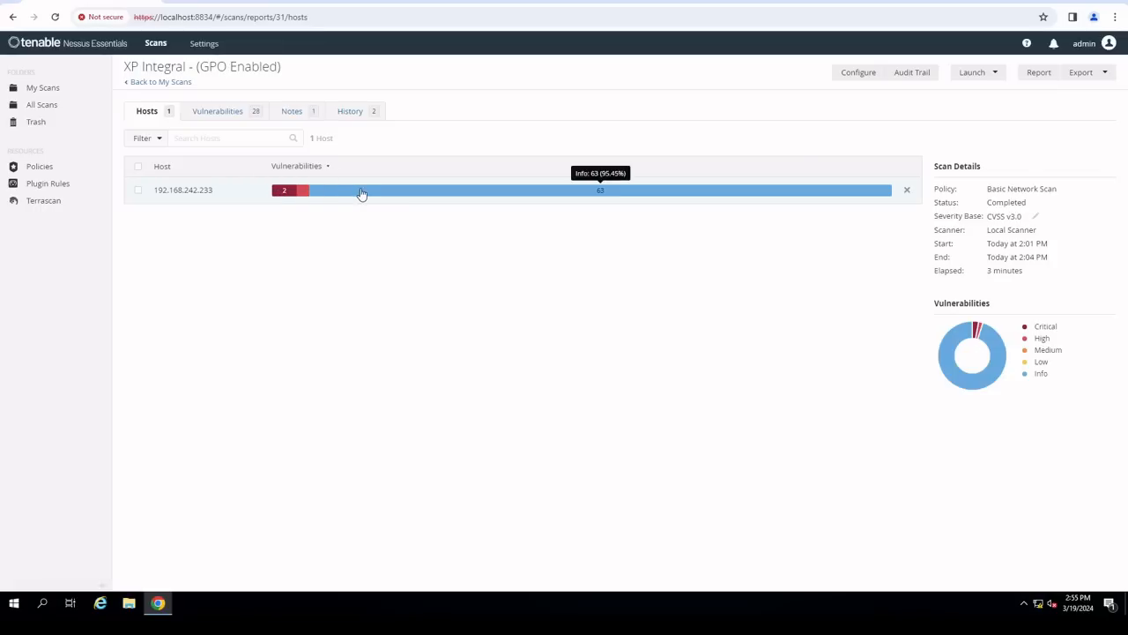
click(361, 191)
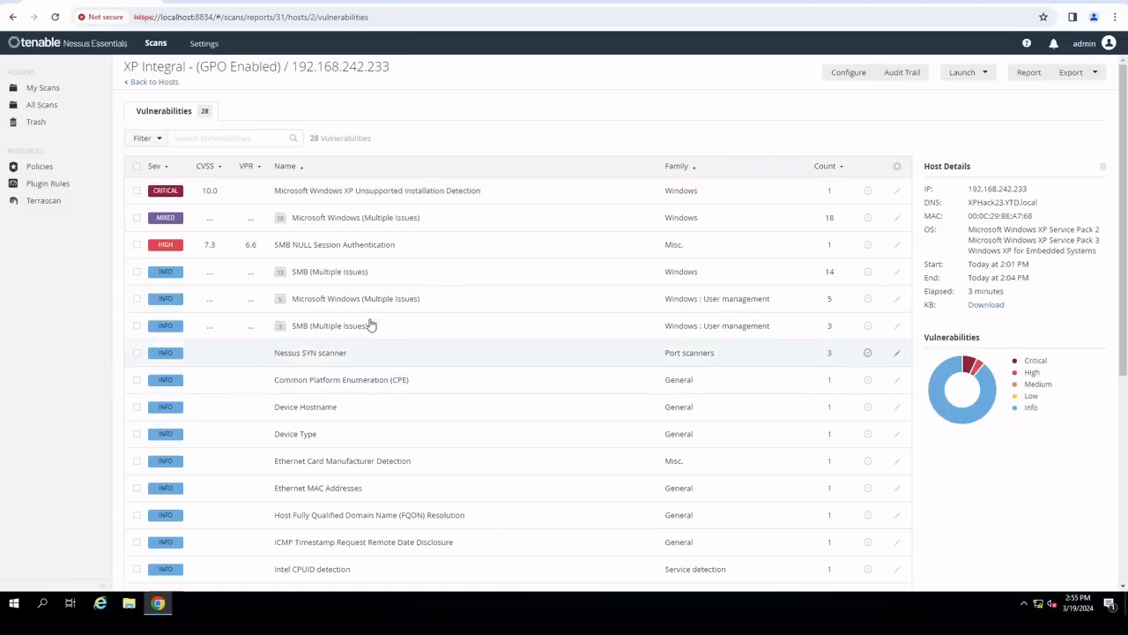
mouse_move(338, 248)
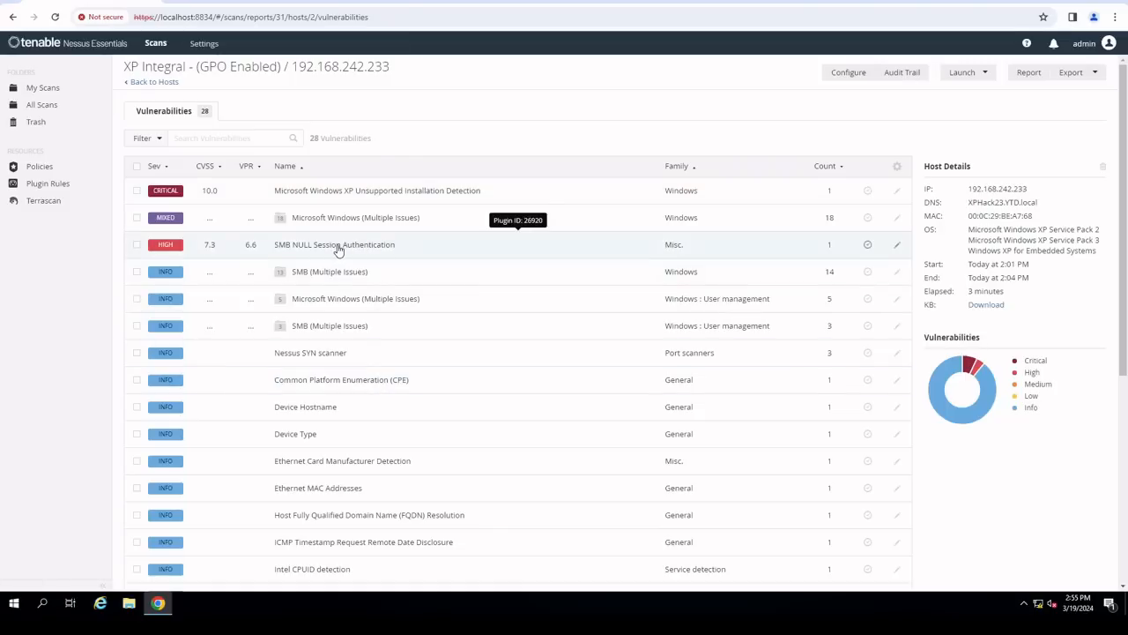
click(335, 243)
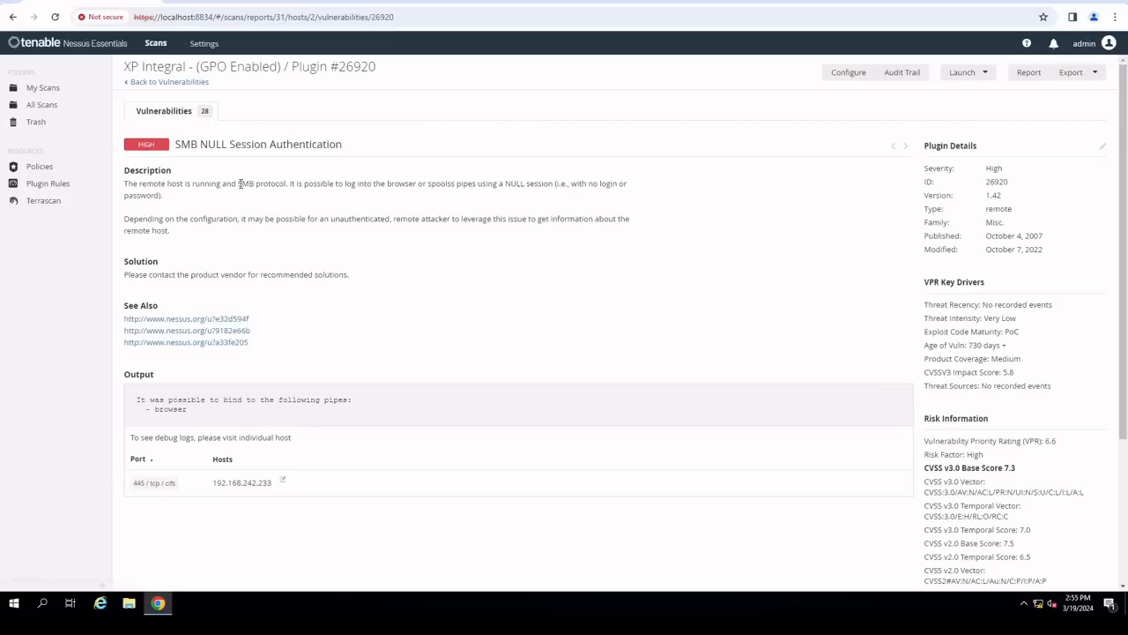
mouse_move(476, 275)
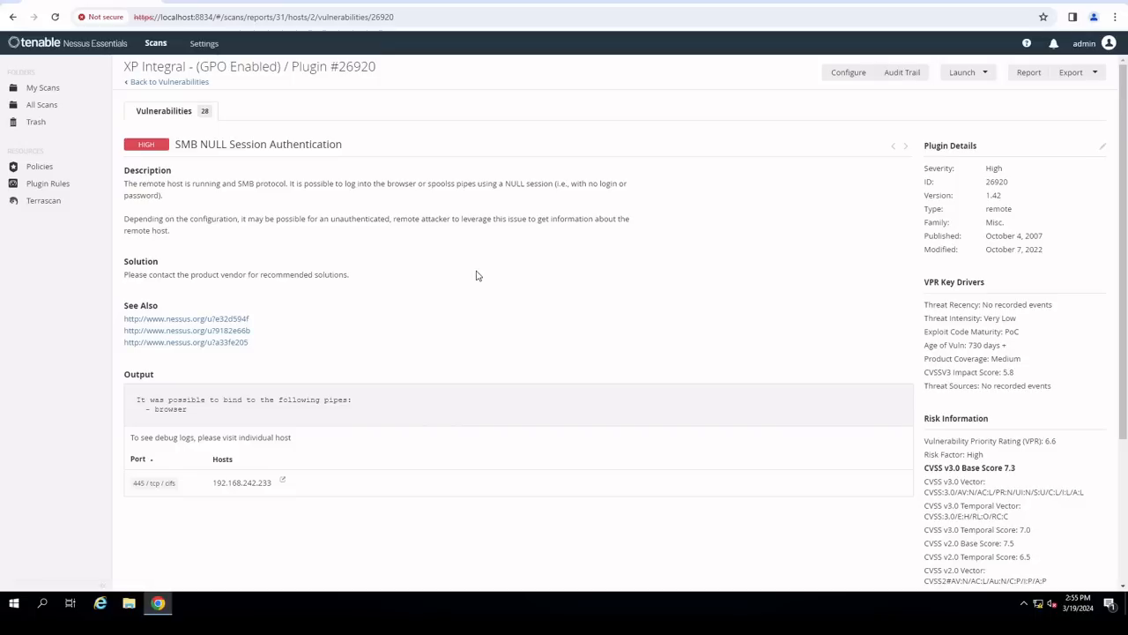
mouse_move(457, 262)
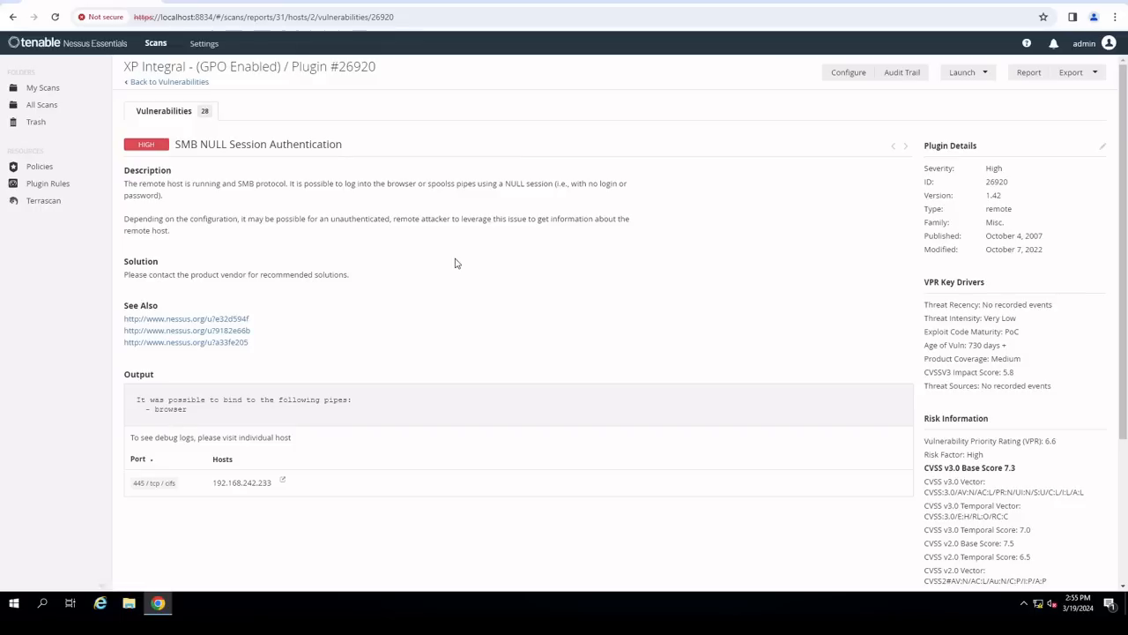
mouse_move(134, 488)
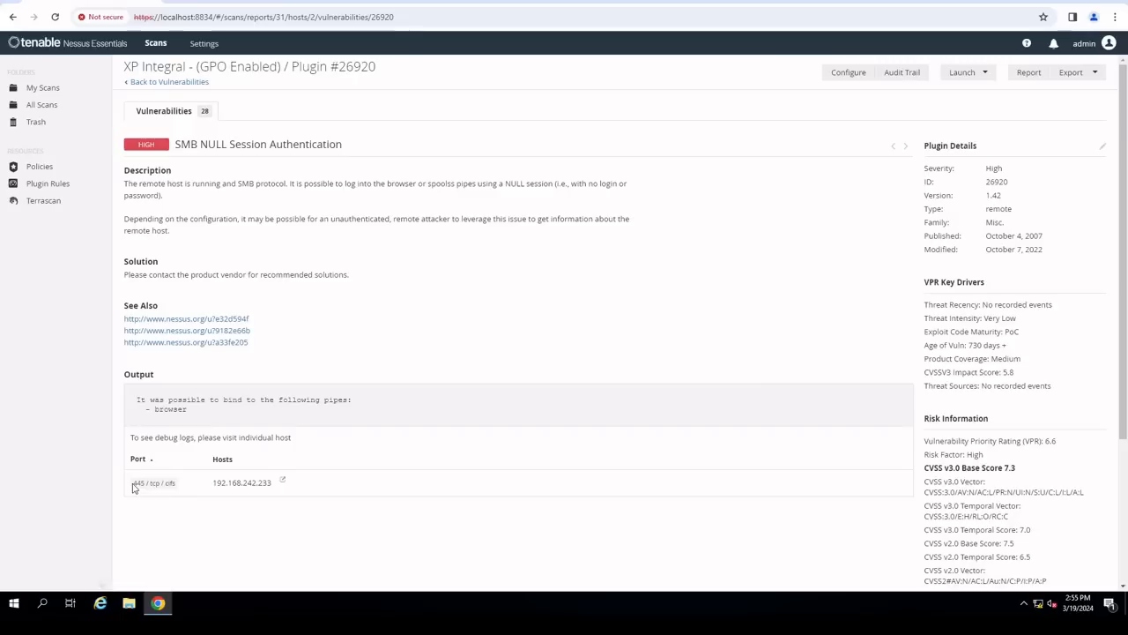
double_click(140, 483)
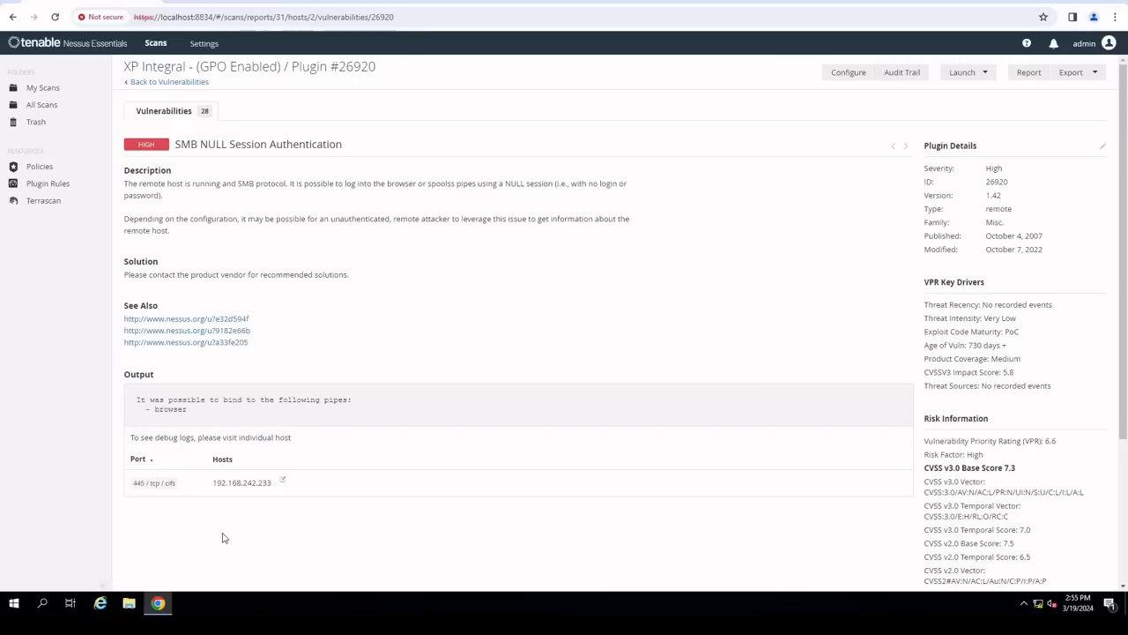
mouse_move(179, 497)
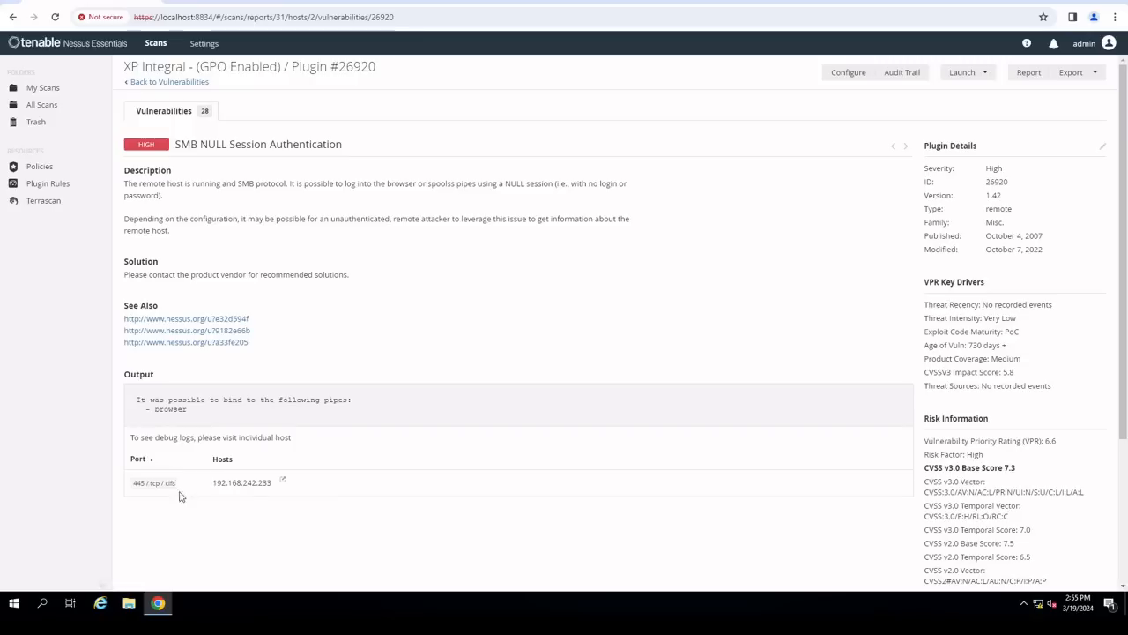
mouse_move(342, 329)
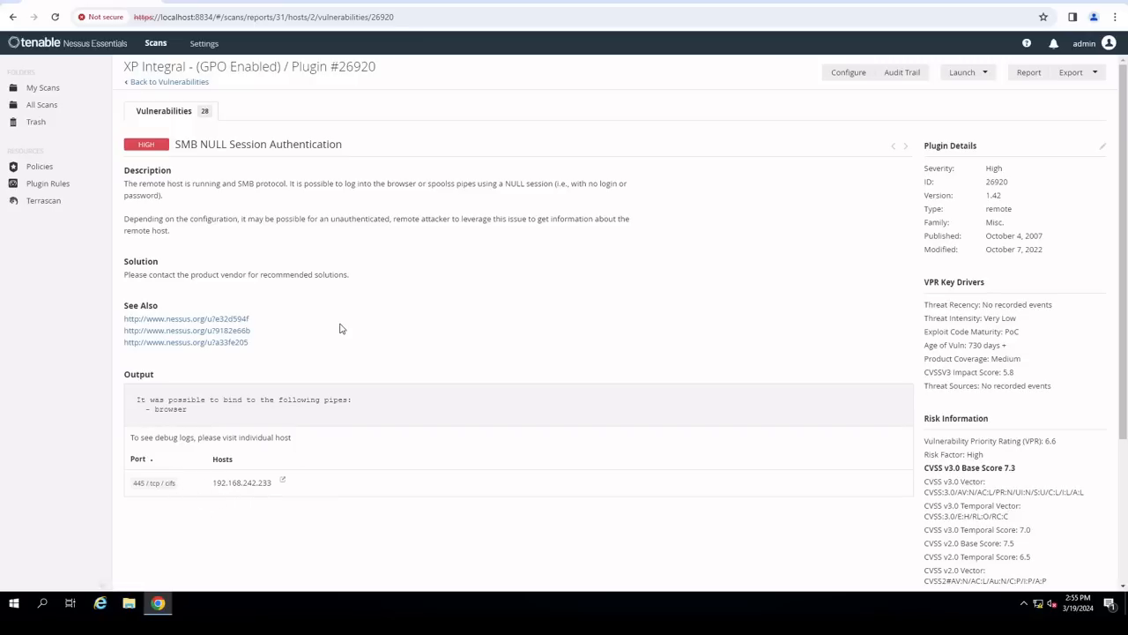
mouse_move(307, 137)
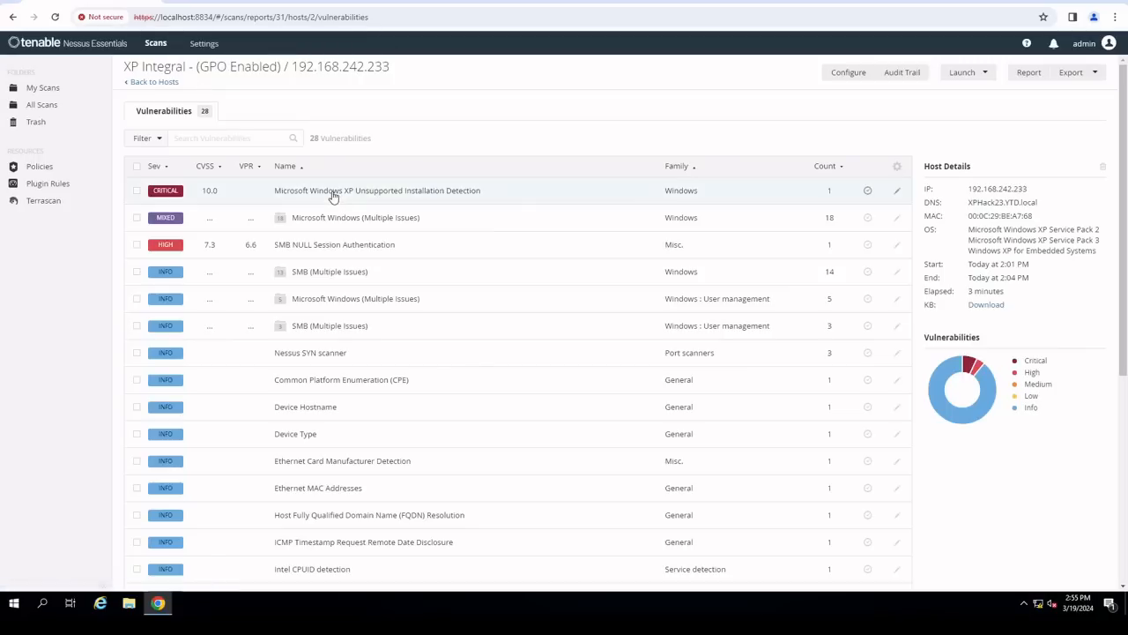
mouse_move(420, 243)
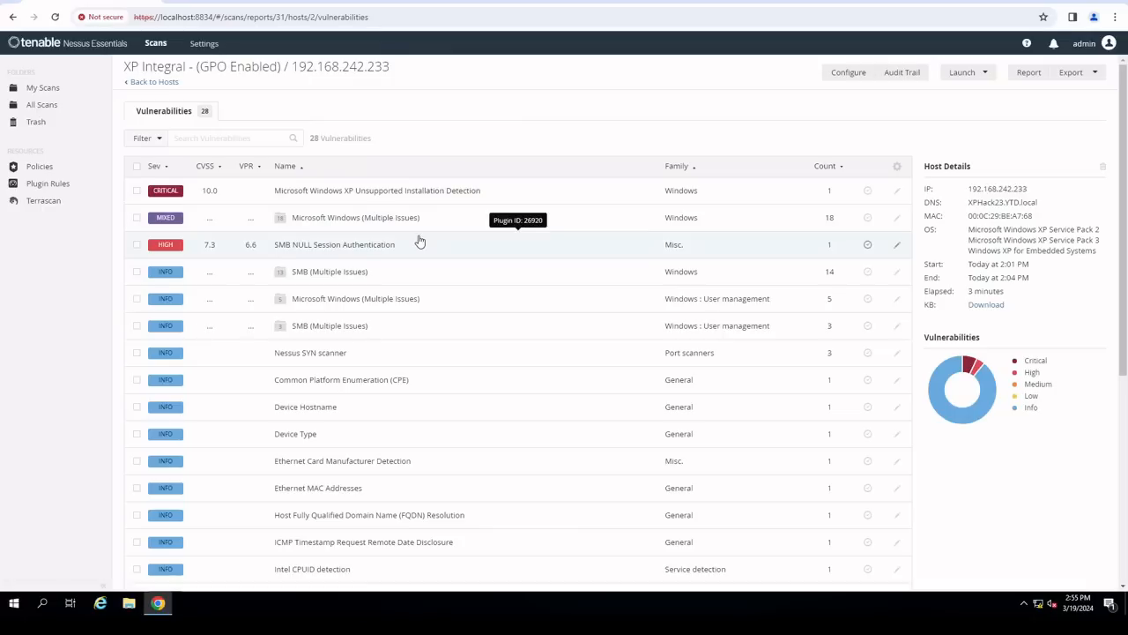
mouse_move(261, 218)
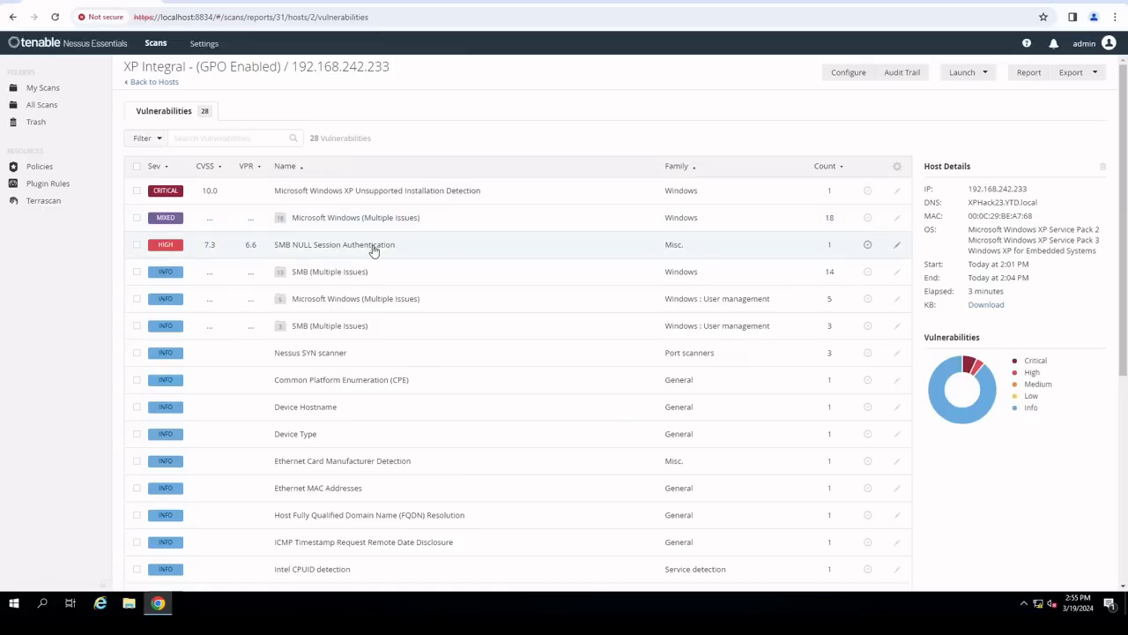
mouse_move(374, 251)
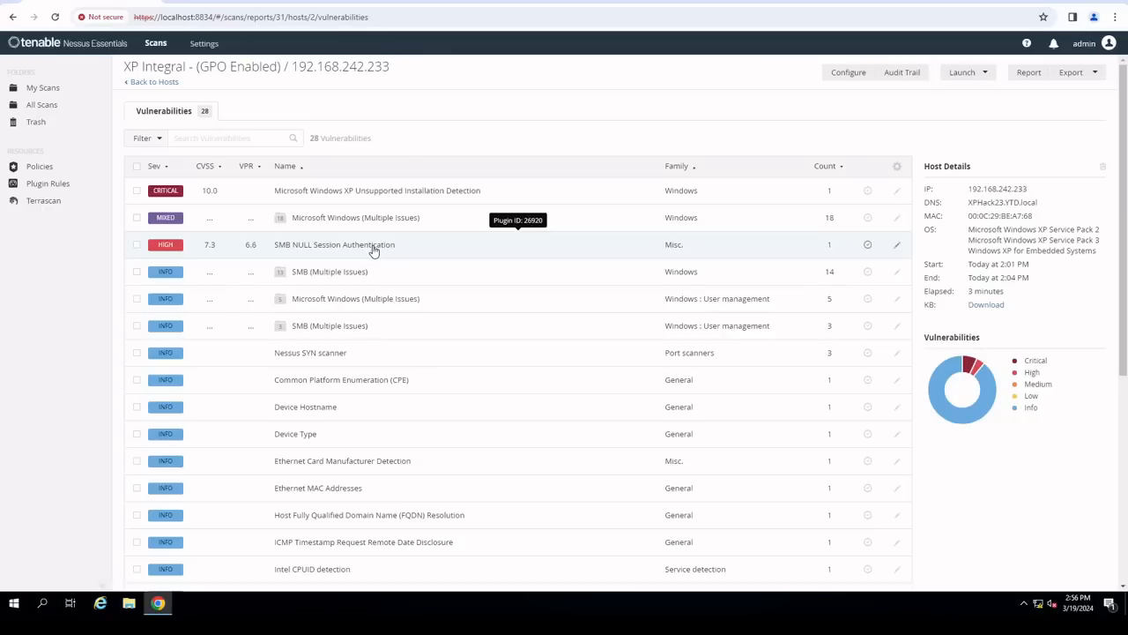
mouse_move(331, 353)
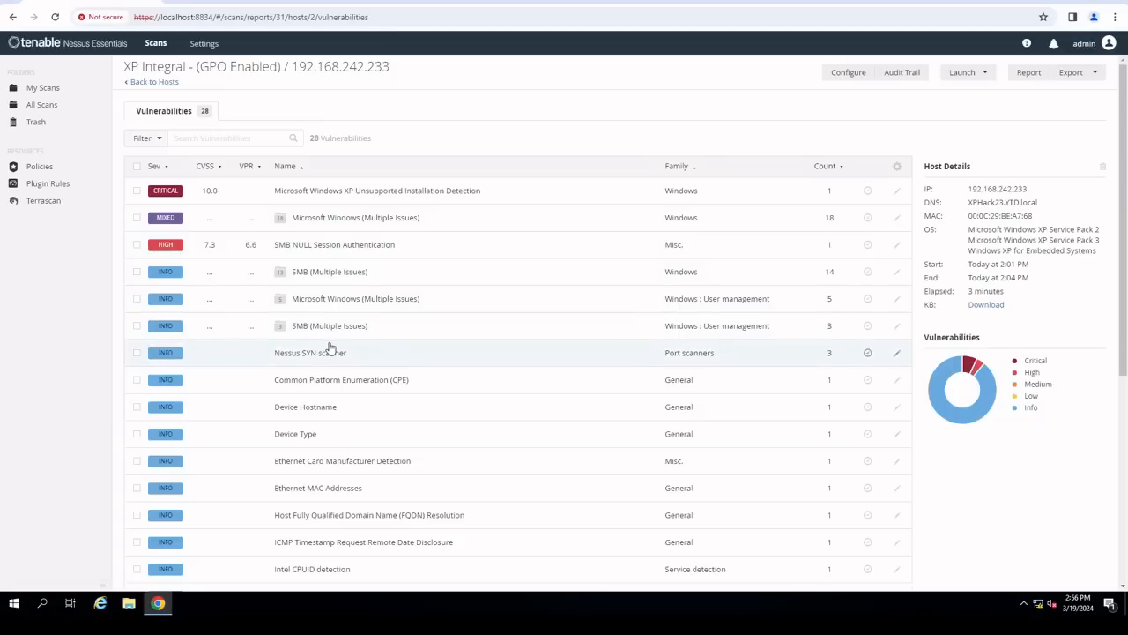
mouse_move(328, 338)
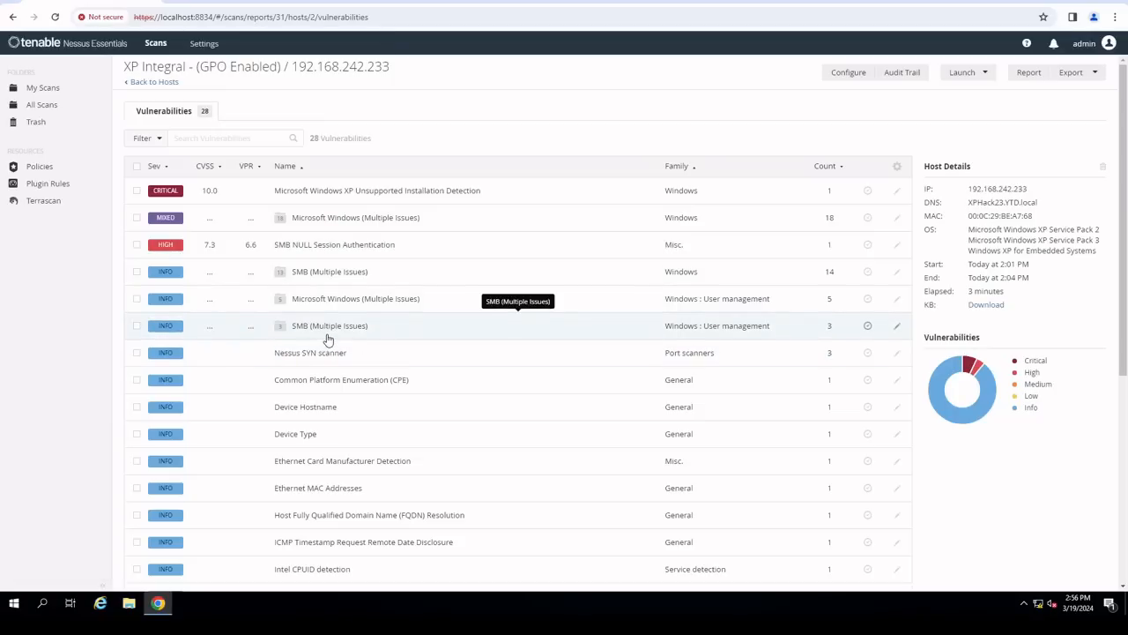
mouse_move(247, 256)
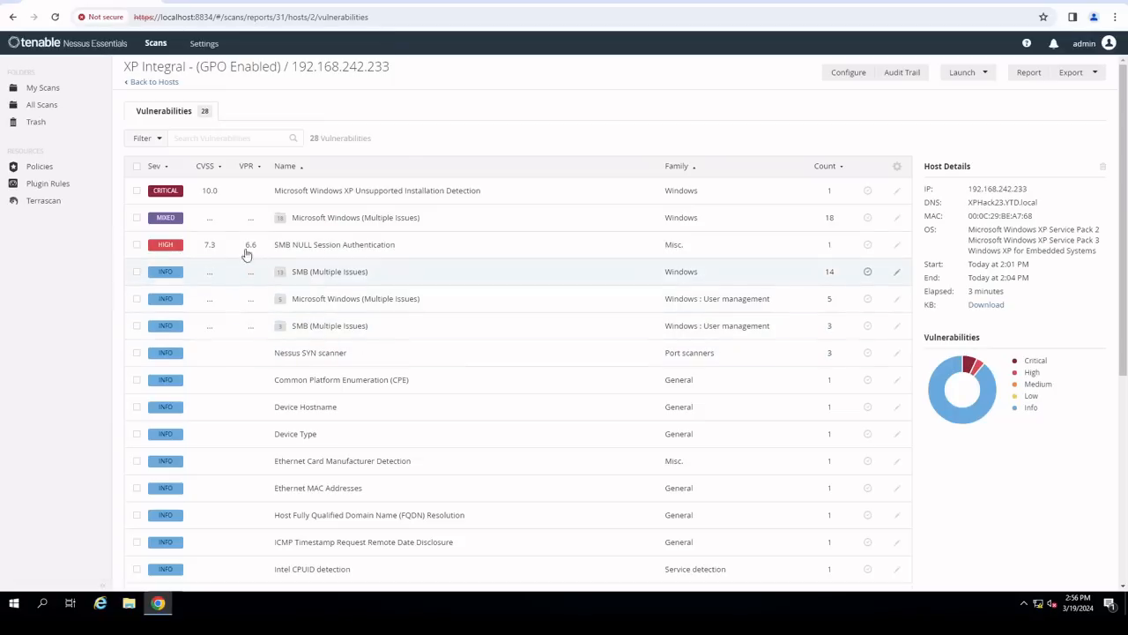
mouse_move(194, 88)
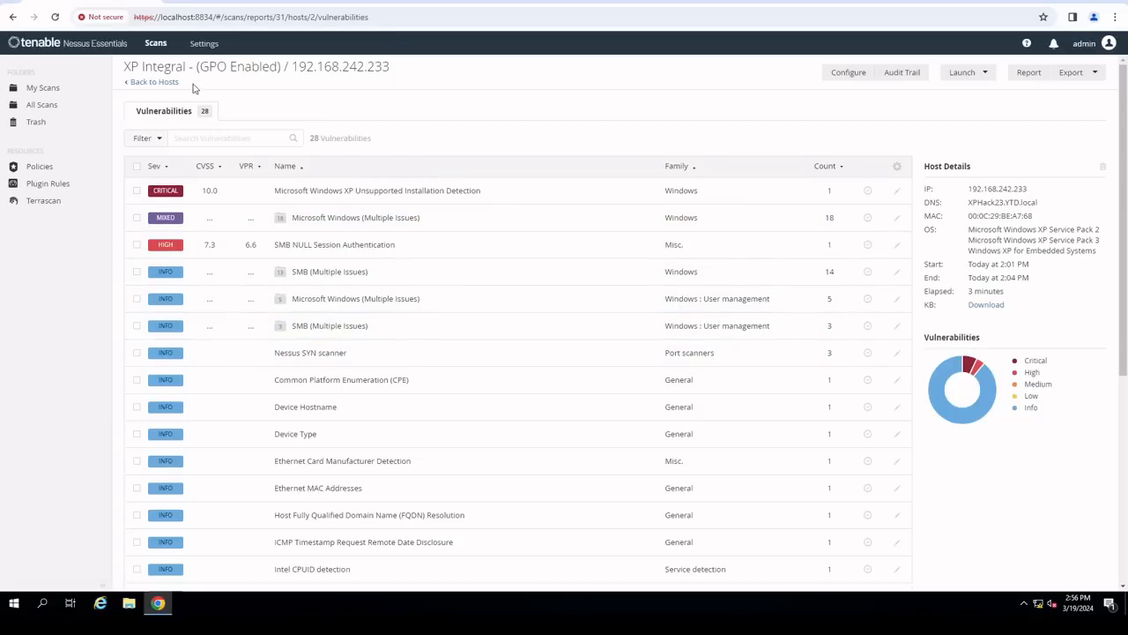
mouse_move(291, 105)
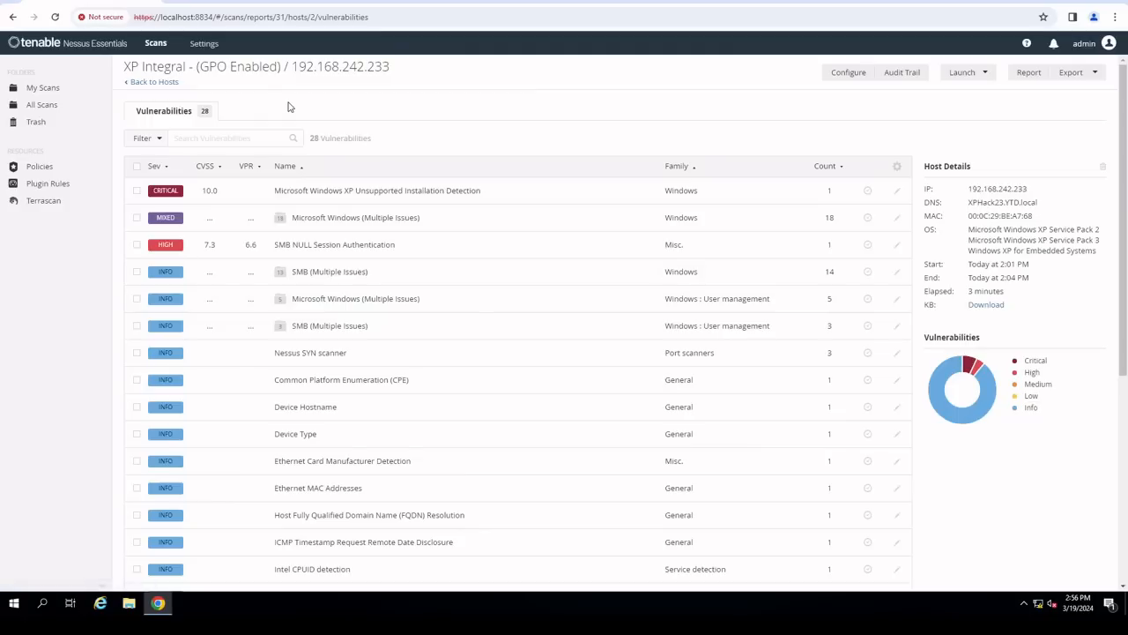
mouse_move(479, 188)
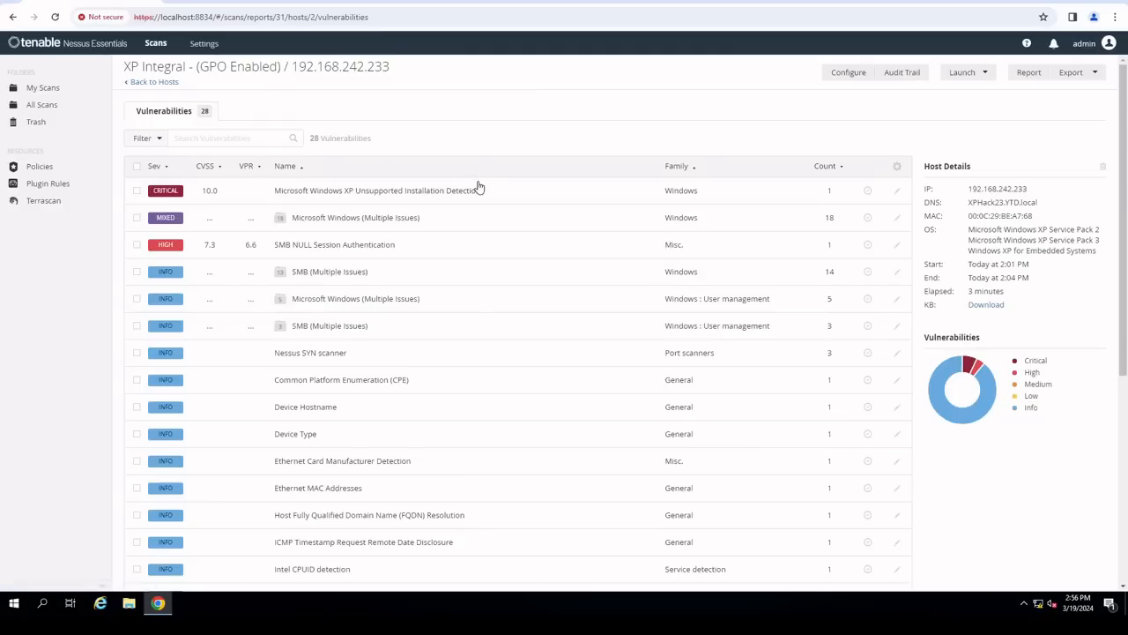